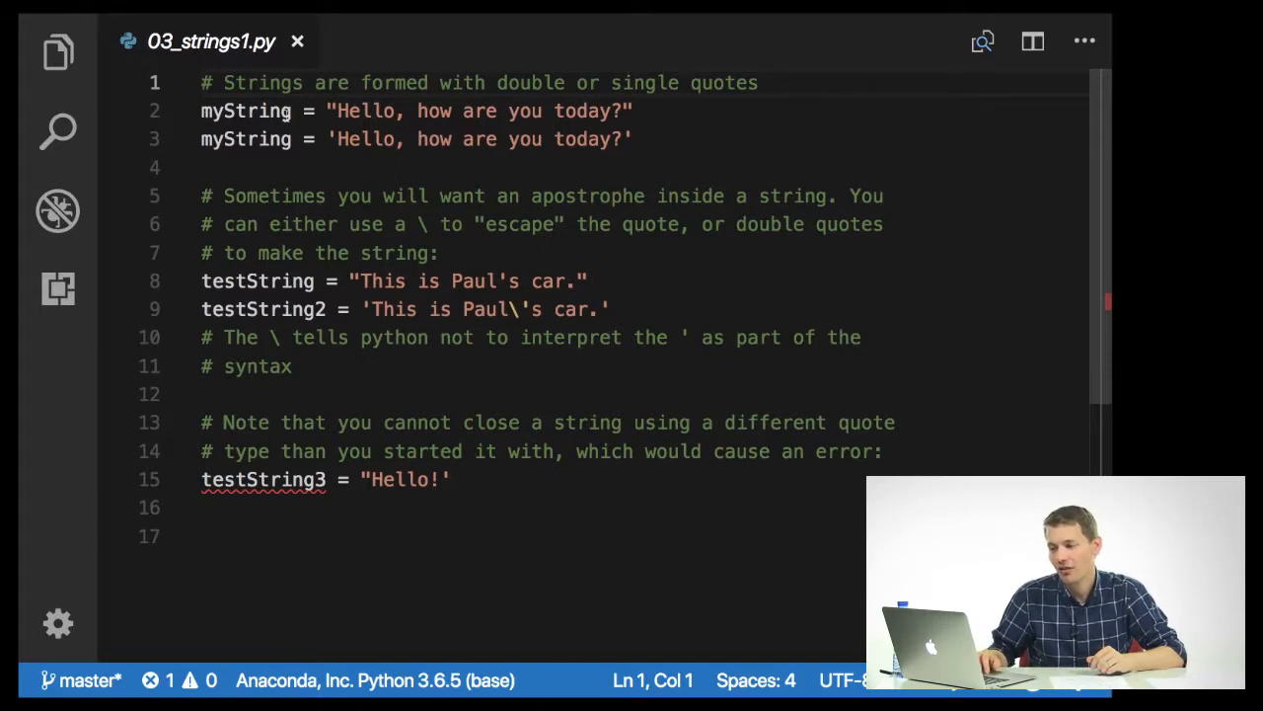
# Review the double-quote and apostrophe string examples in 03_strings1.py
pyautogui.click(333, 111)
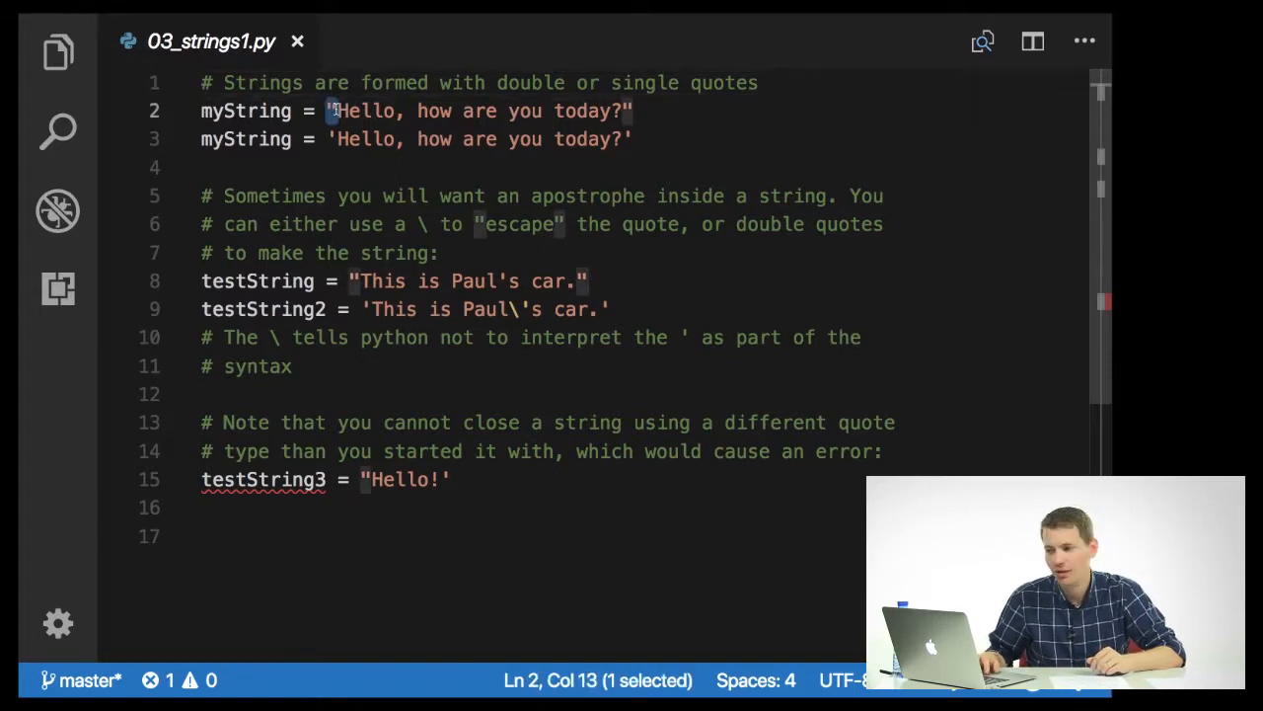
pyautogui.moveTo(689, 130)
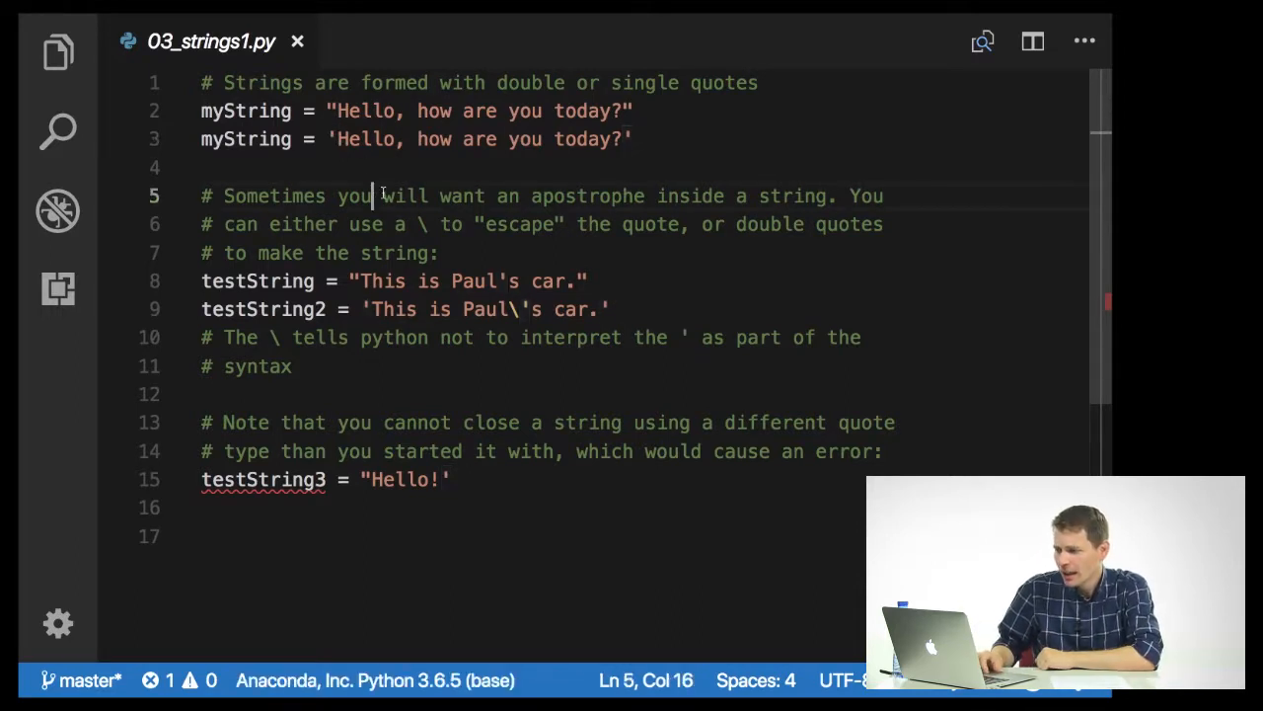
pyautogui.click(442, 253)
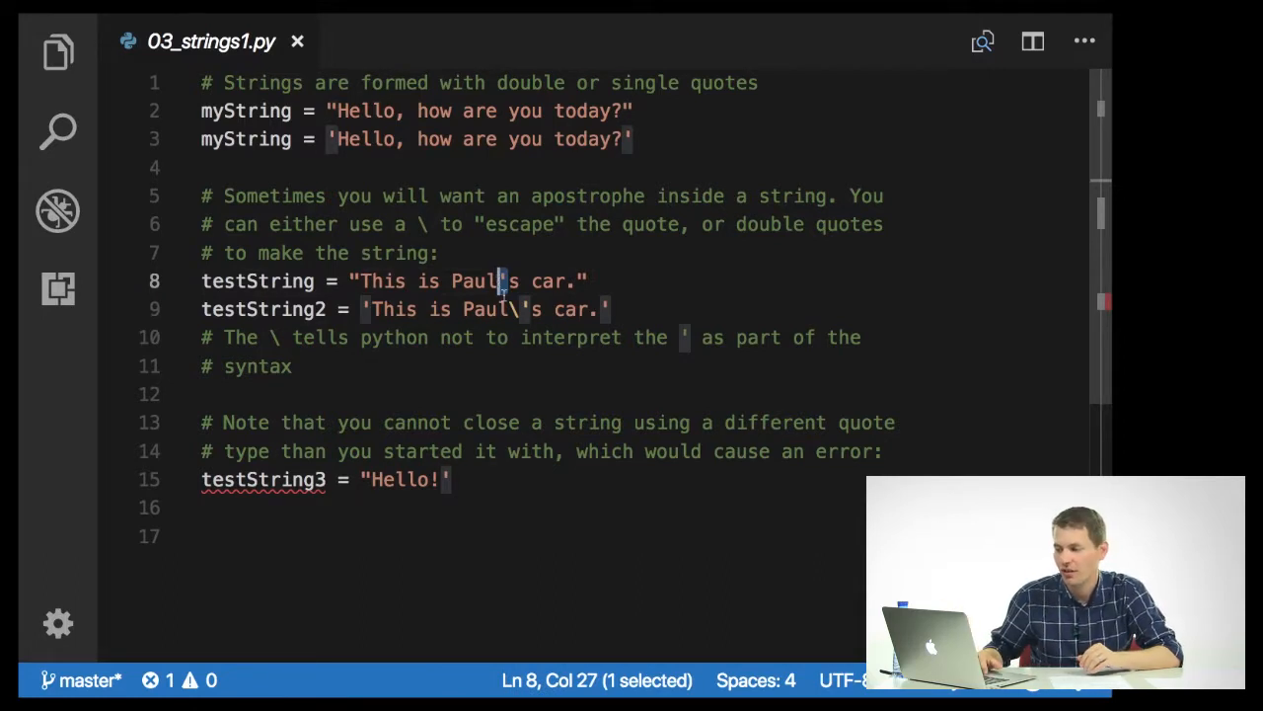
pyautogui.moveTo(522, 336)
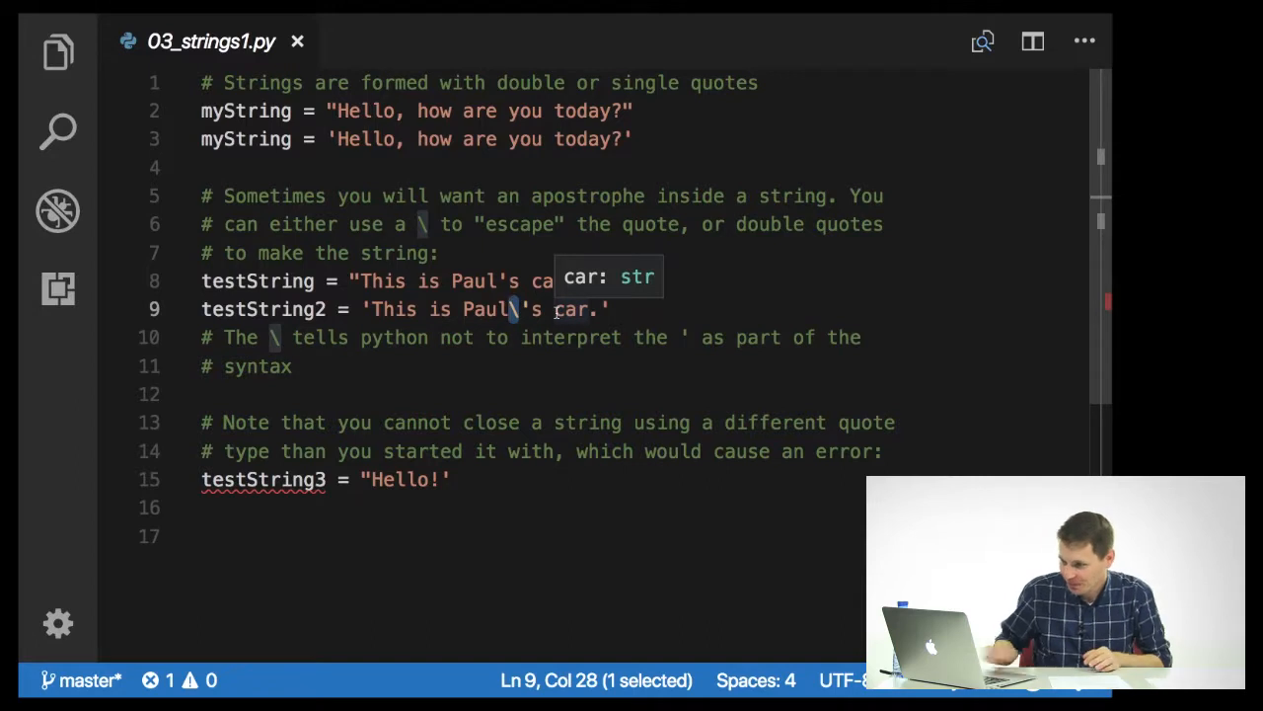
pyautogui.scroll(-3)
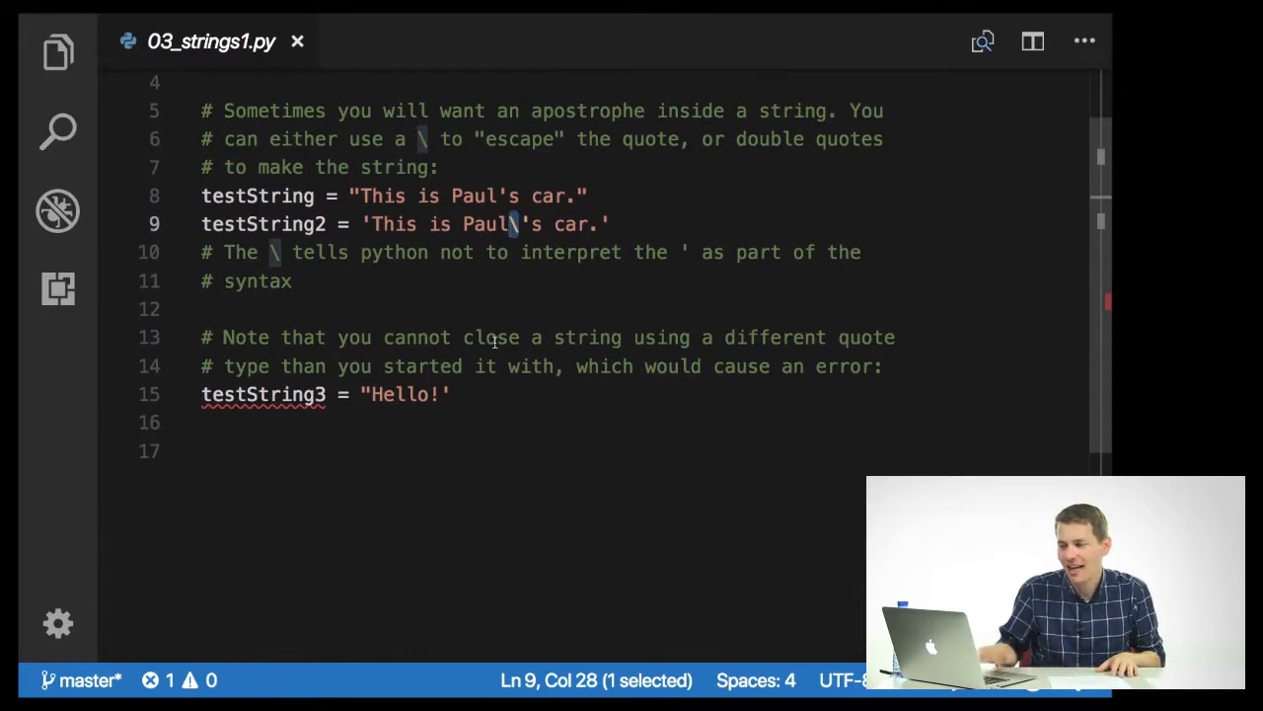
pyautogui.moveTo(829, 322)
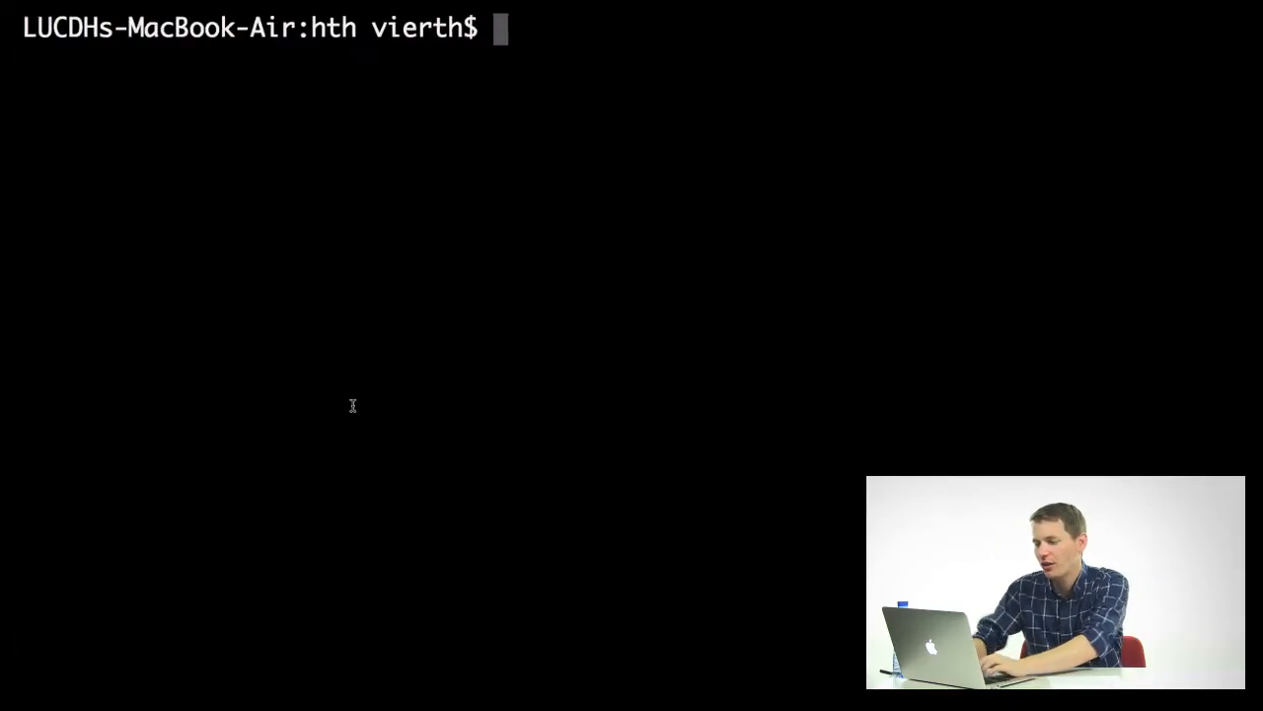
# Run python 03_strings1.py in Terminal
pyautogui.write('03')
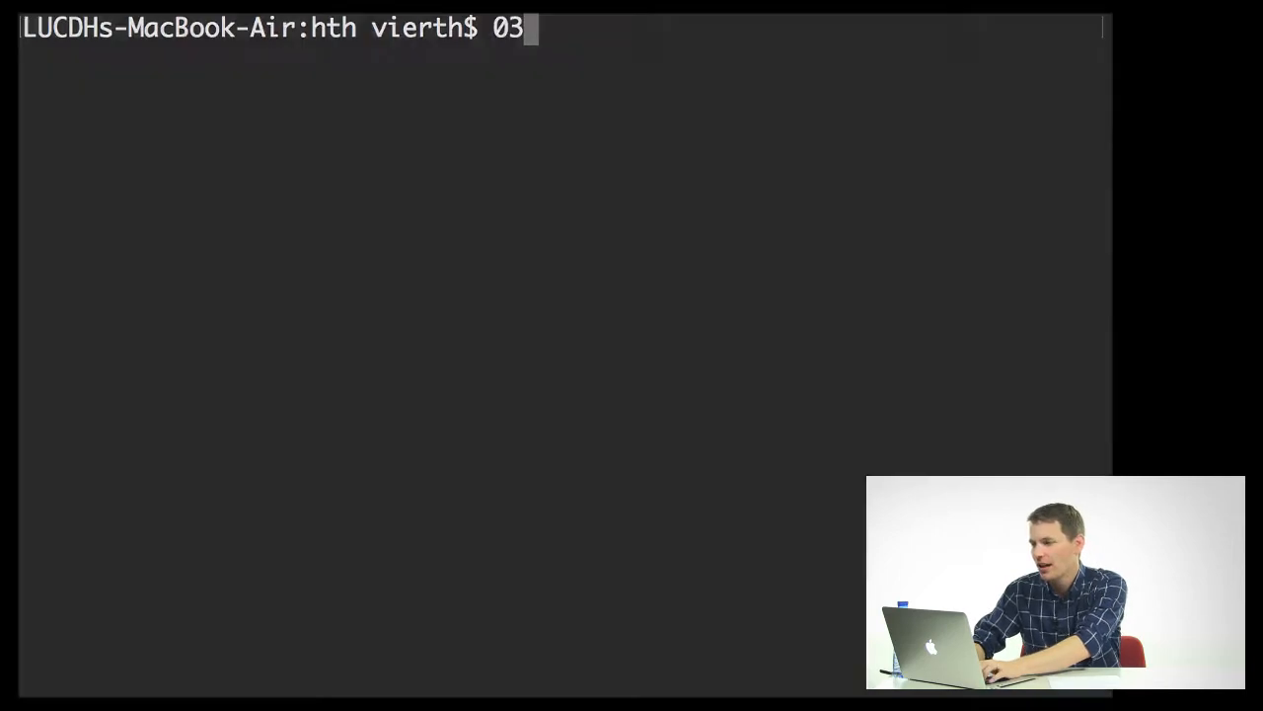
pyautogui.write('pyt')
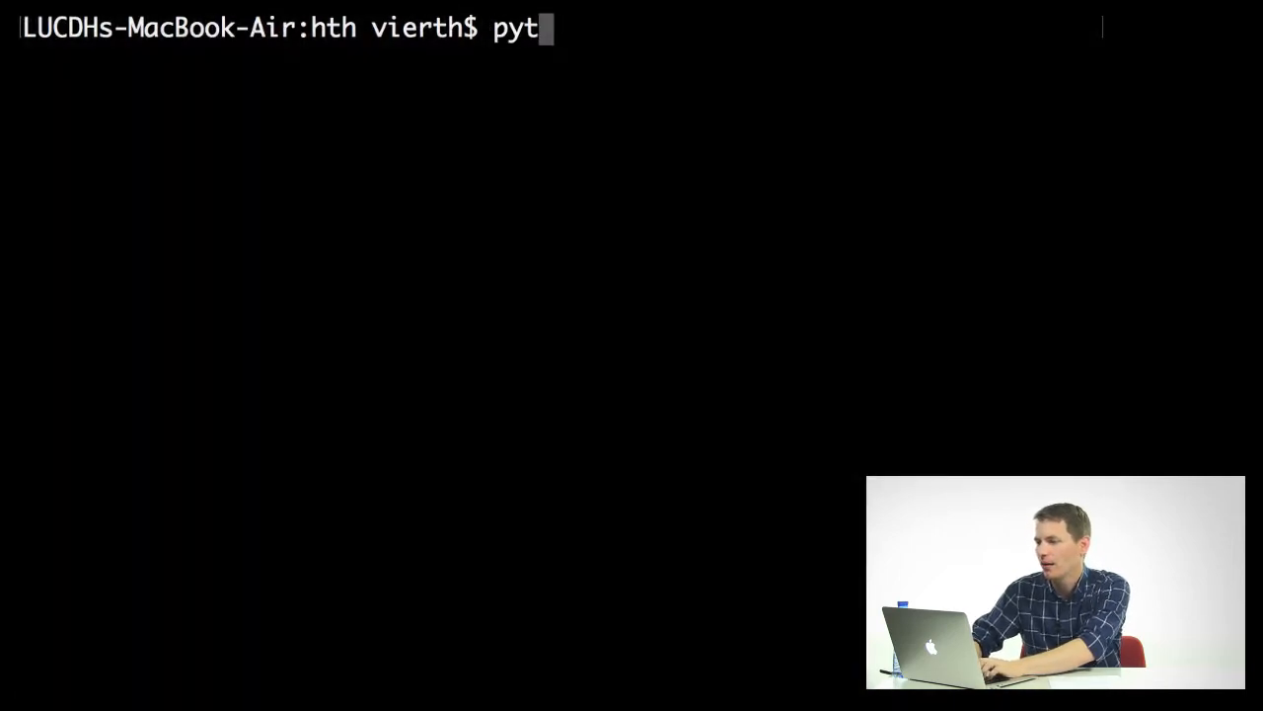
pyautogui.write('hon')
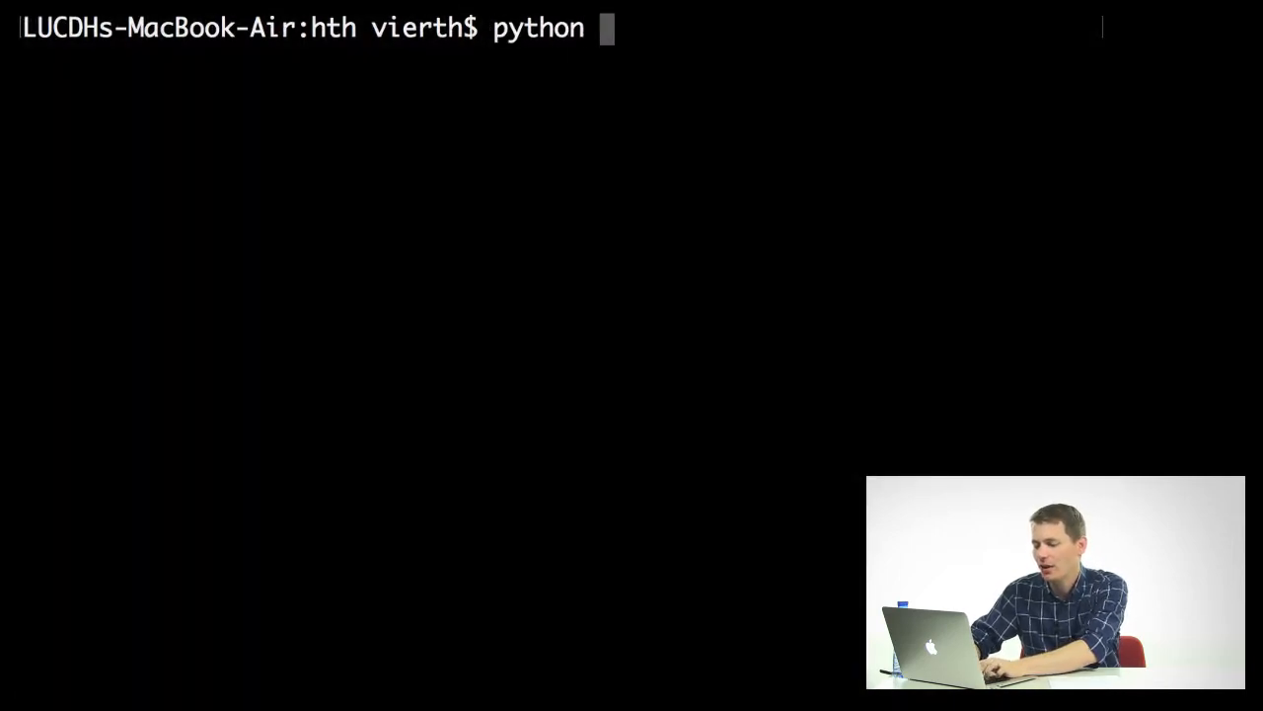
pyautogui.write('03_strings1.py')
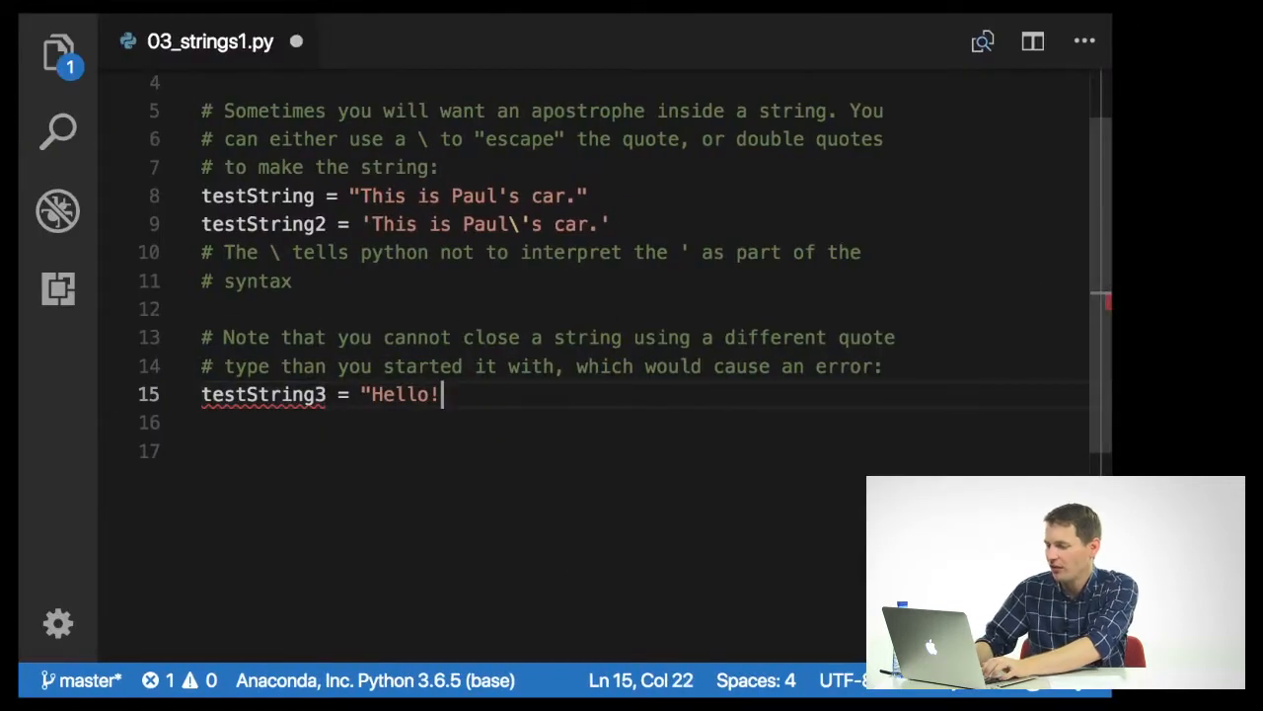
# Close testString3 on line 15 with a matching double quote to clear the error
pyautogui.write('"')
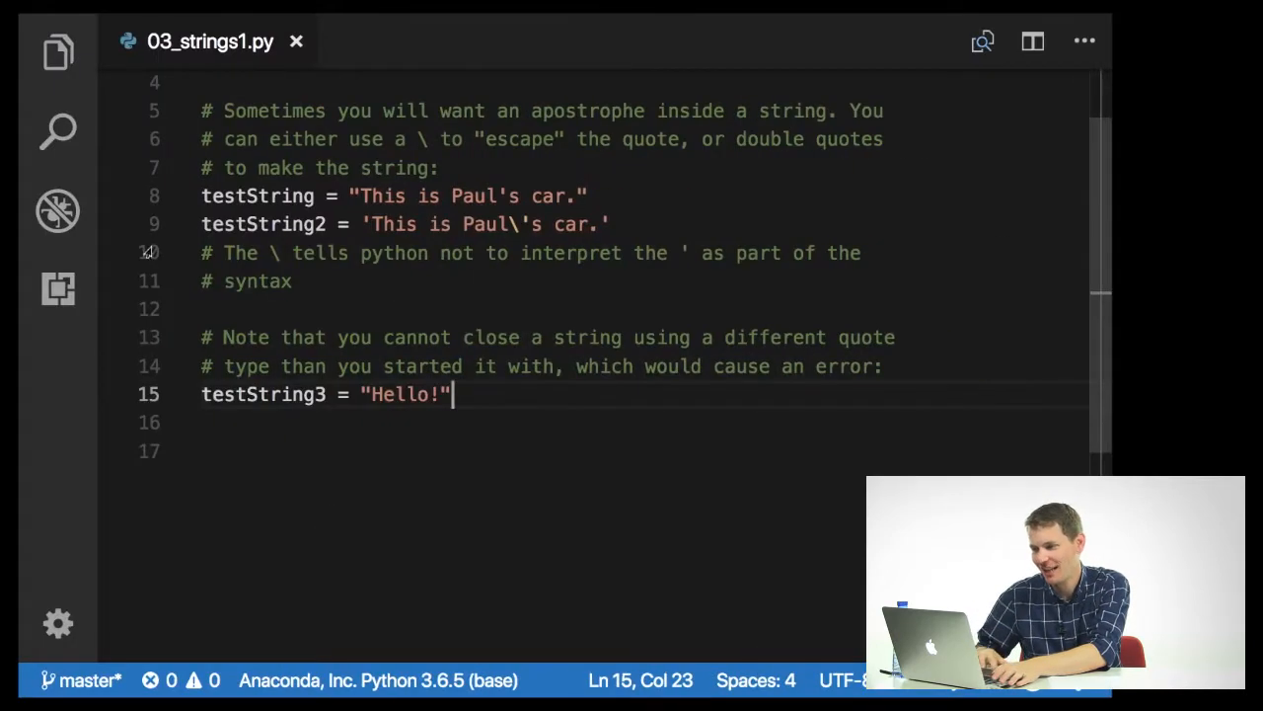
pyautogui.click(243, 363)
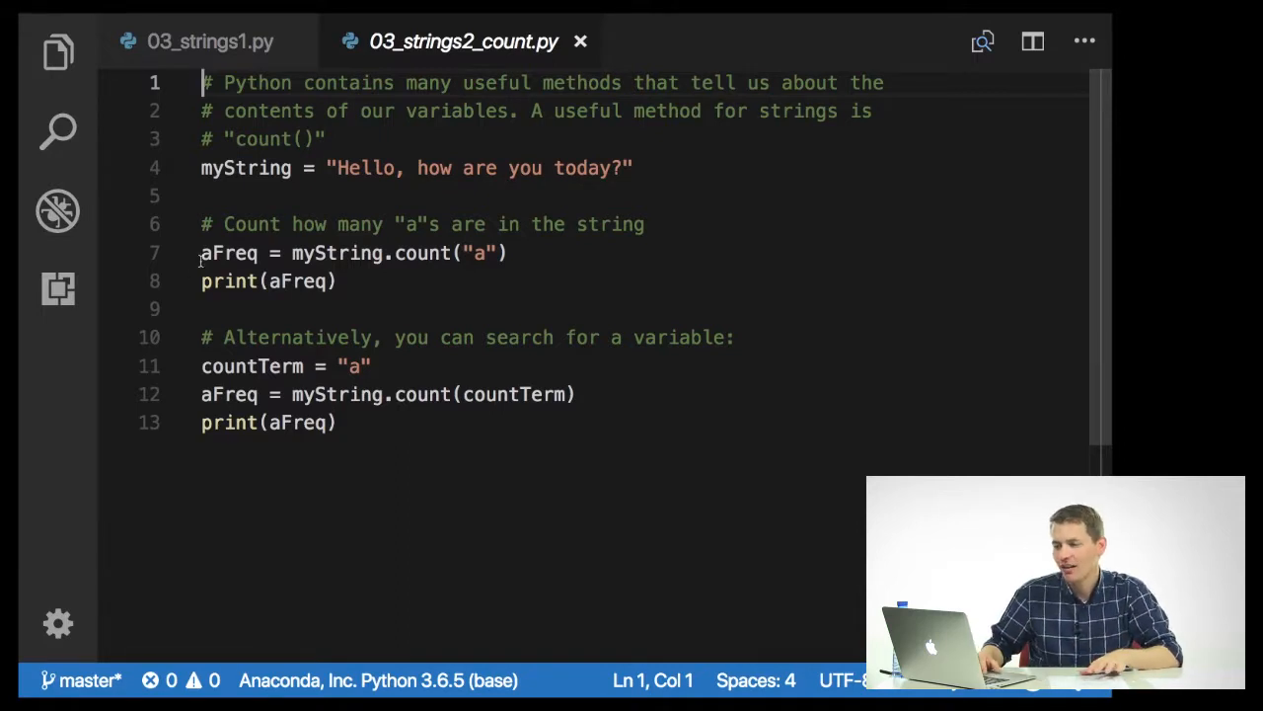
pyautogui.doubleClick(229, 253)
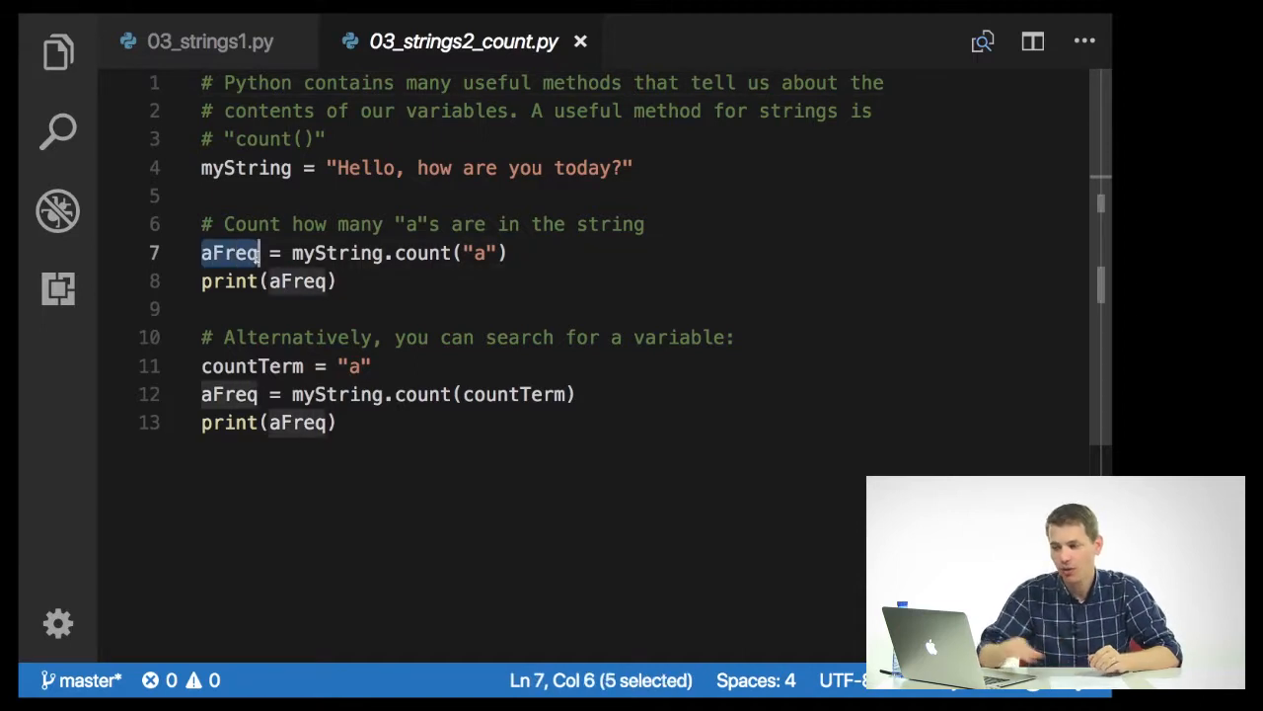
pyautogui.doubleClick(336, 252)
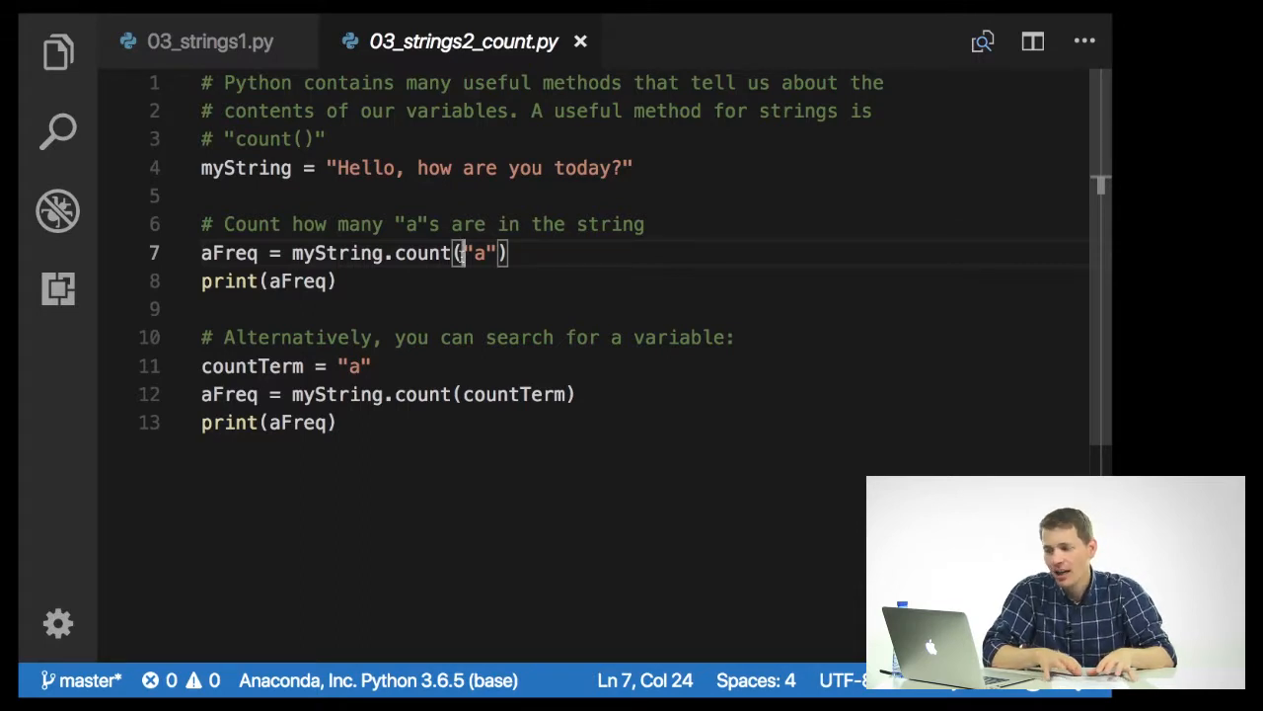
pyautogui.doubleClick(351, 366)
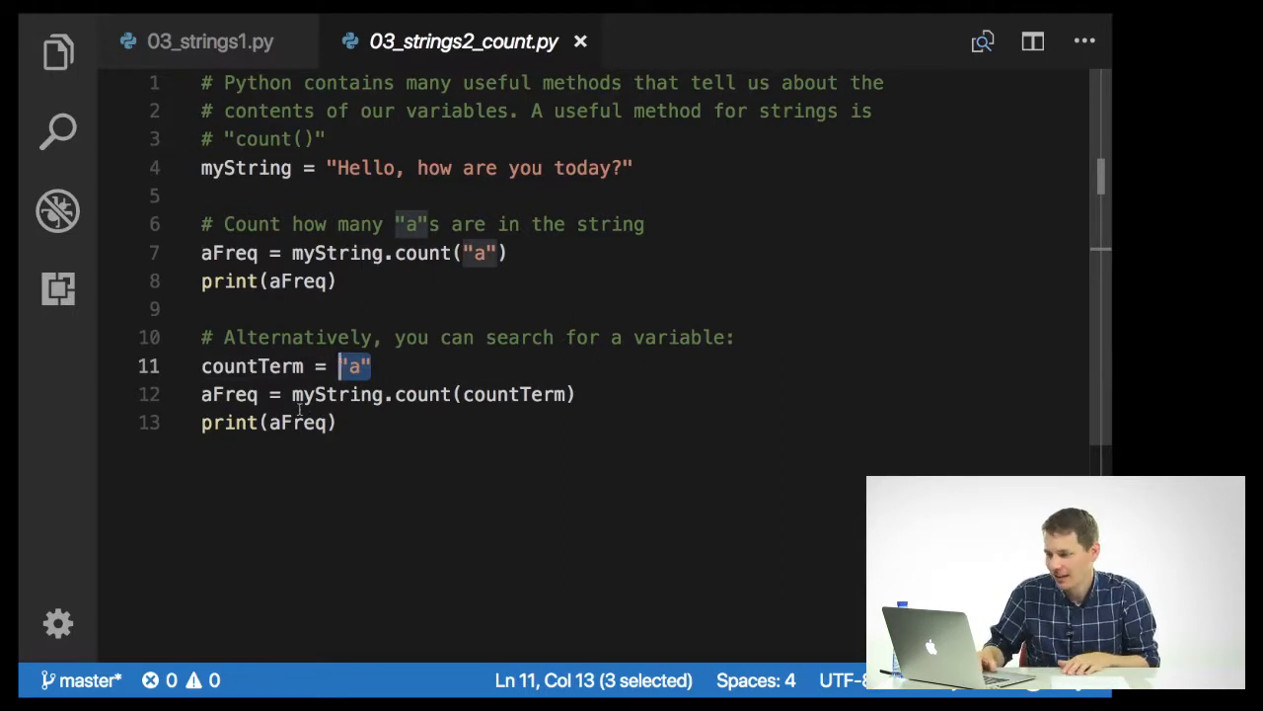
pyautogui.click(466, 395)
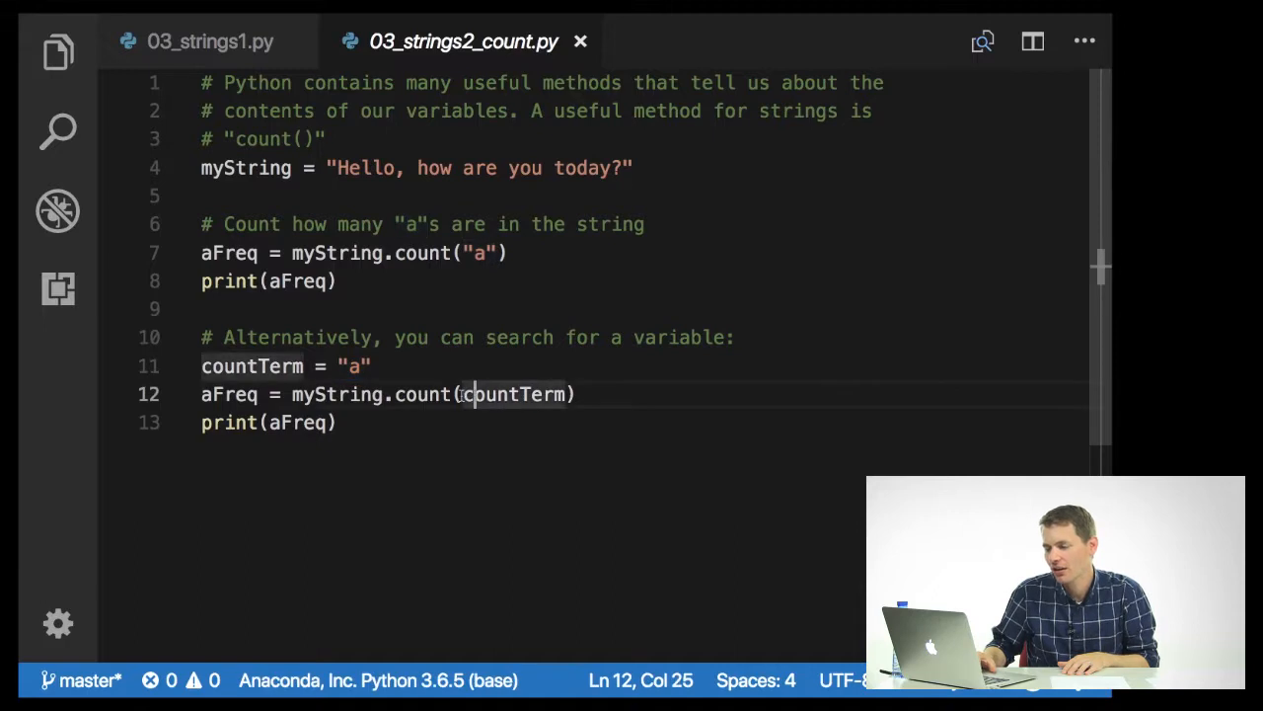
pyautogui.doubleClick(514, 395)
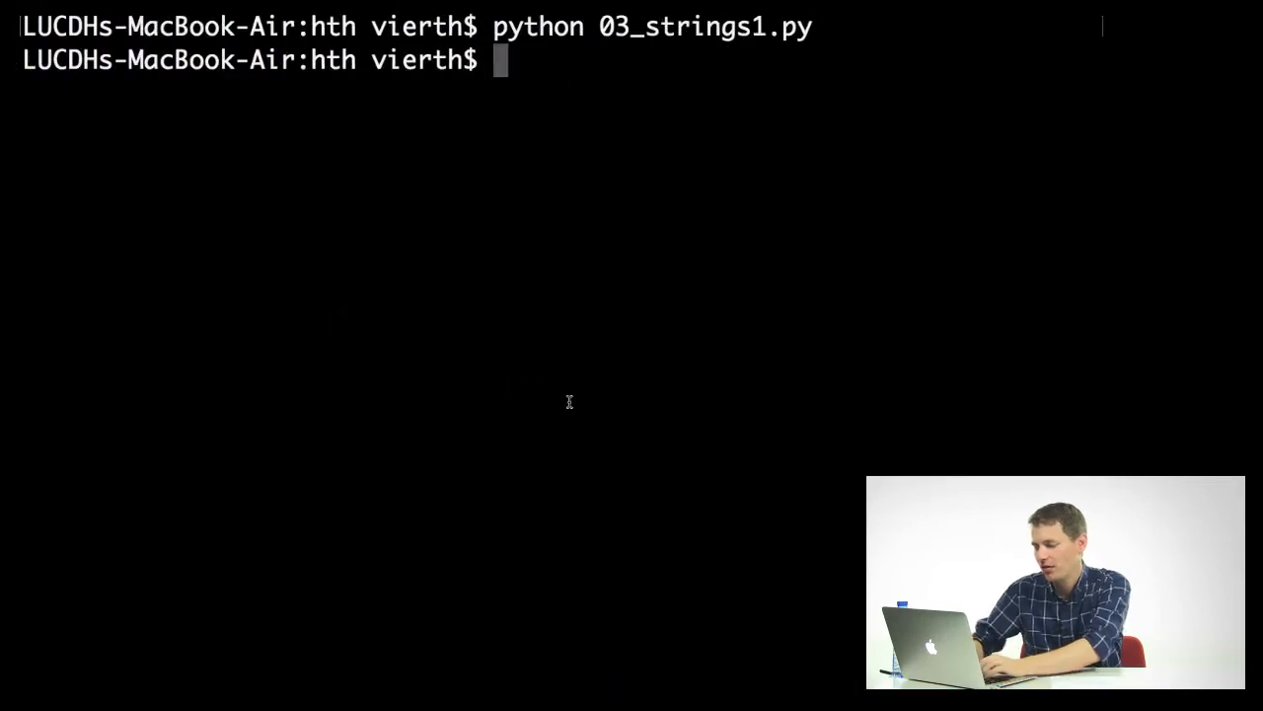
# Run python 03_strings2_count.py in Terminal
pyautogui.write('pyth')
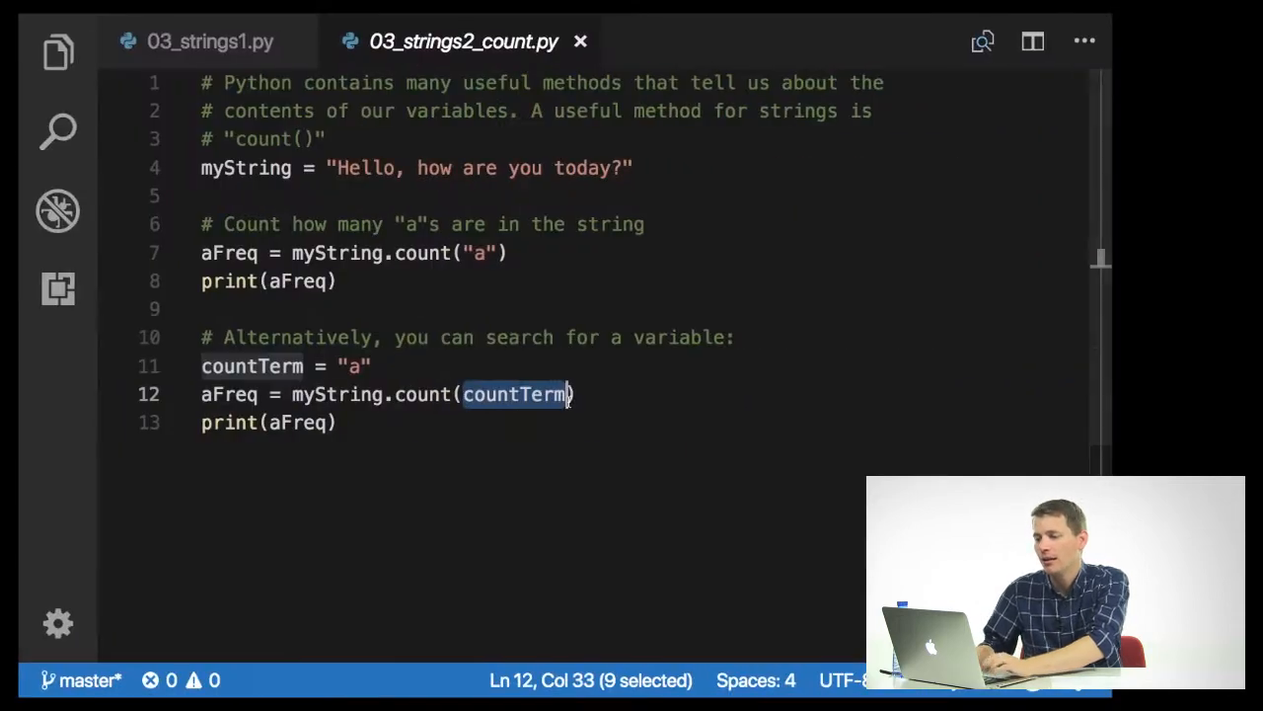
# Open 03_strings3_concat1.py from the Explorer and note the + joining the two strings
pyautogui.click(57, 52)
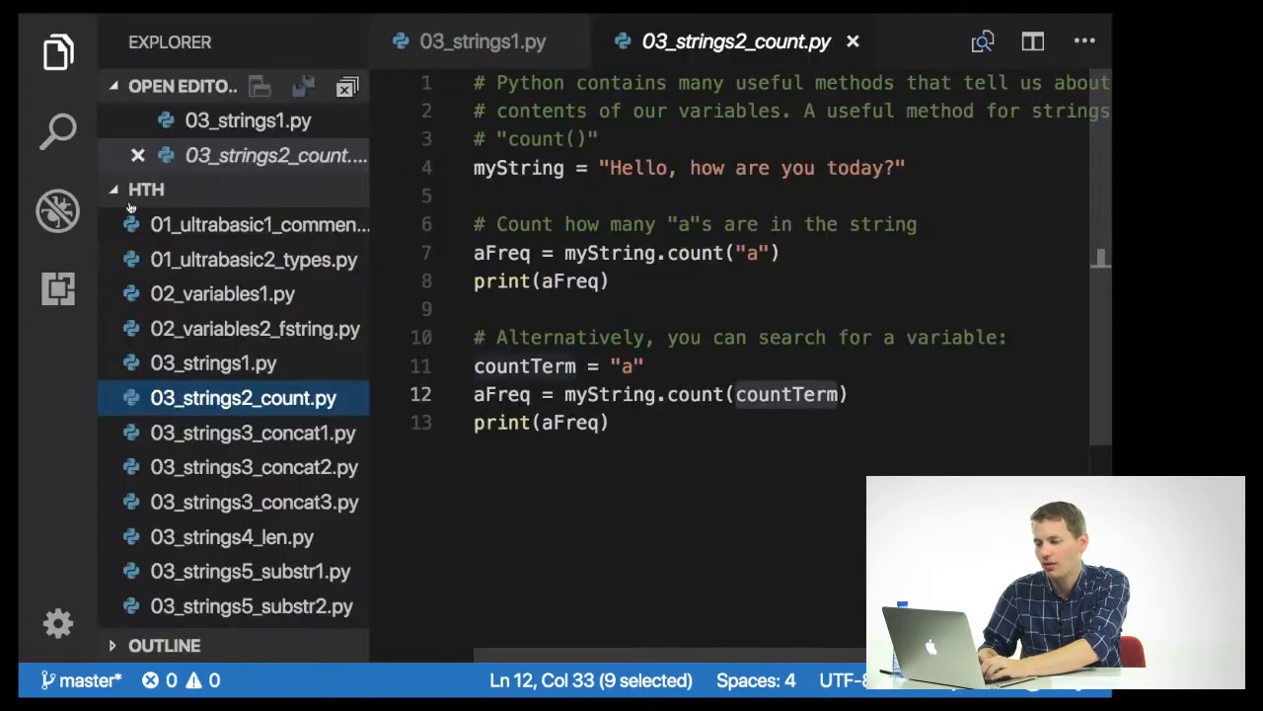
pyautogui.click(253, 432)
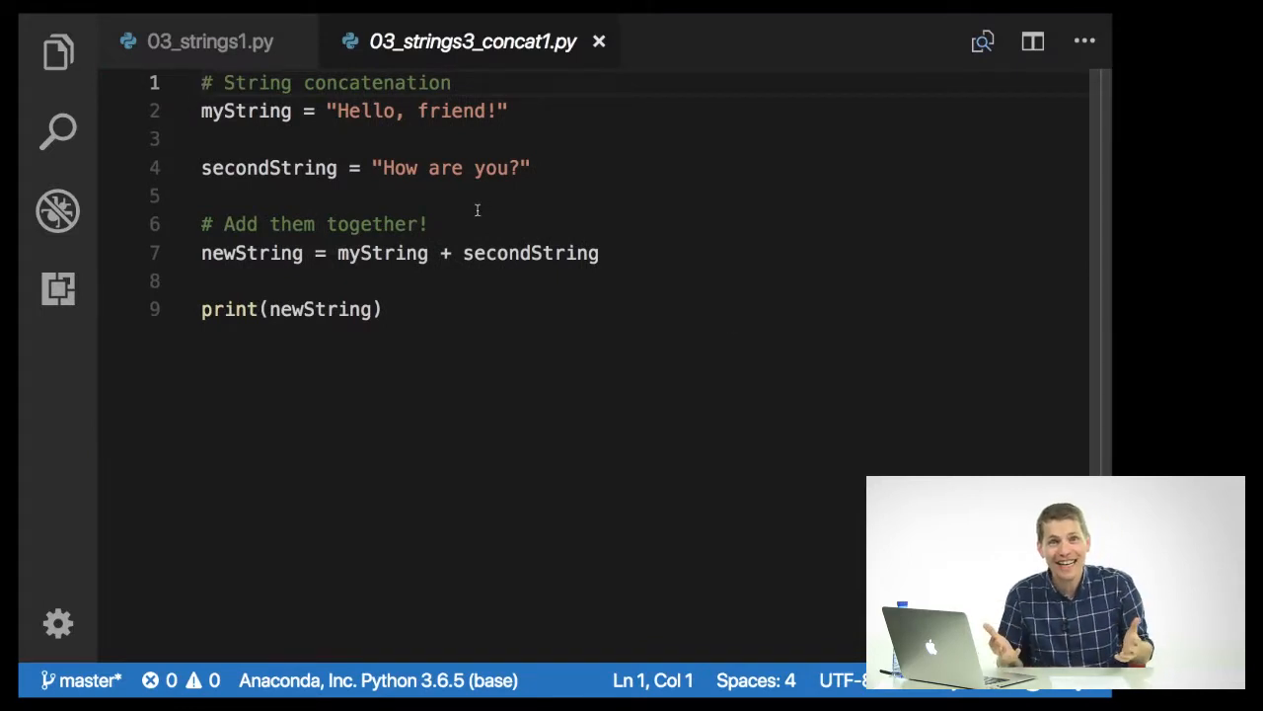
pyautogui.click(533, 168)
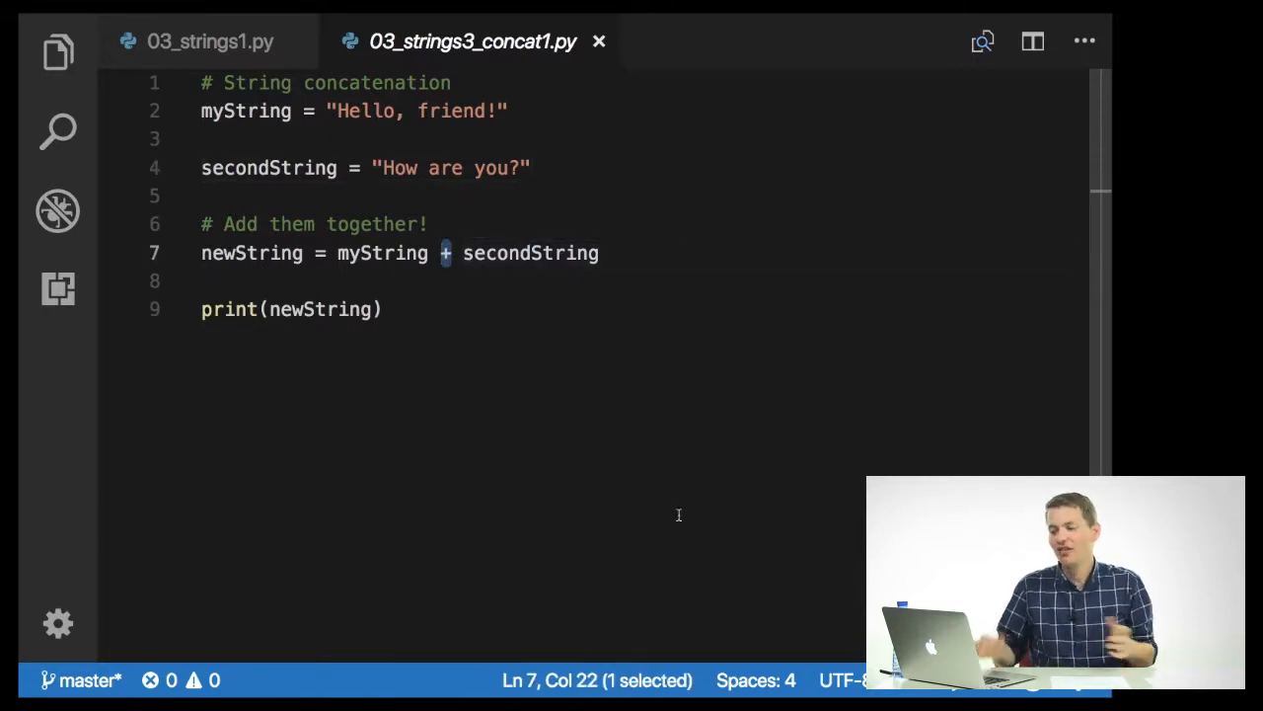
pyautogui.press('cmd+tab')
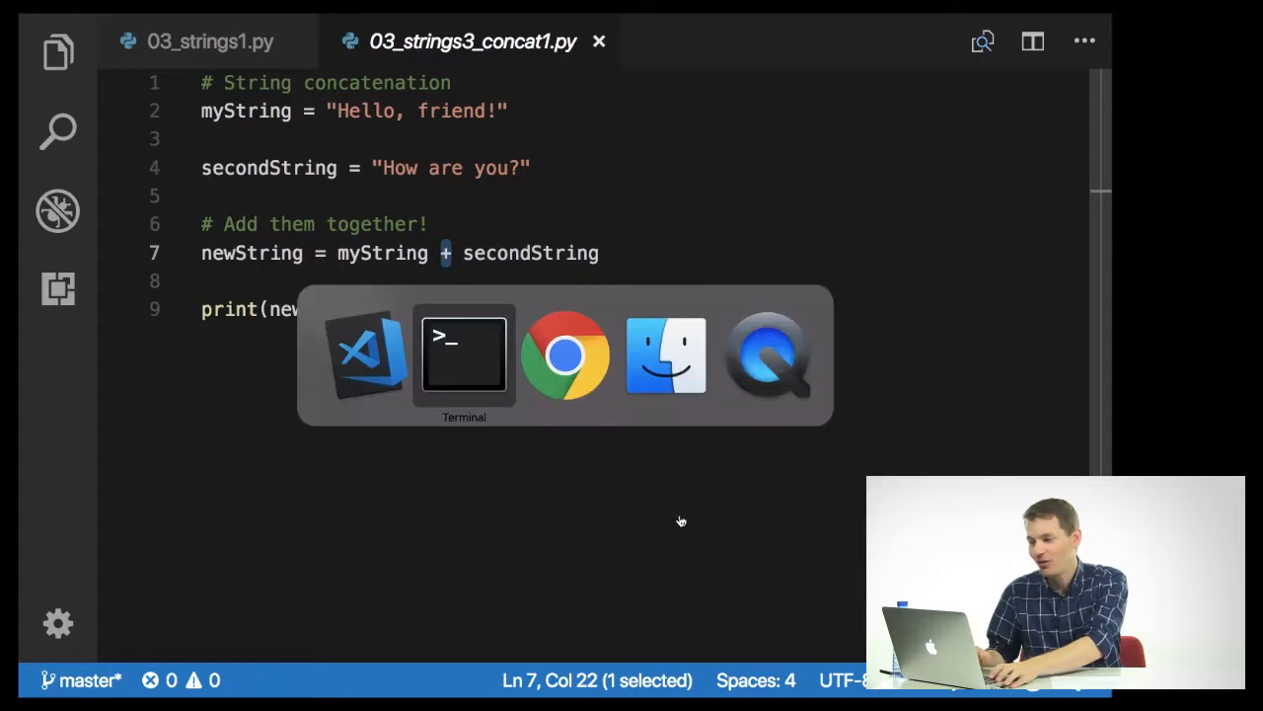
# Run python 03_strings3_concat1.py, printing Hello, friend!How are you? with no space
pyautogui.click(464, 355)
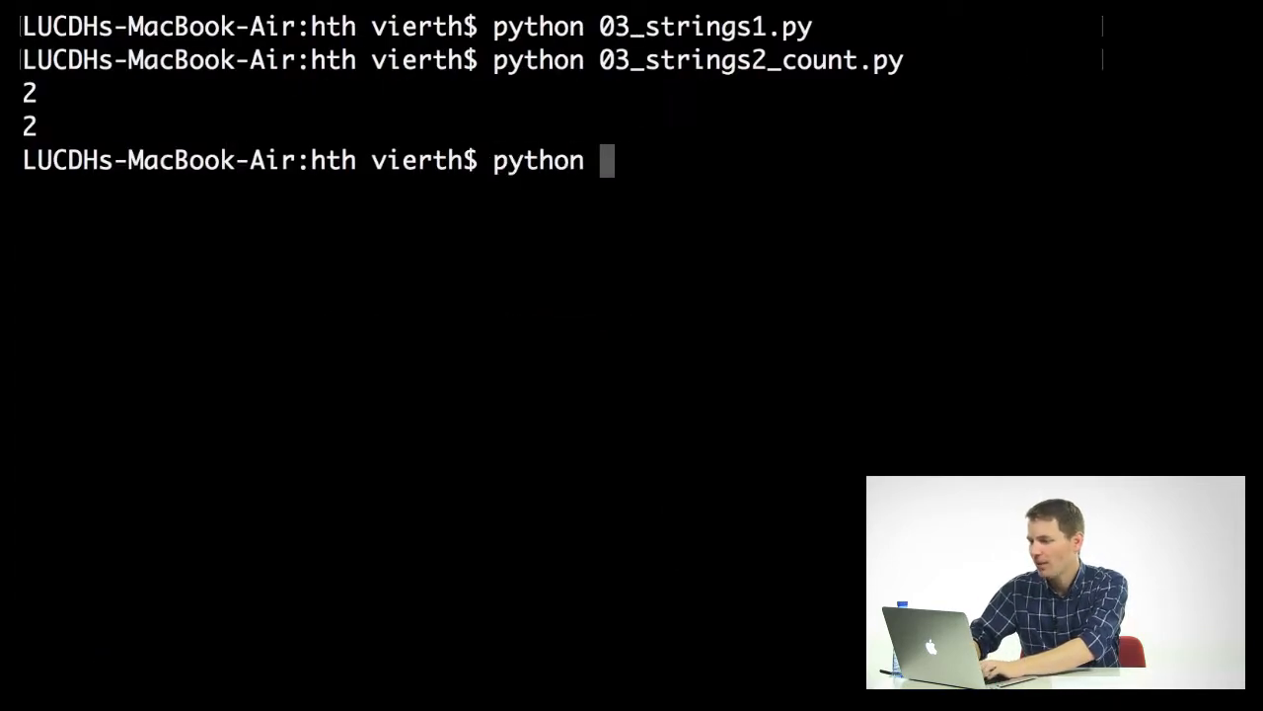
pyautogui.write('03_strings')
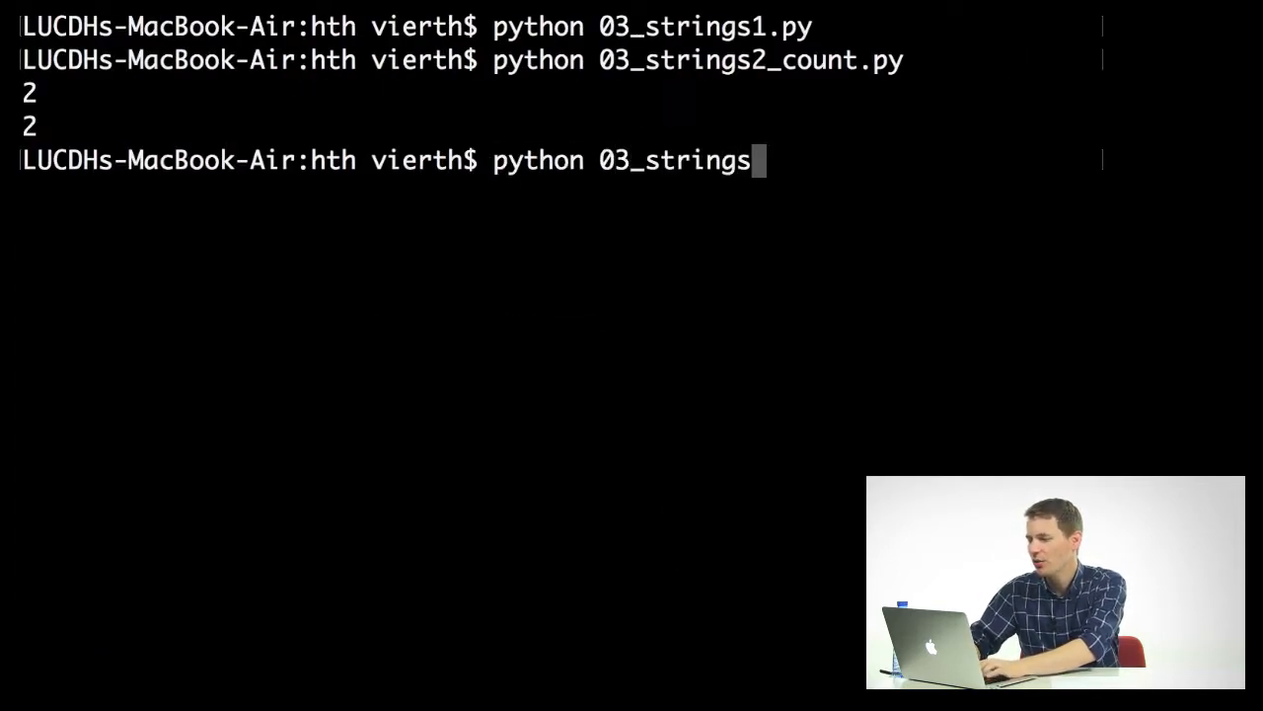
pyautogui.write('3_concat')
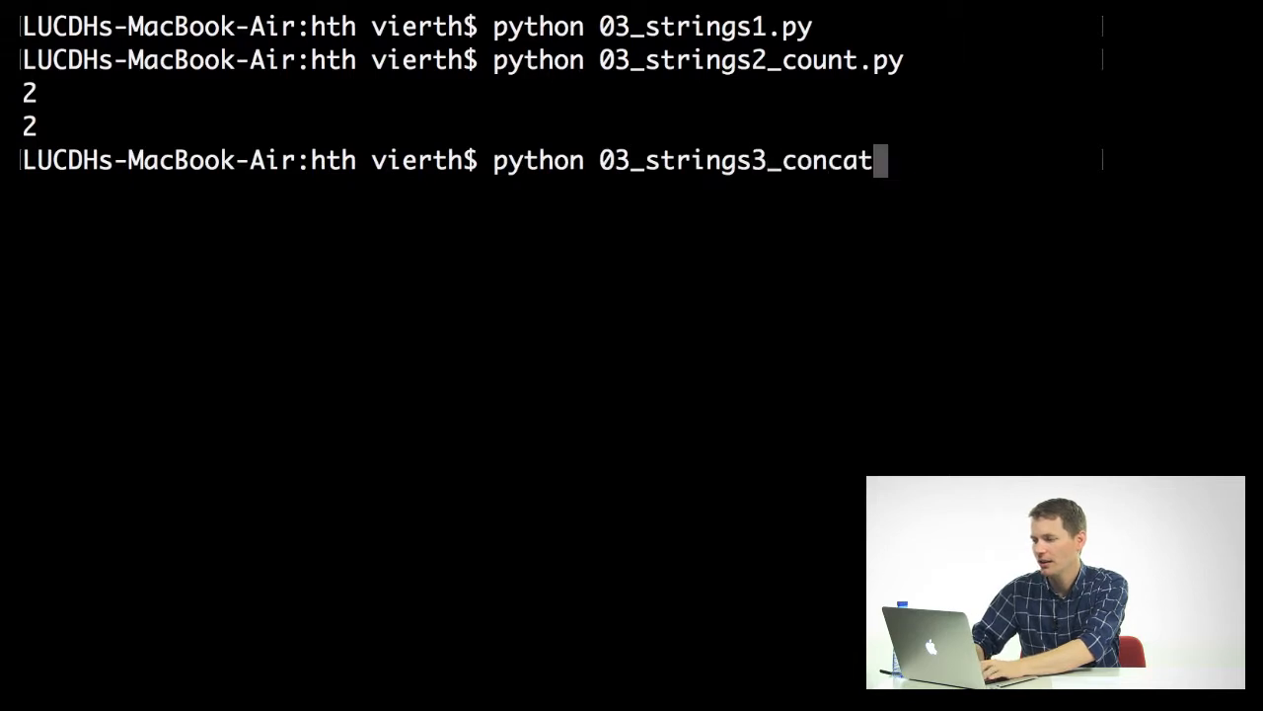
pyautogui.press('Return')
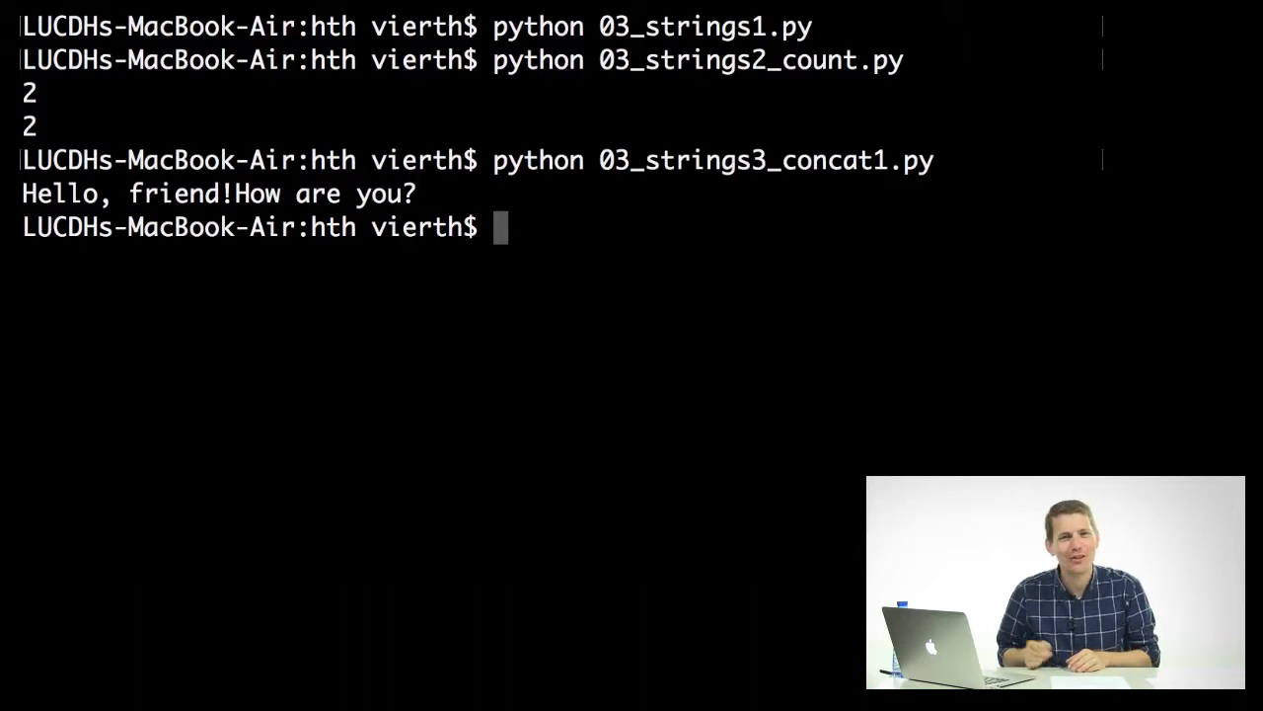
pyautogui.press('cmd+tab')
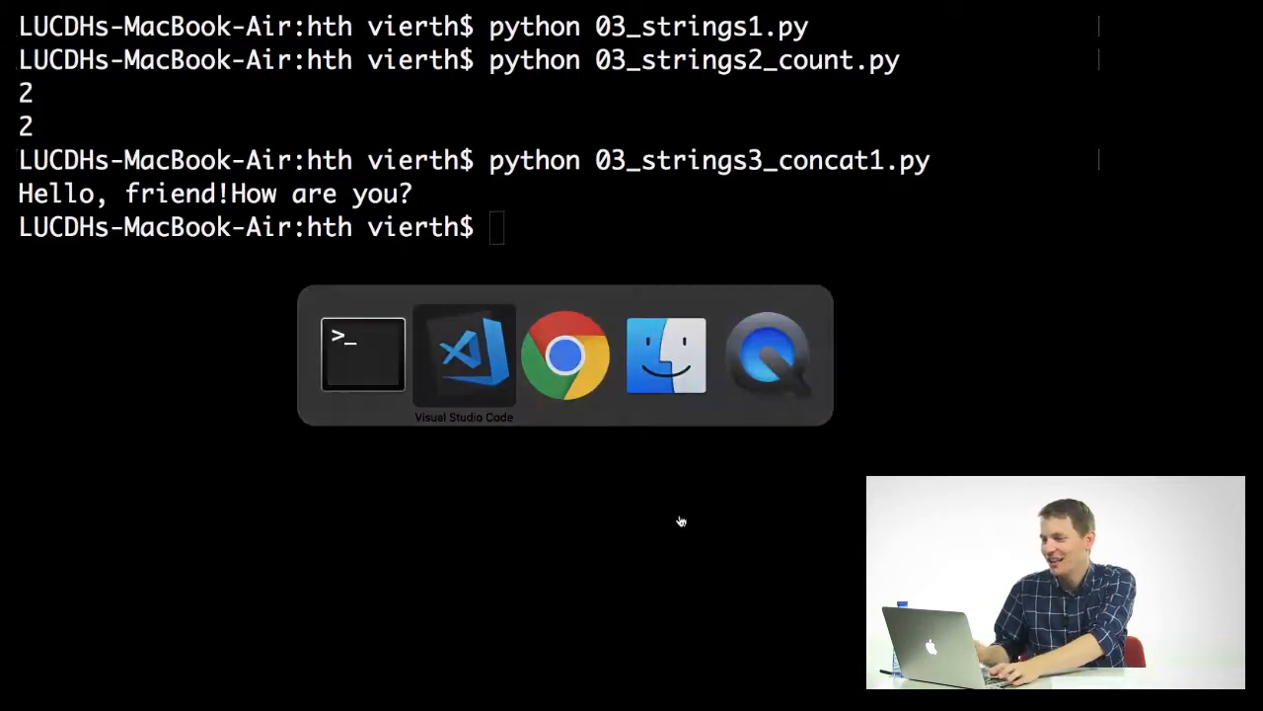
# View 03_strings3_concat2.py joining myString and secondString with a space string
pyautogui.click(461, 355)
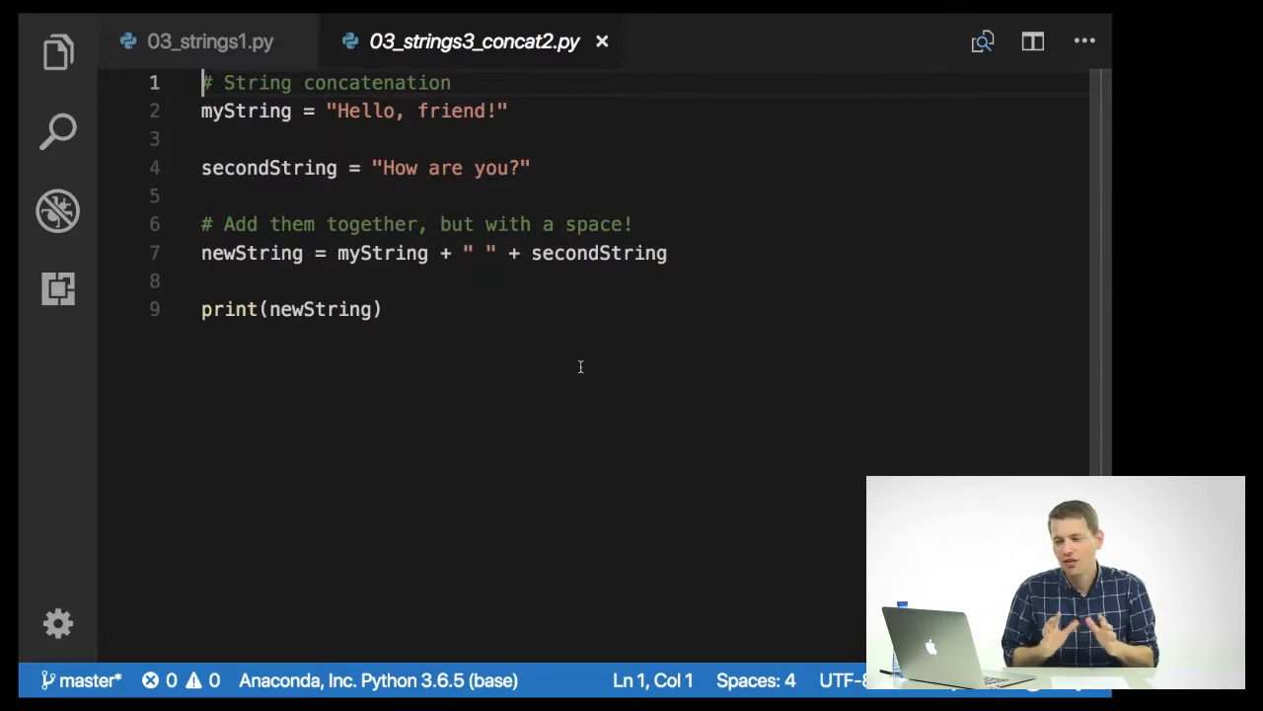
pyautogui.moveTo(383, 253)
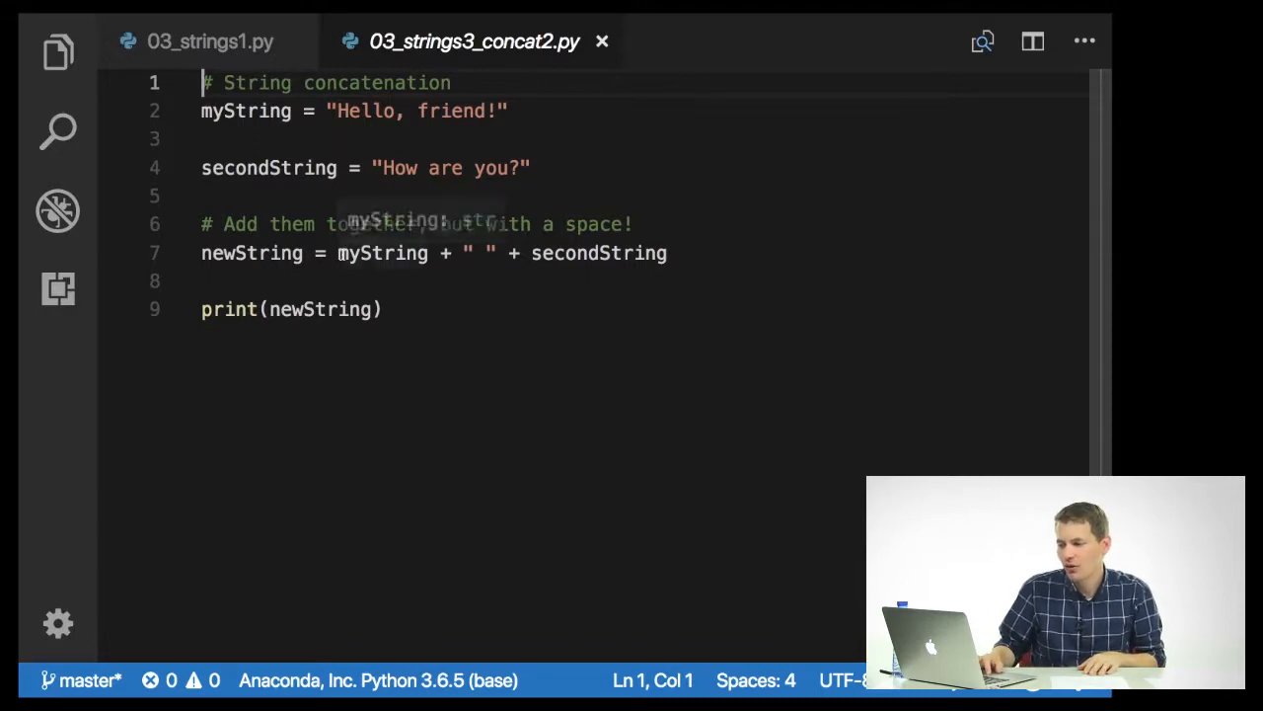
pyautogui.doubleClick(383, 253)
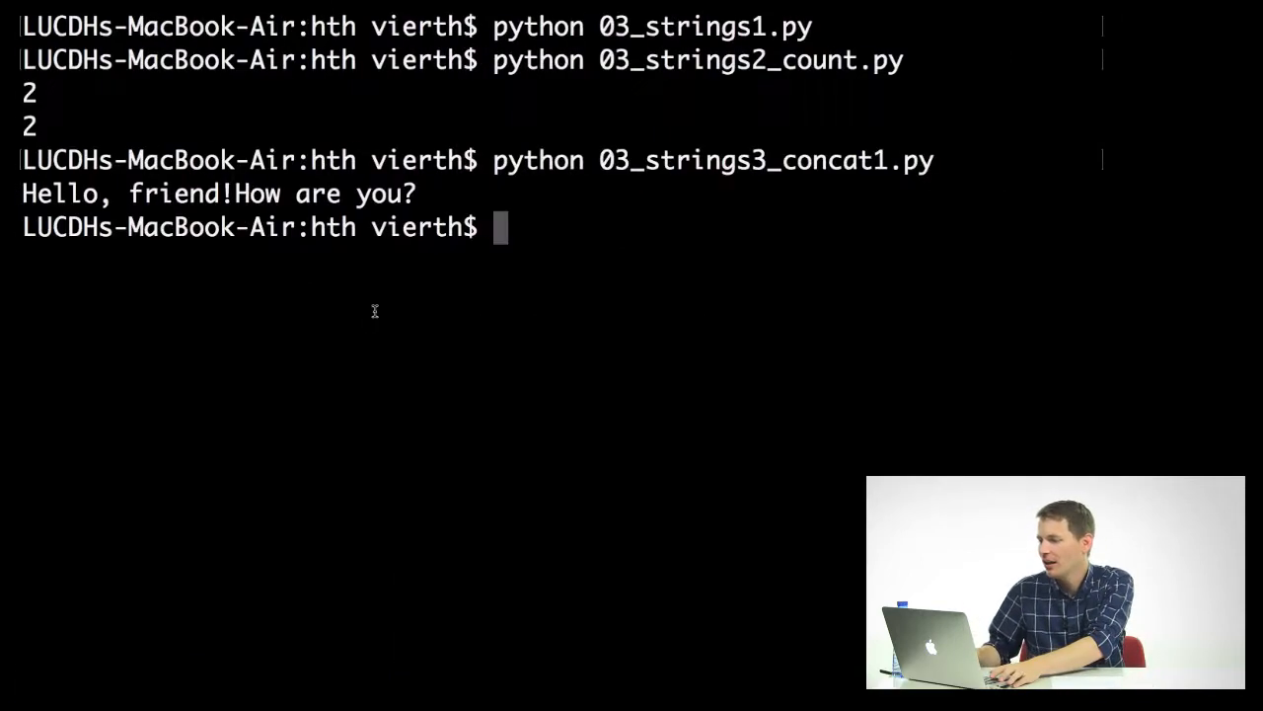
pyautogui.write('python 03_strings3_concat1.py')
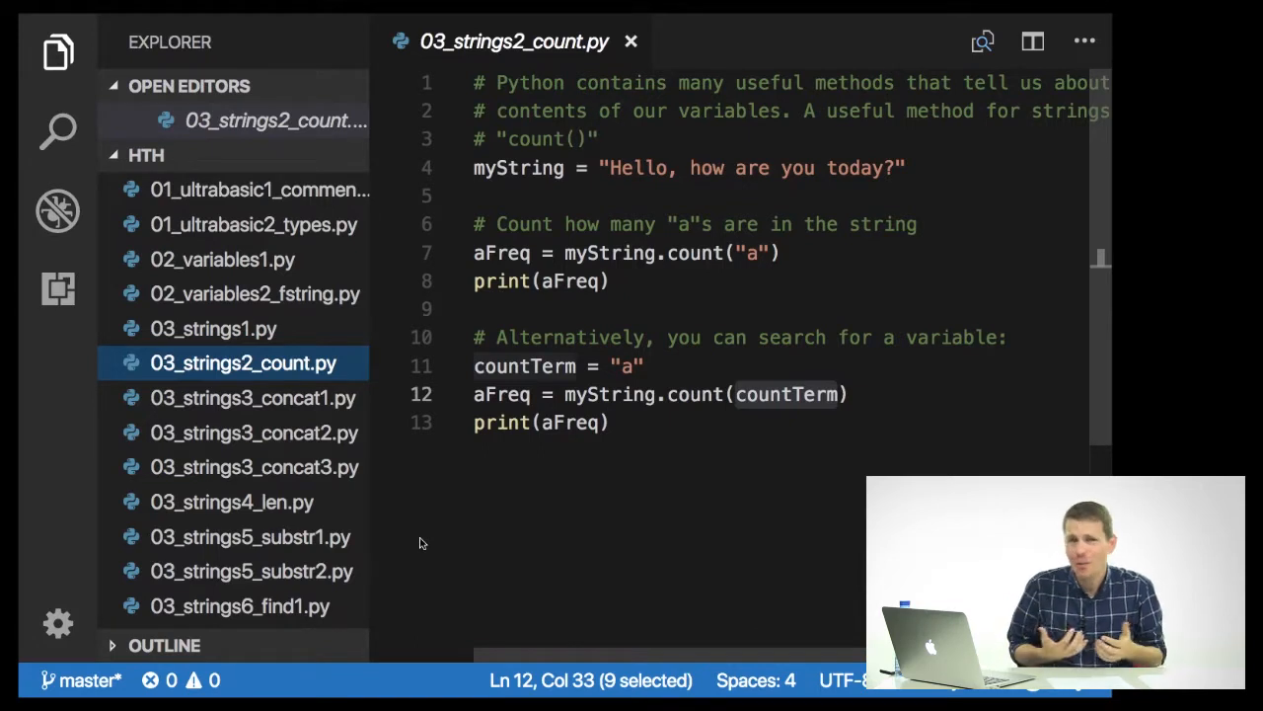
# Reopen 03_strings3_concat1.py from the Explorer, then move to Terminal
pyautogui.click(252, 399)
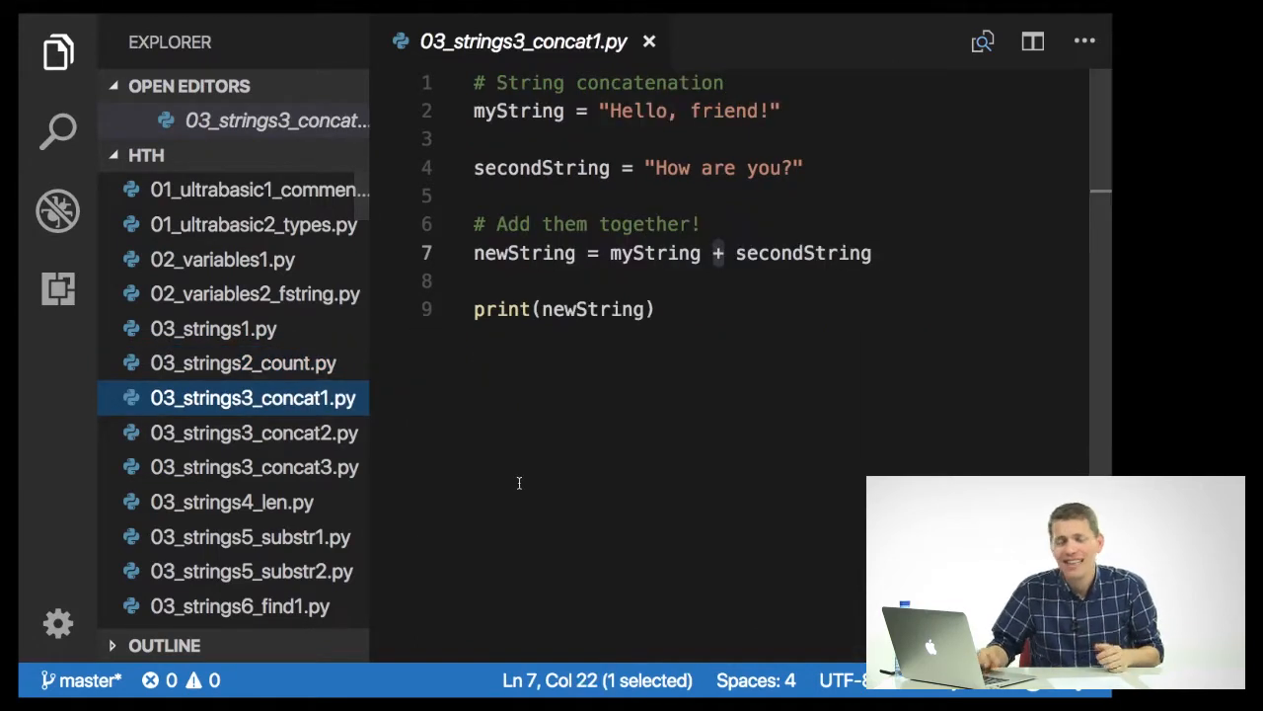
pyautogui.moveTo(502, 465)
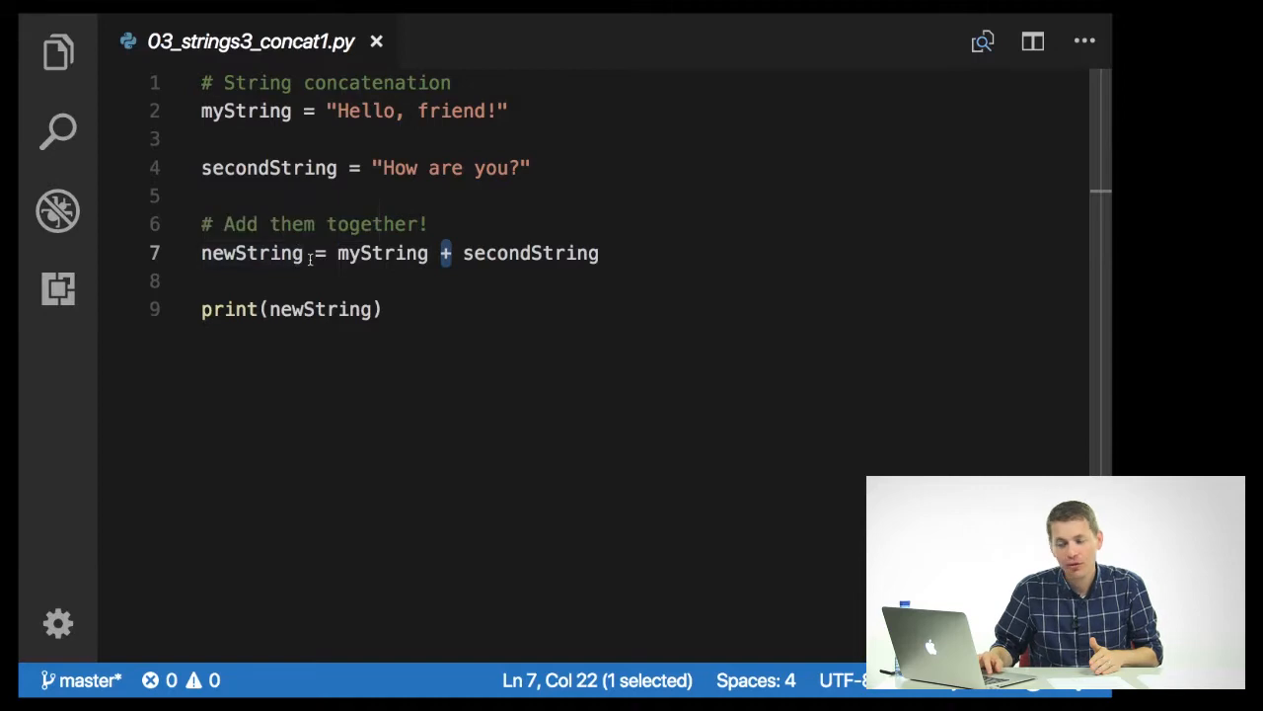
pyautogui.moveTo(383, 253)
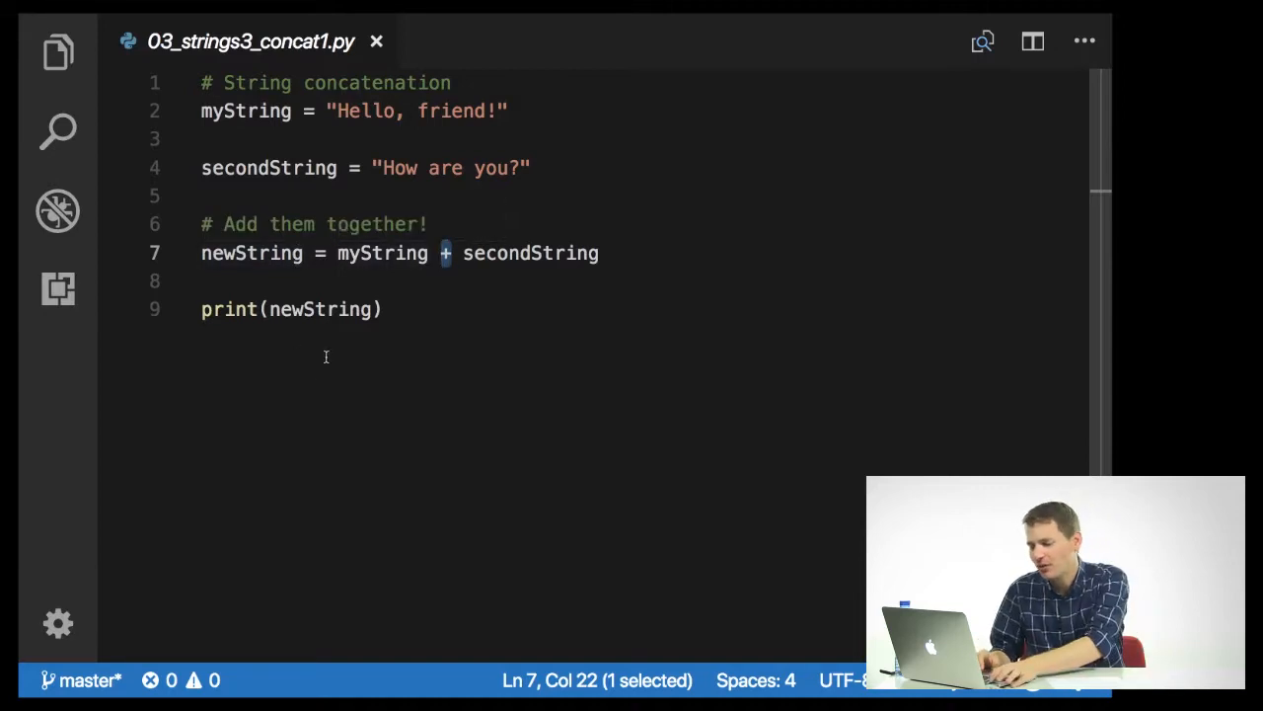
pyautogui.press('cmd+tab')
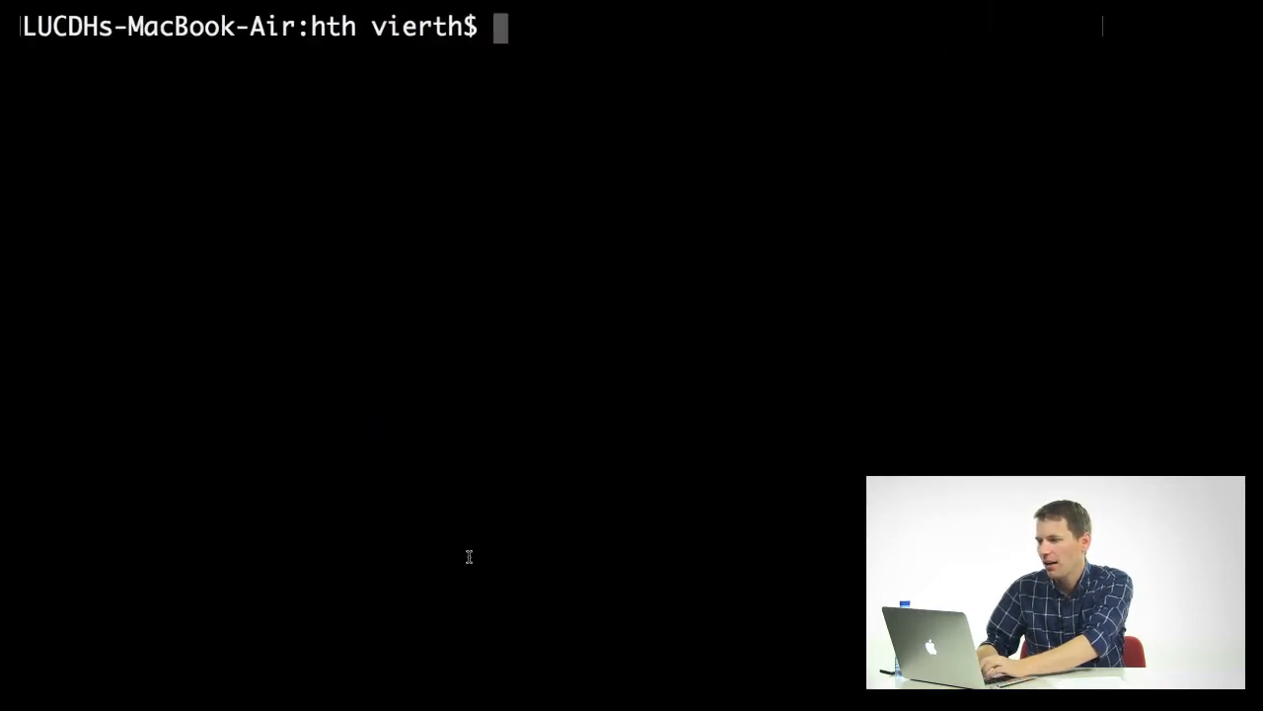
# Rerun python 03_strings3_concat1.py in the cleared Terminal, printing Hello, friend!How are you?
pyautogui.write('python')
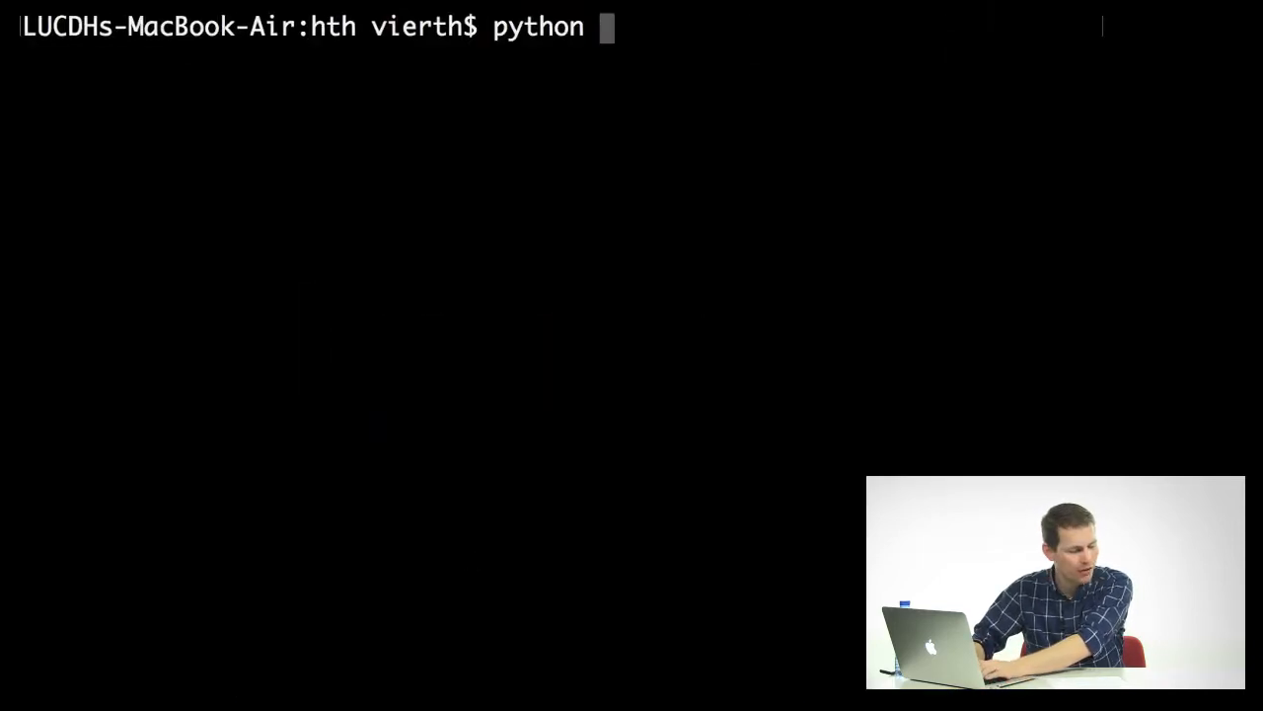
pyautogui.write('03_s')
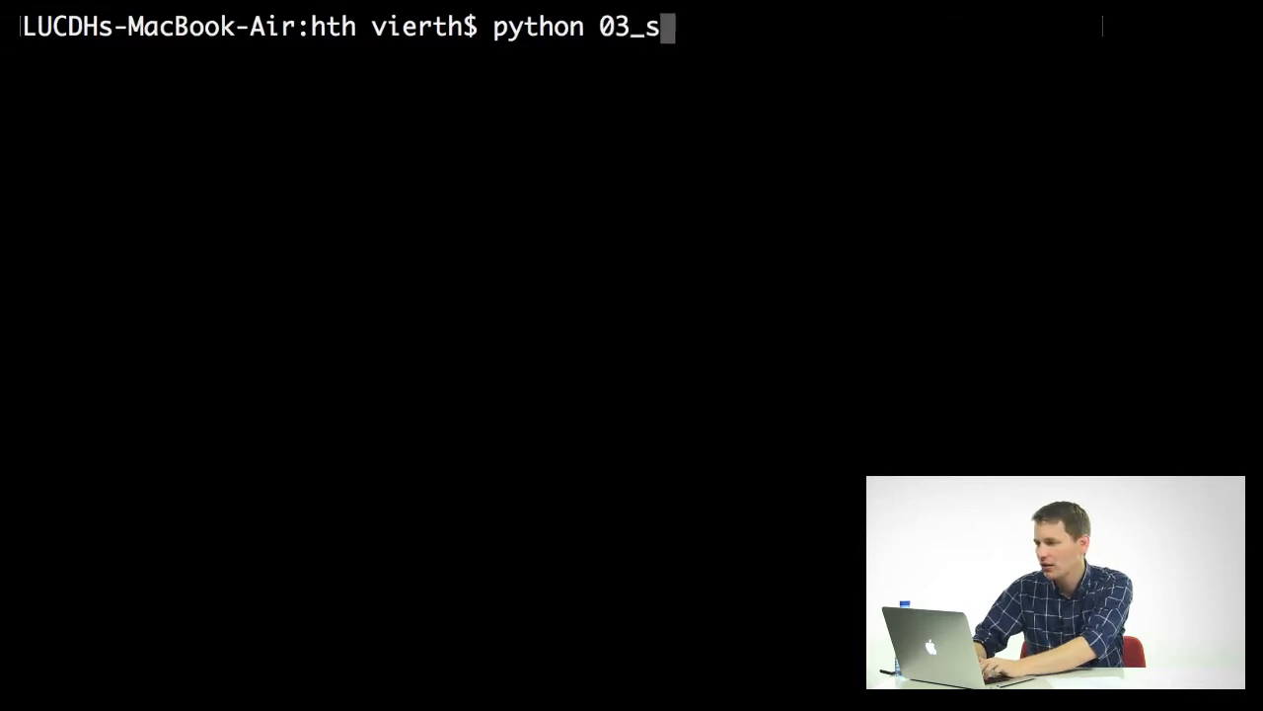
pyautogui.write('trings2_count.py')
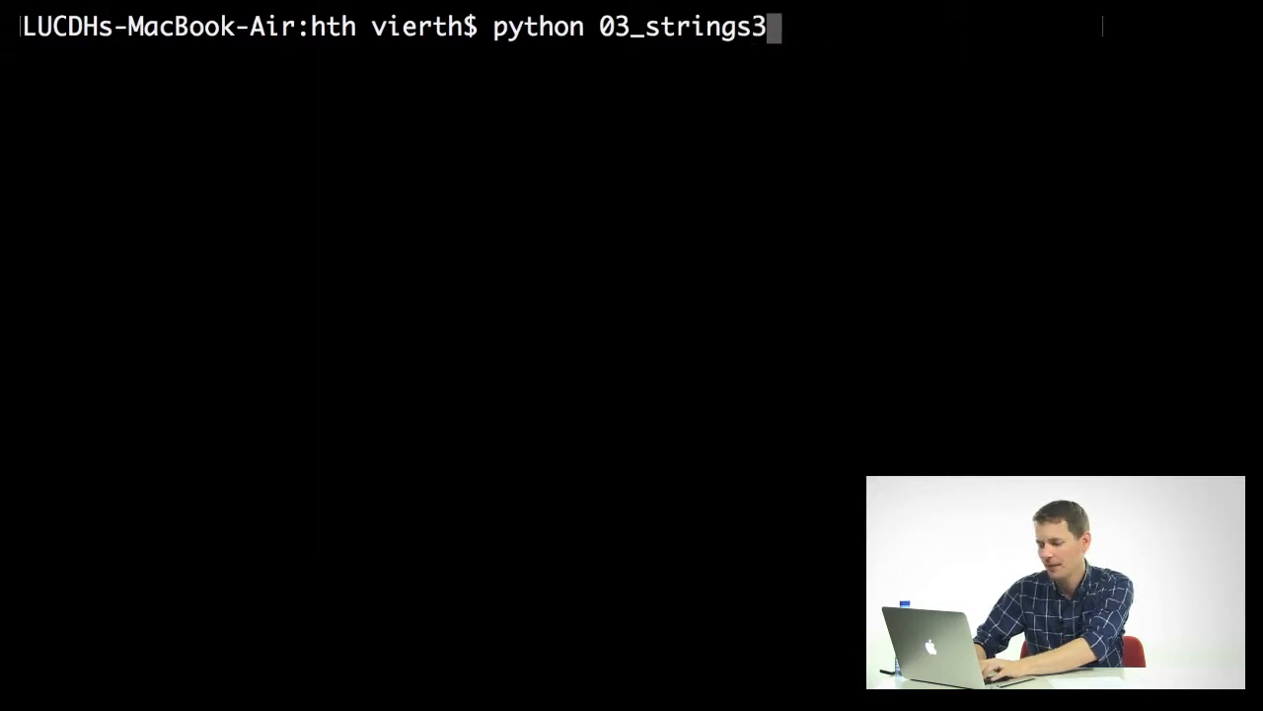
pyautogui.write('_concat1.py')
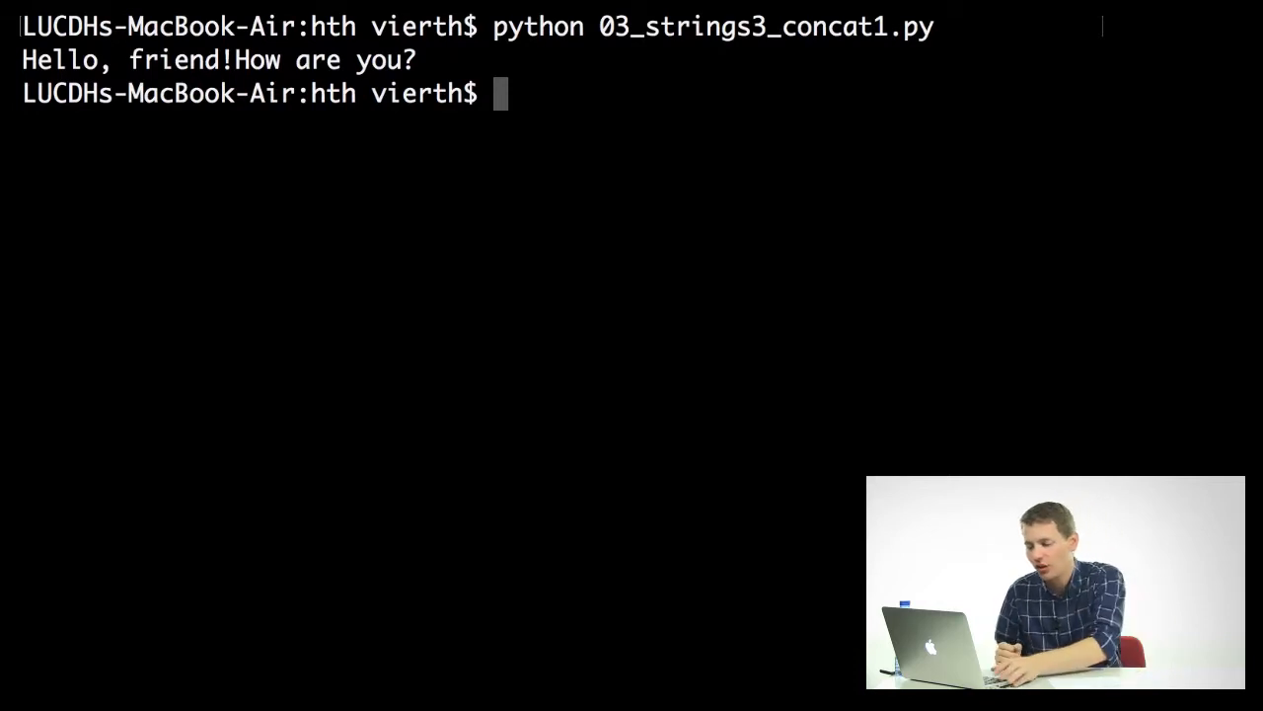
pyautogui.press('cmd+tab')
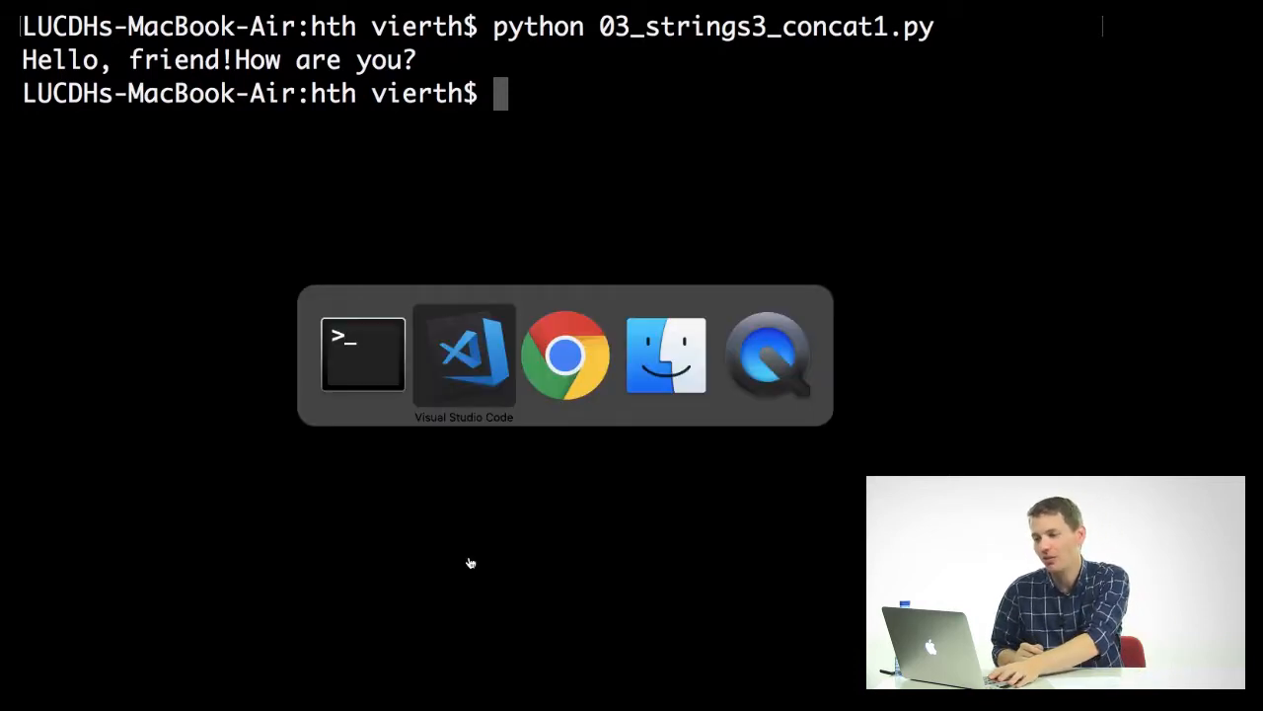
# Open 03_strings3_concat2.py, which adds a space string between myString and secondString
pyautogui.click(462, 353)
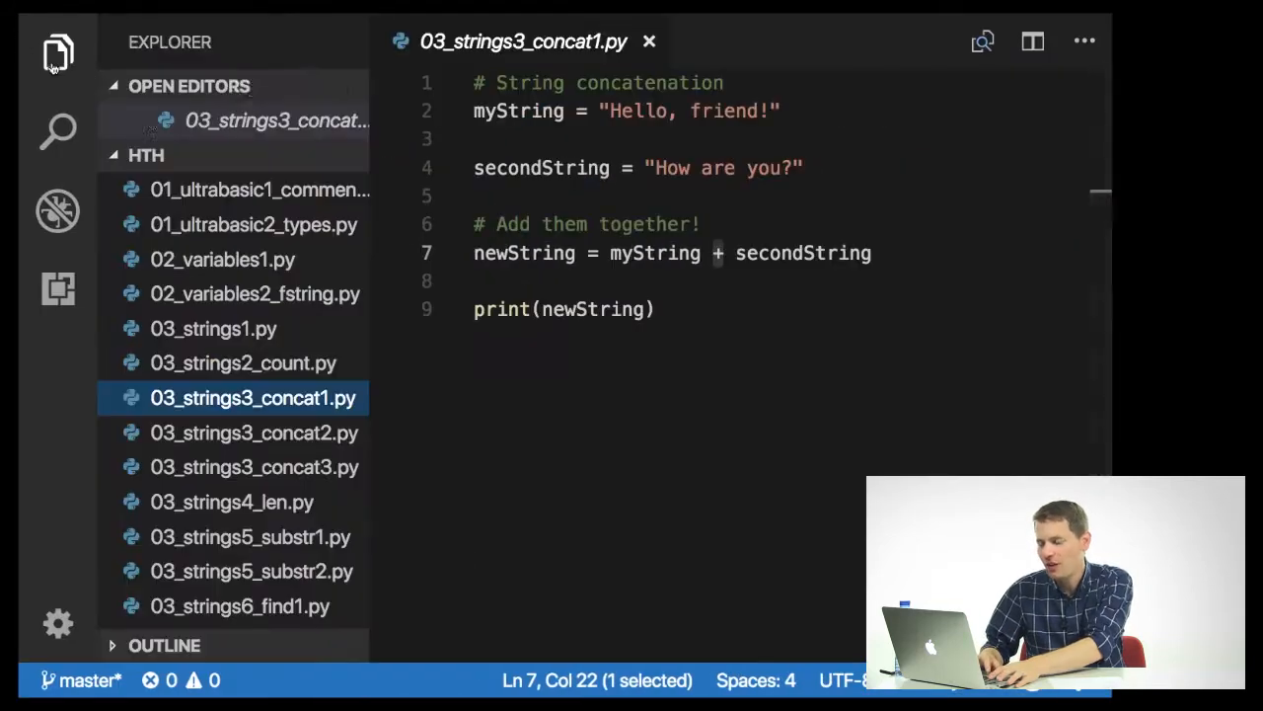
pyautogui.click(253, 432)
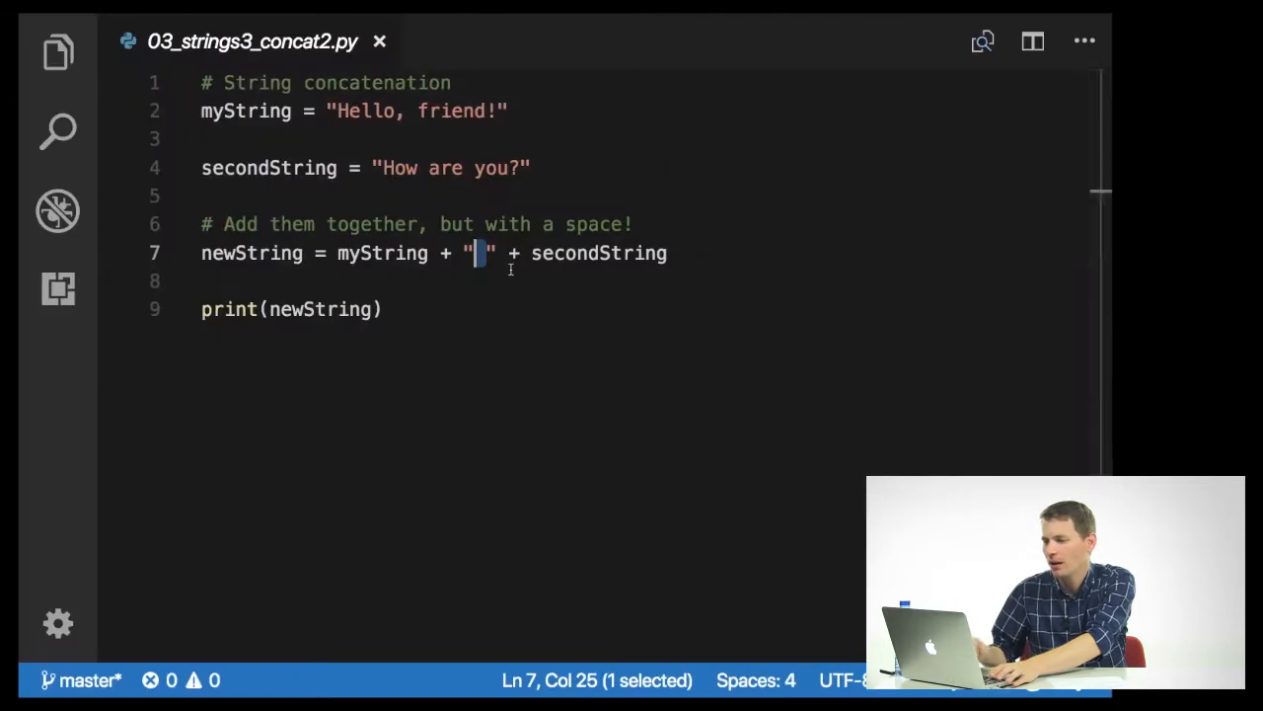
pyautogui.click(57, 52)
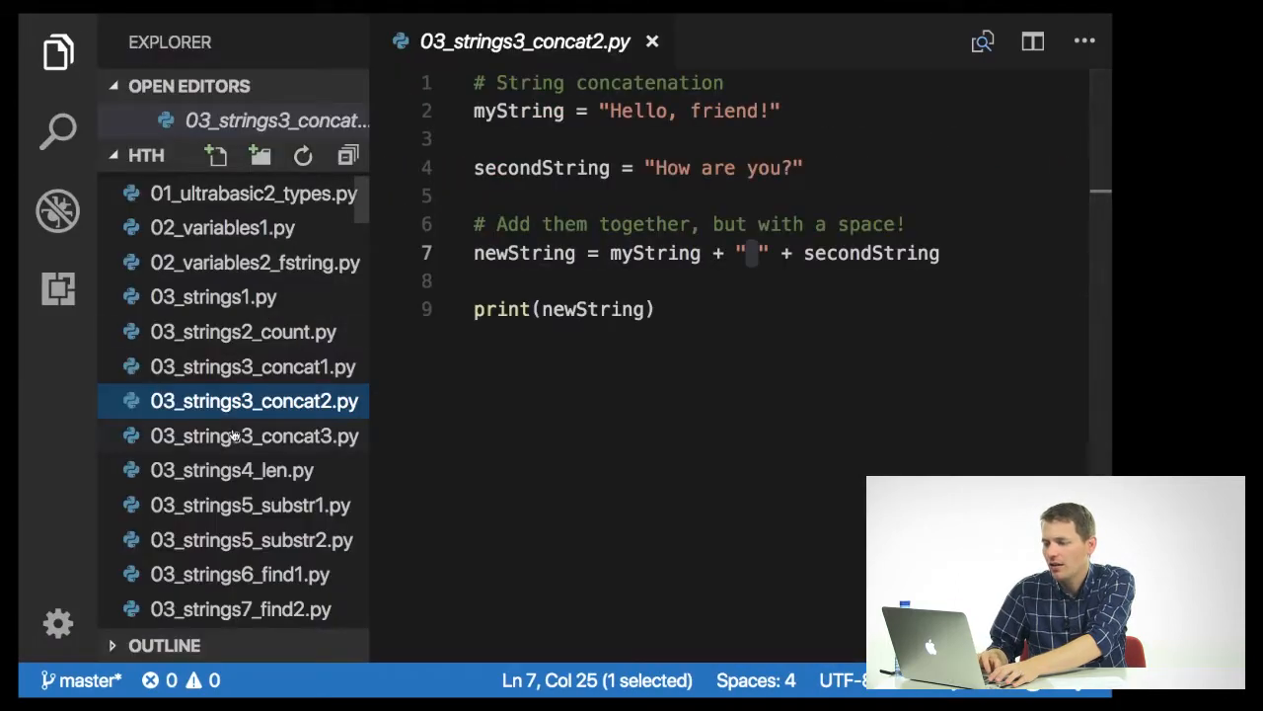
# Open 03_strings3_concat3.py and highlight num1 + num2 joining the number strings 1234 and 5678
pyautogui.click(255, 436)
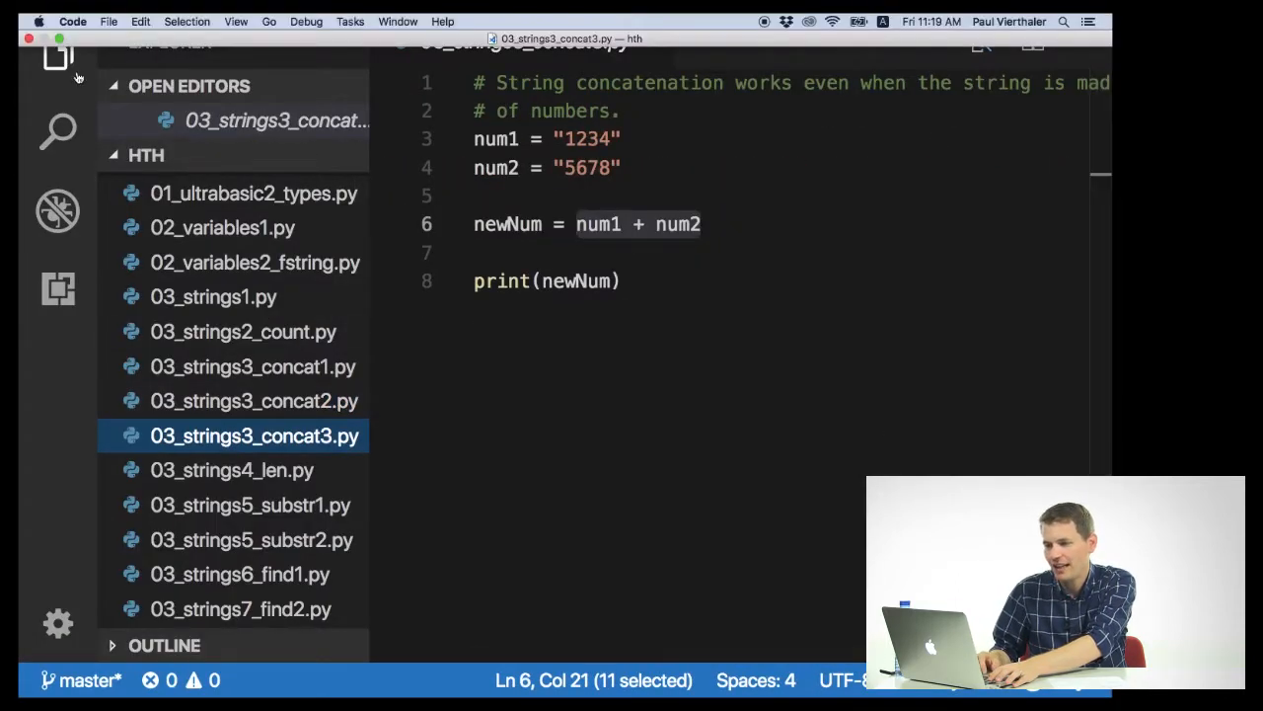
pyautogui.click(58, 55)
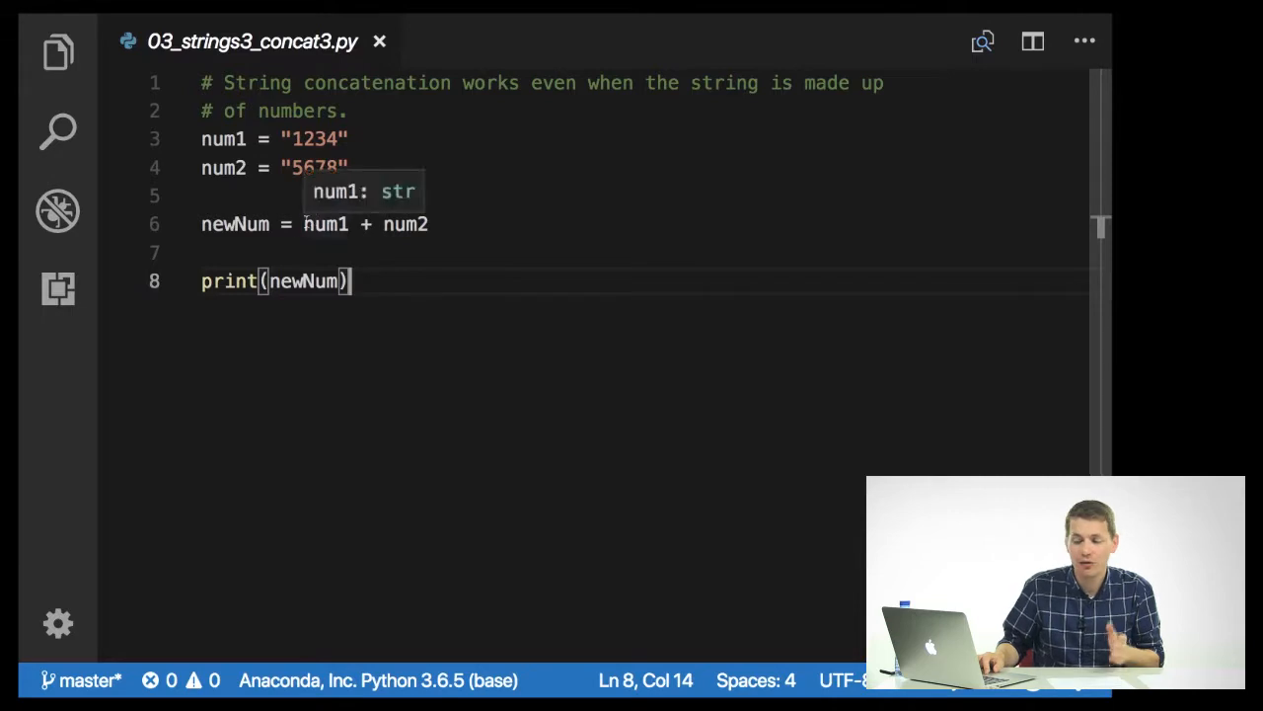
pyautogui.moveTo(304, 225); pyautogui.dragTo(428, 225)
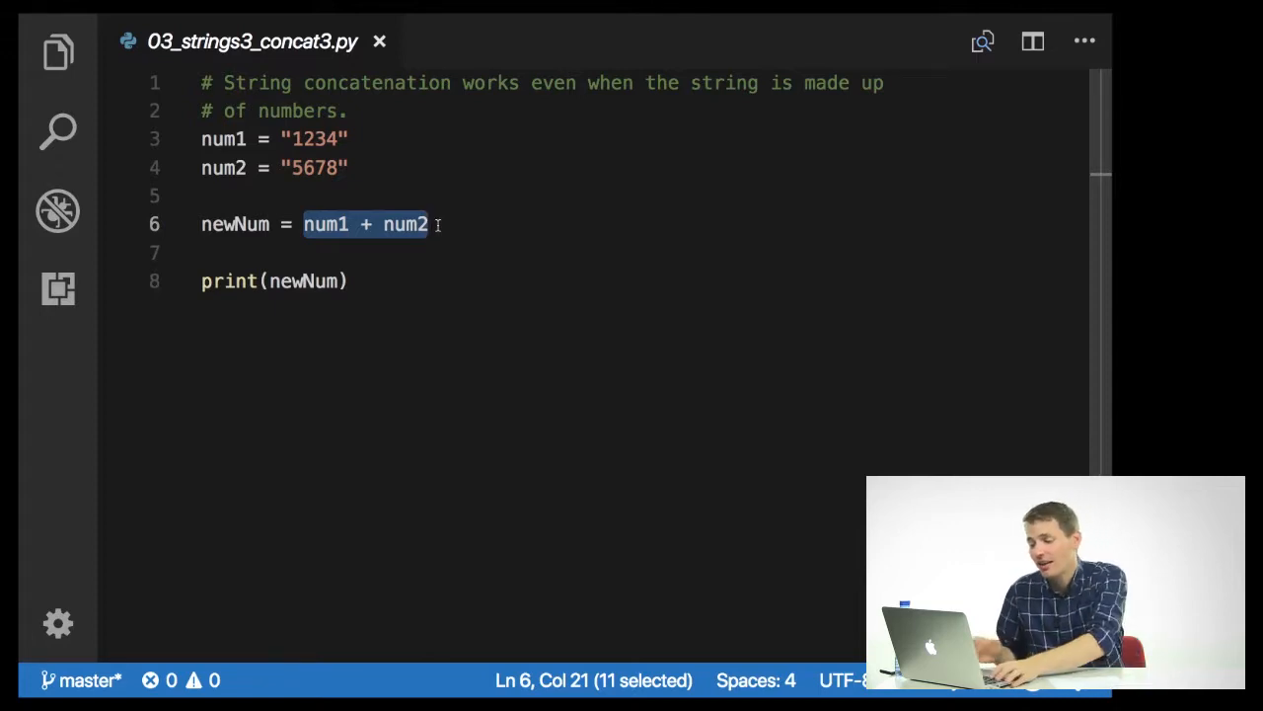
pyautogui.press('cmd+tab')
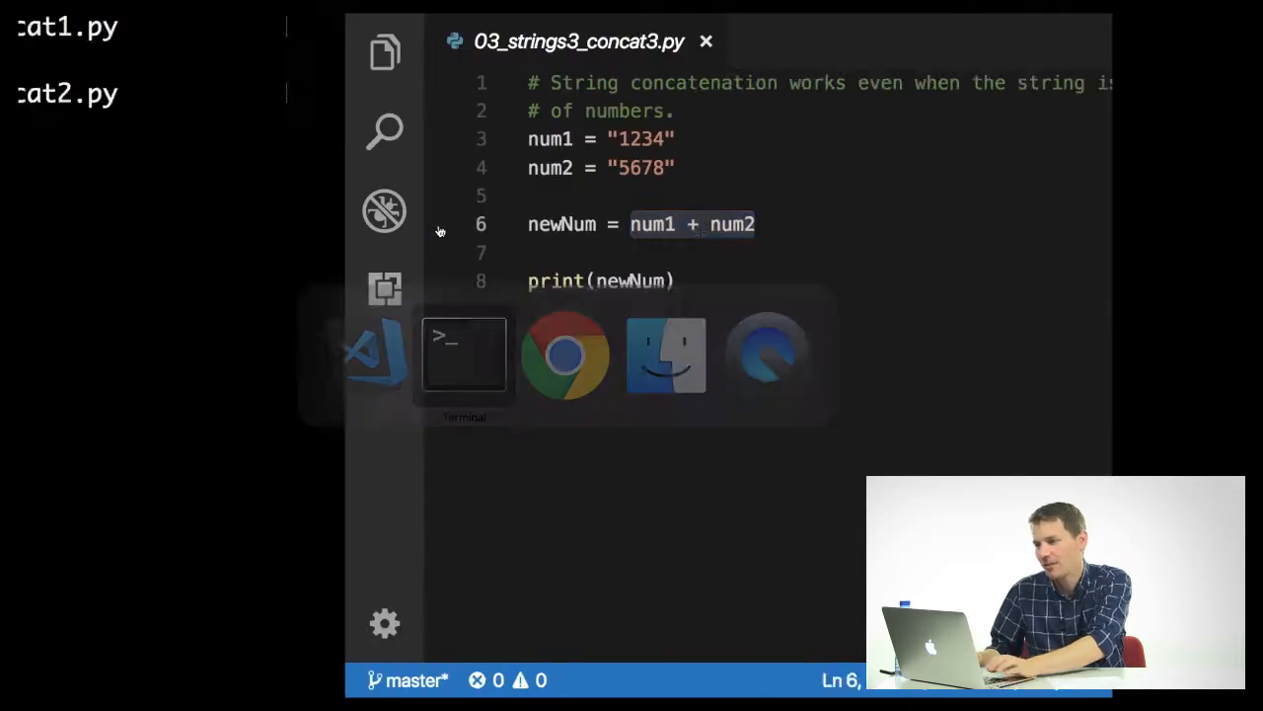
pyautogui.click(464, 355)
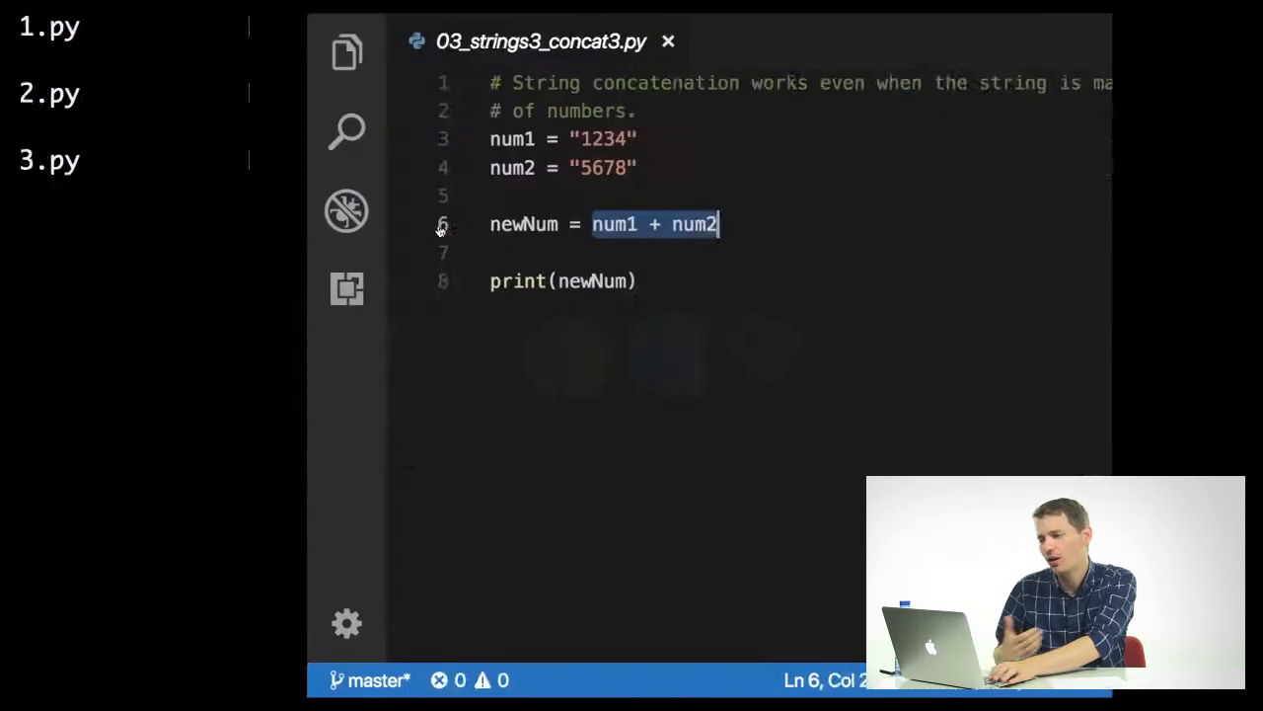
# Return to VS Code and open the len() example 03_strings4_len.py
pyautogui.click(347, 52)
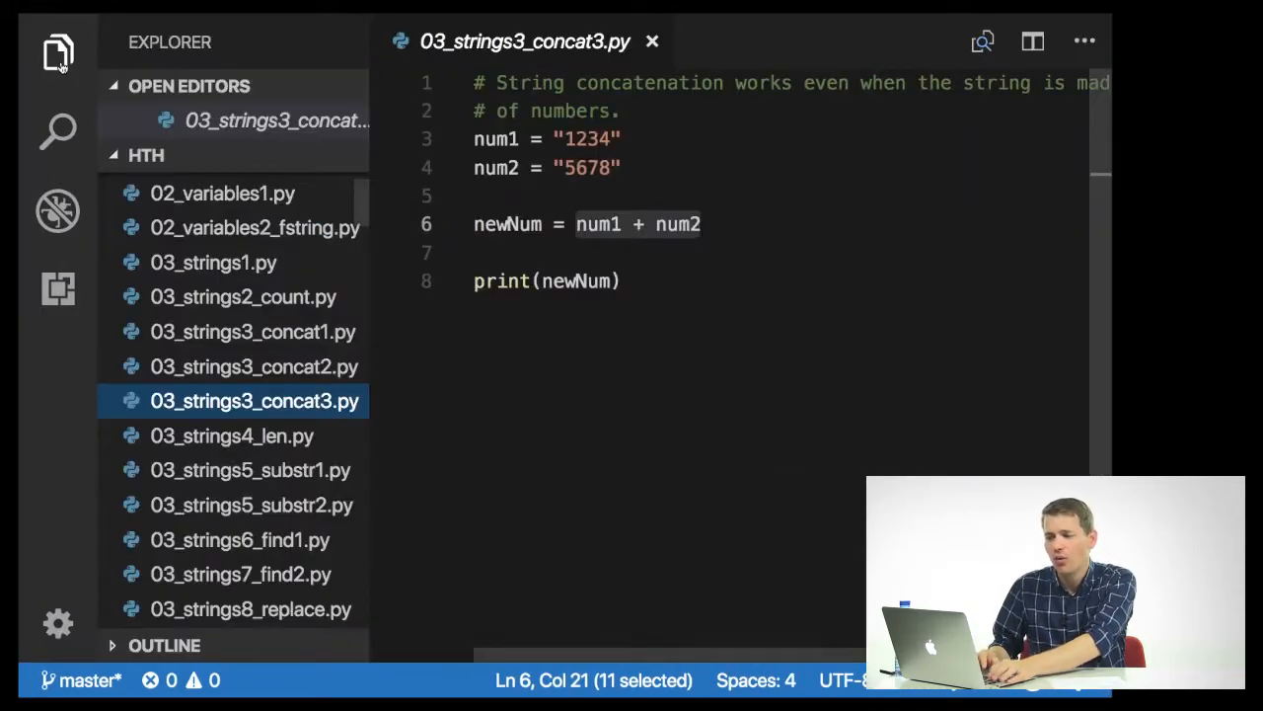
pyautogui.click(233, 436)
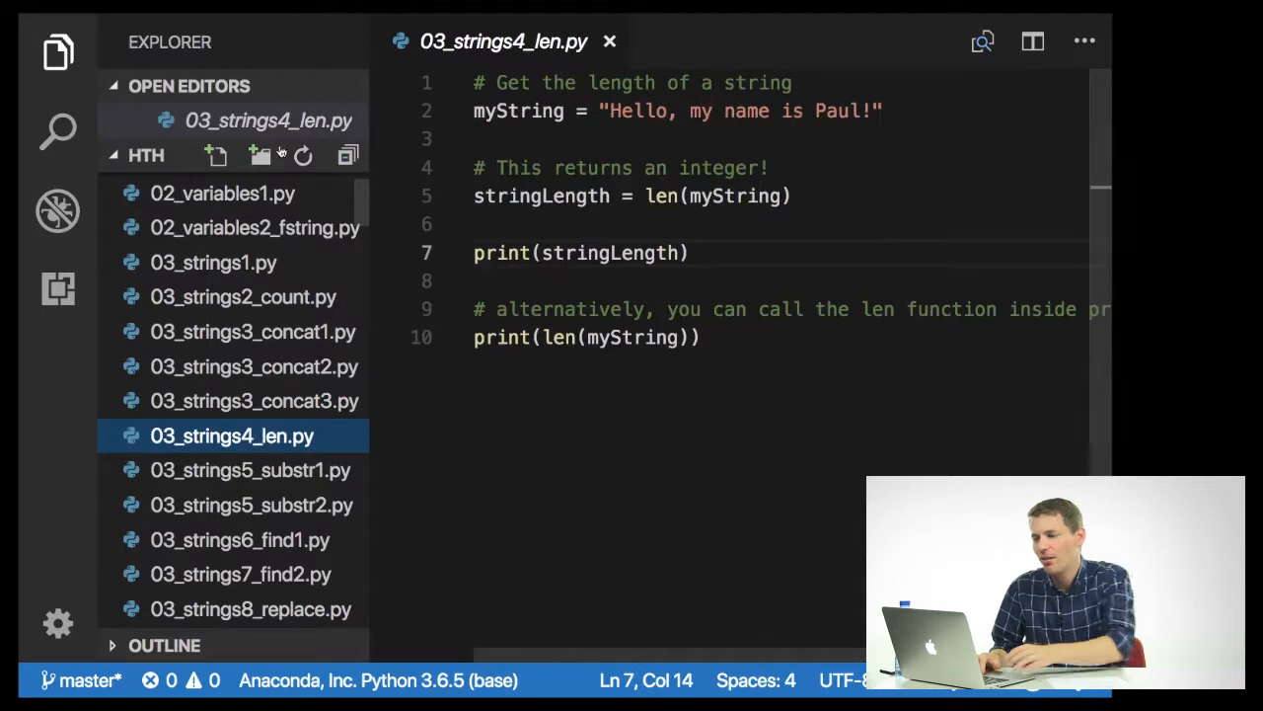
# Review myString in the len() call full-width, then head to Terminal to run it
pyautogui.click(58, 51)
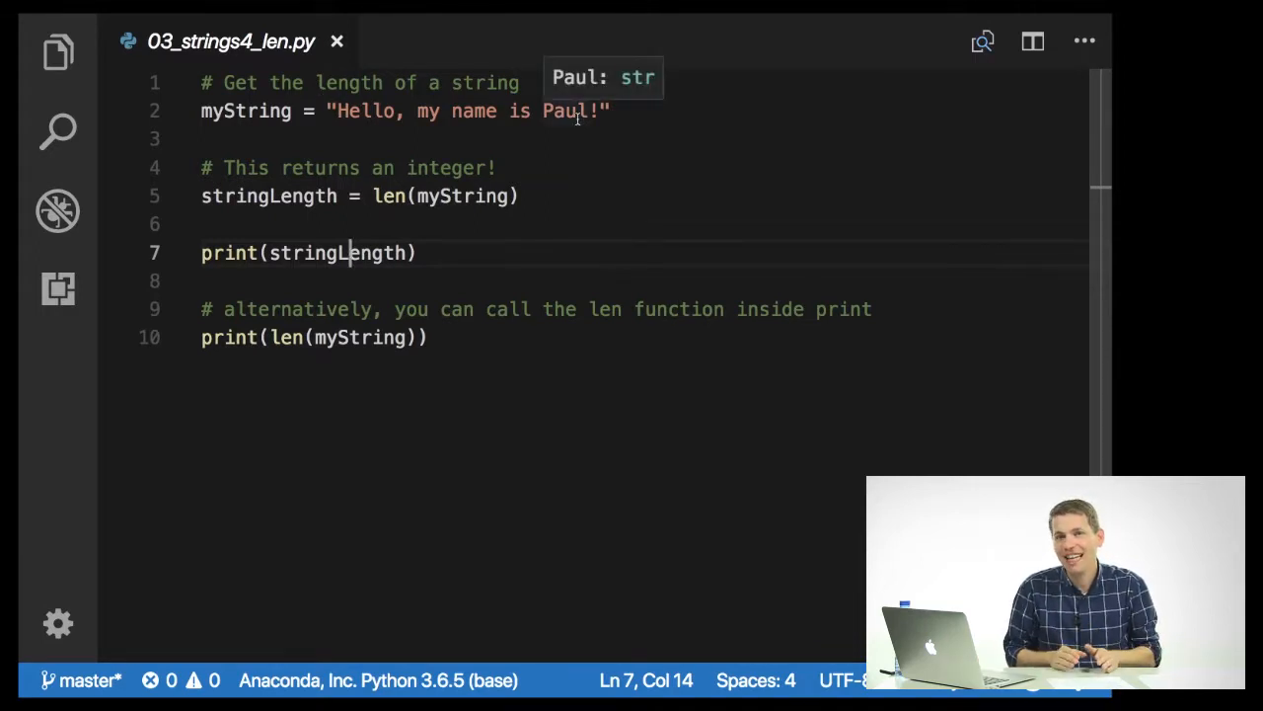
pyautogui.doubleClick(387, 195)
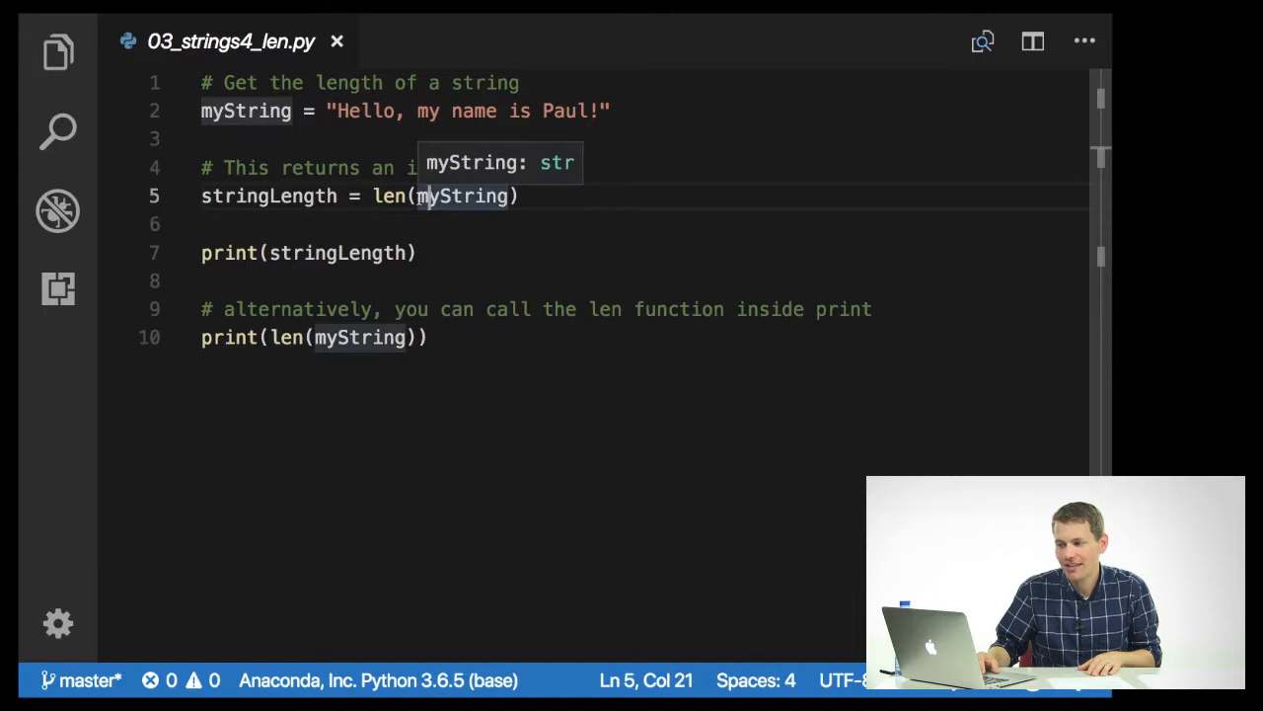
pyautogui.moveTo(529, 225)
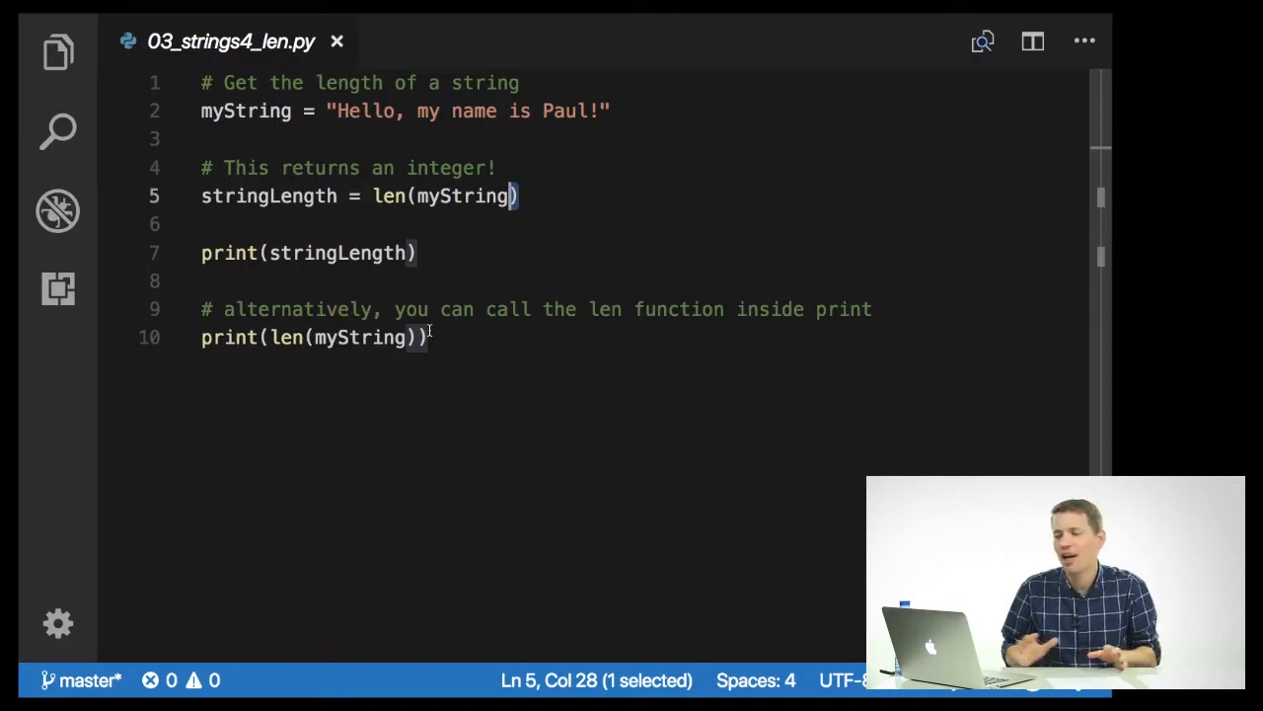
pyautogui.press('cmd+tab')
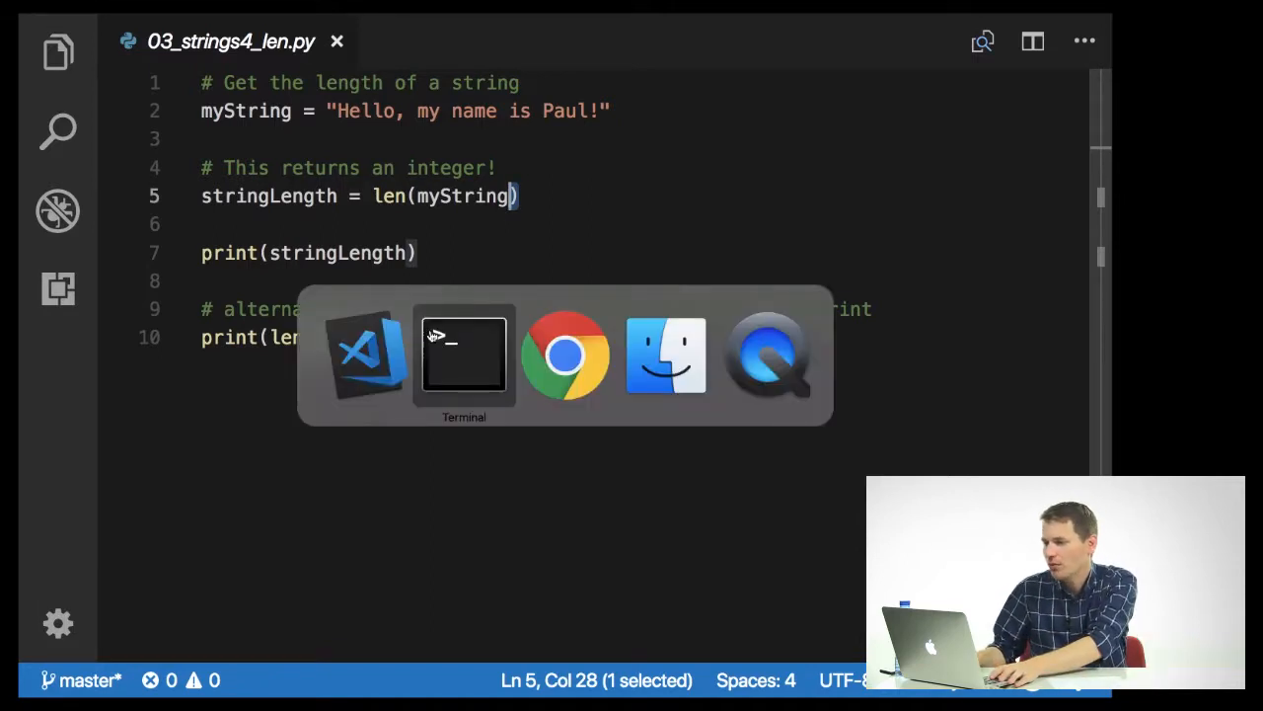
# Run python 03_strings4_len.py in Terminal, printing 23 twice, and return to the editor
pyautogui.click(464, 355)
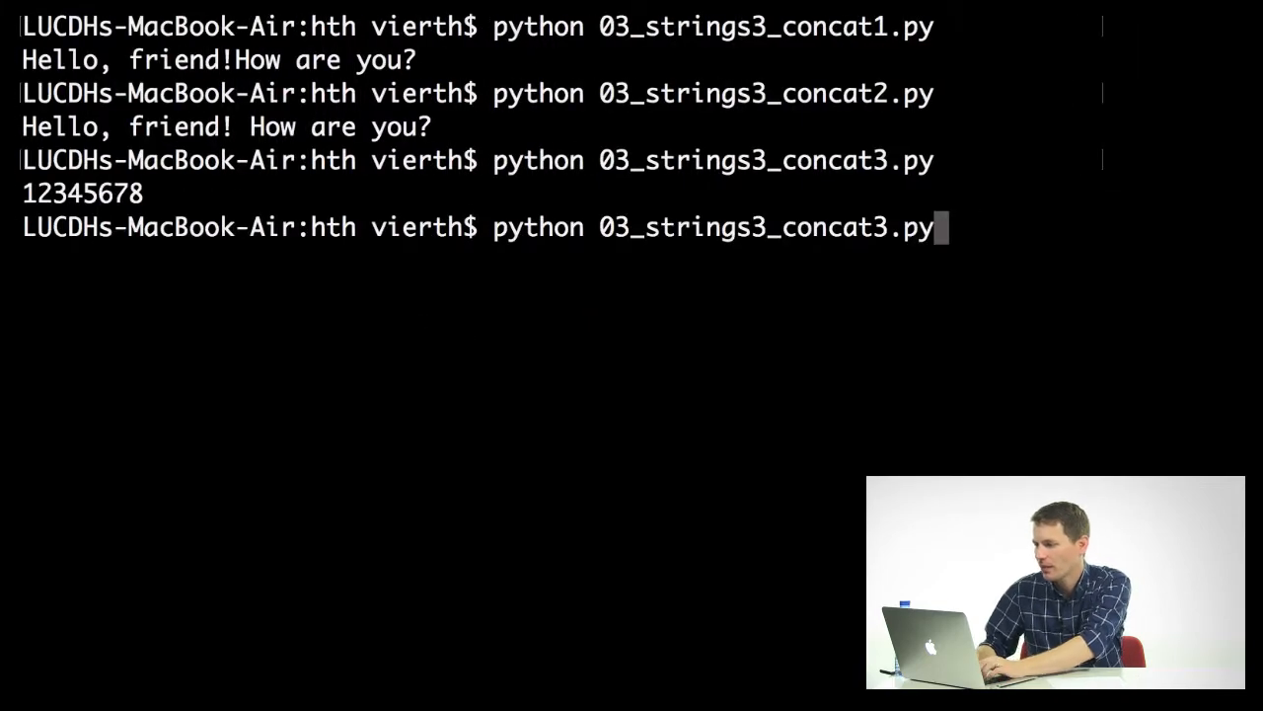
pyautogui.press('backspace')
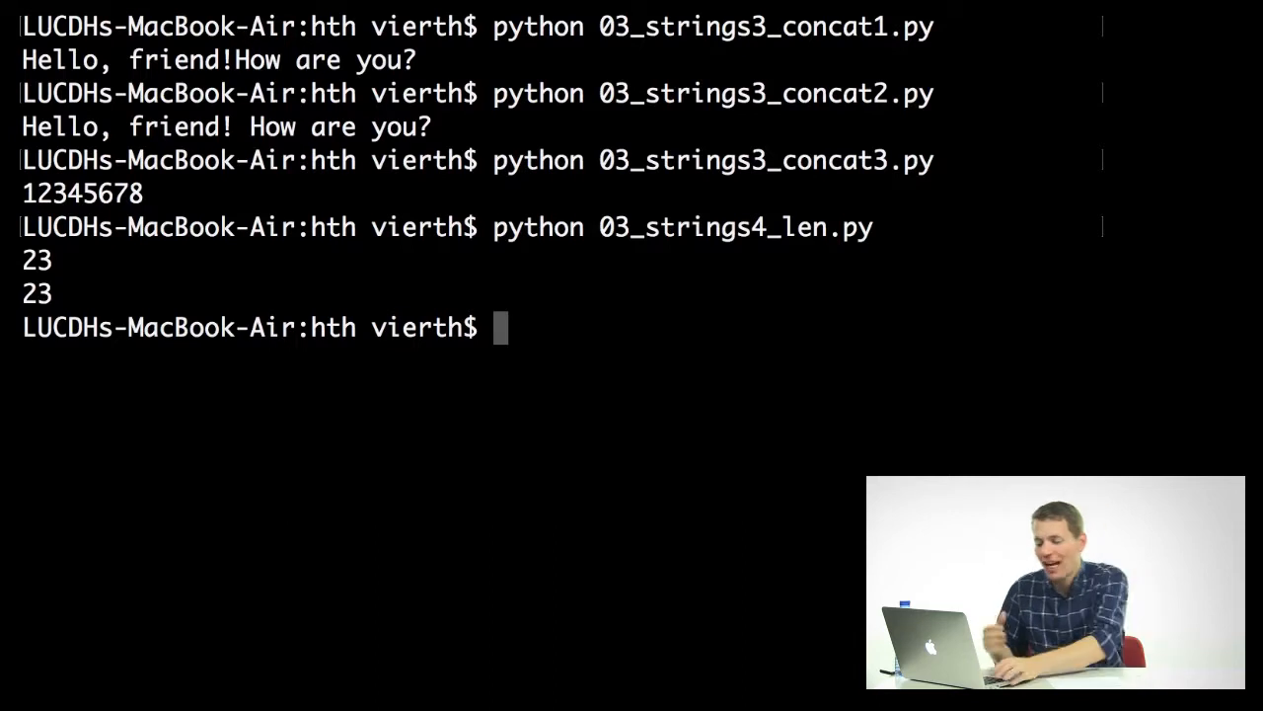
pyautogui.press('cmd+tab')
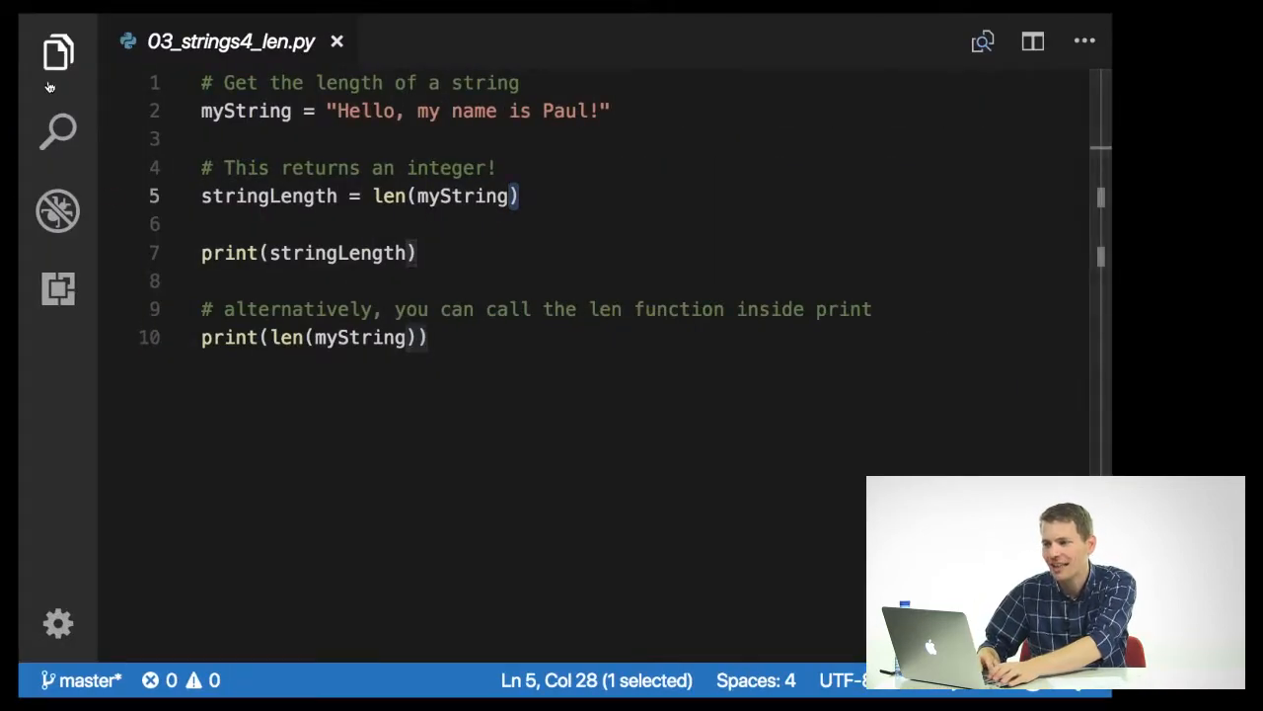
# Switch to 03_strings5_substr1.py full-width and examine the slice on line 13
pyautogui.click(57, 51)
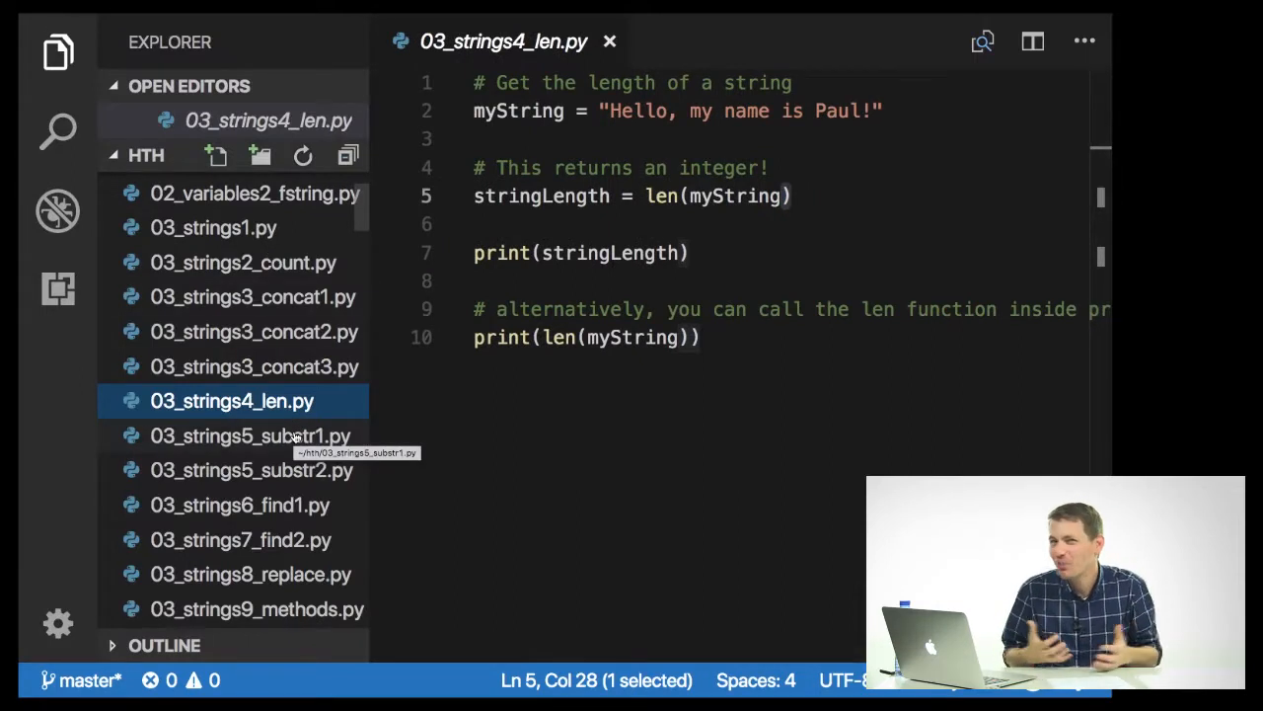
pyautogui.click(249, 436)
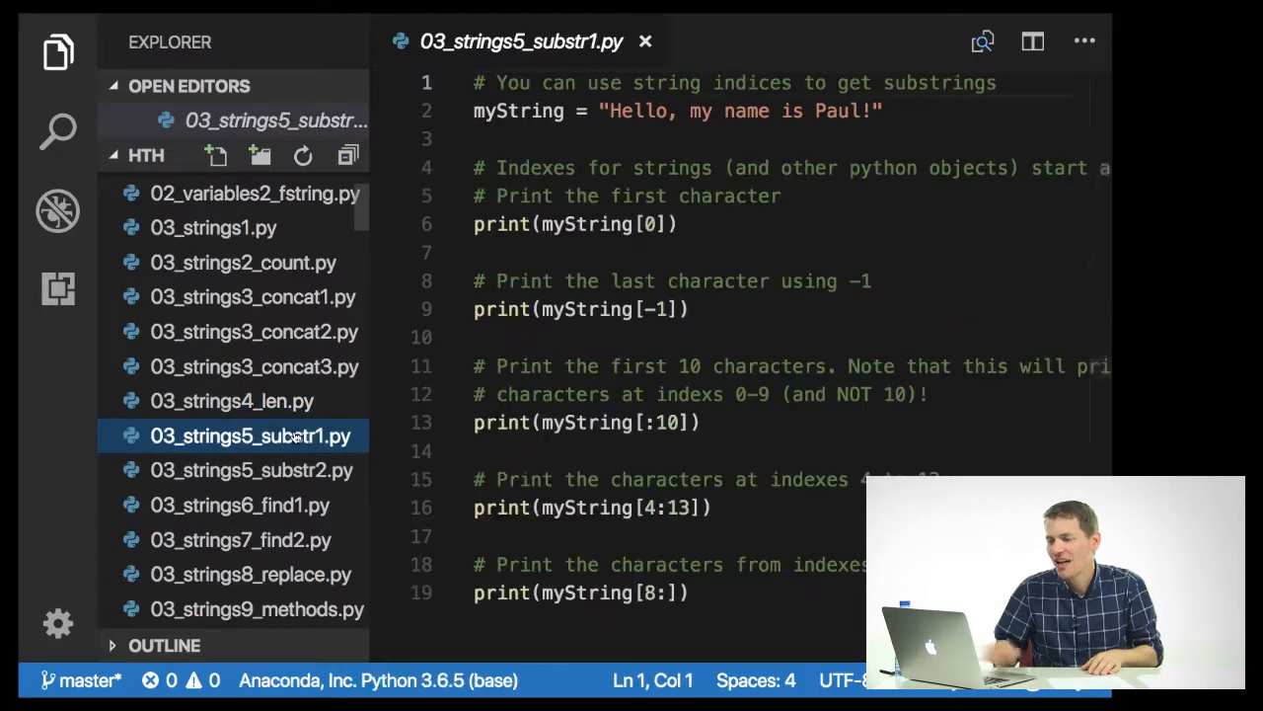
pyautogui.click(57, 51)
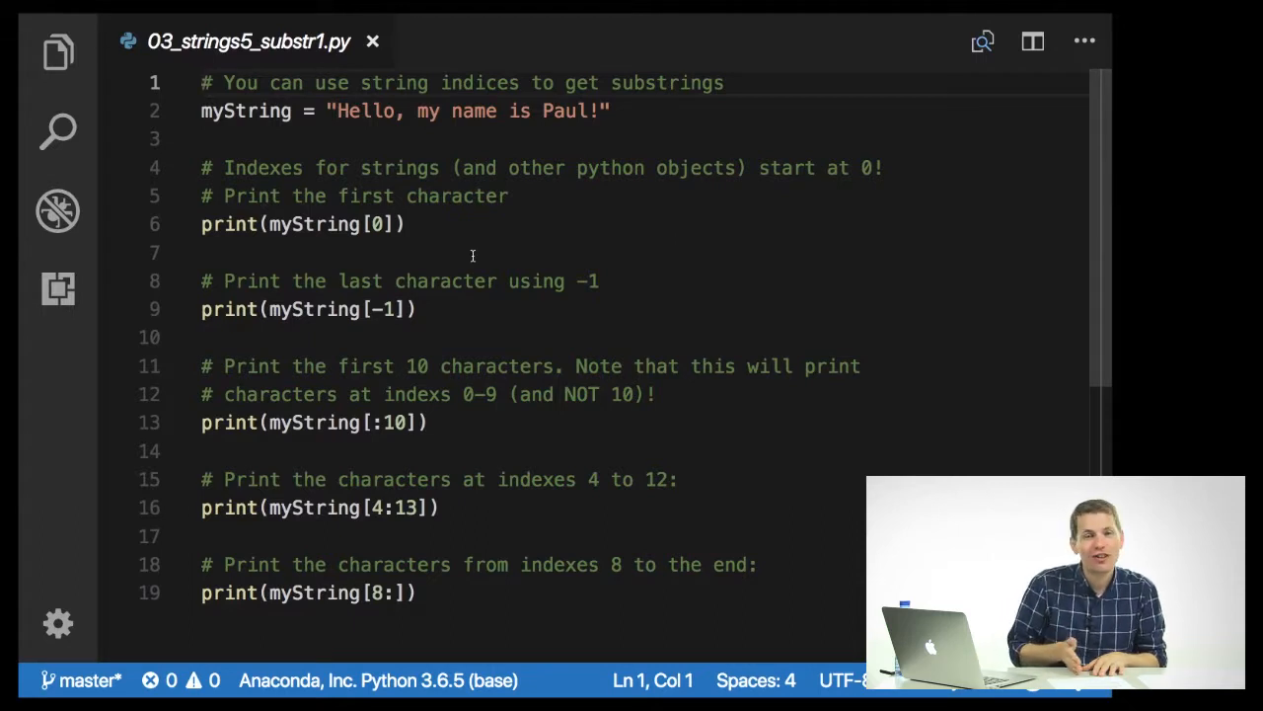
pyautogui.moveTo(314, 225)
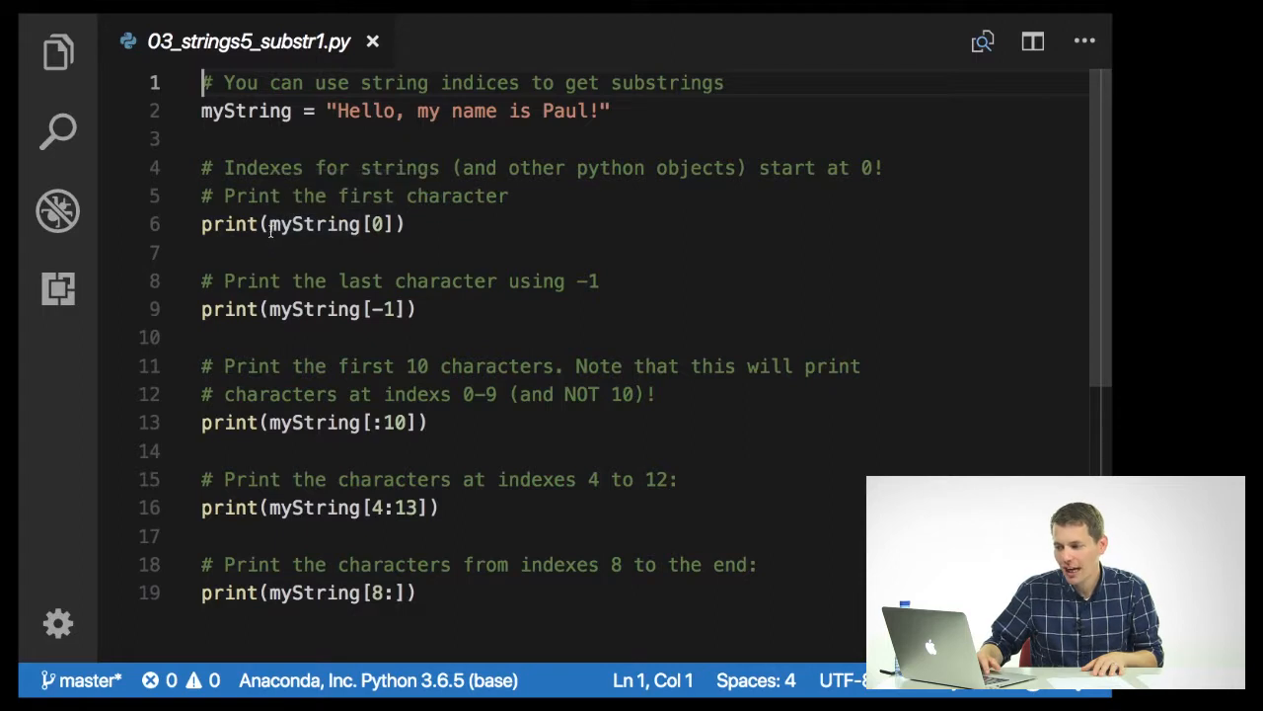
pyautogui.doubleClick(377, 225)
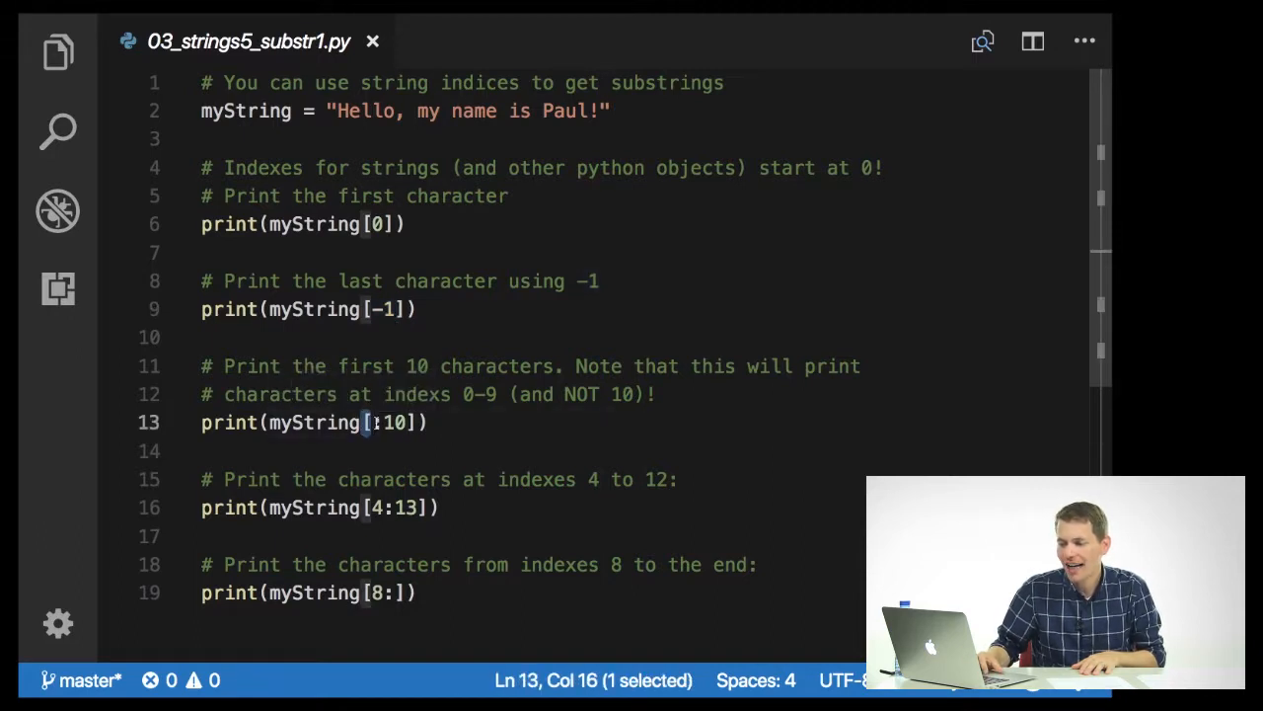
# Select the ':' part of line 13's :10 slice while explaining indexes 0–9
pyautogui.write(':')
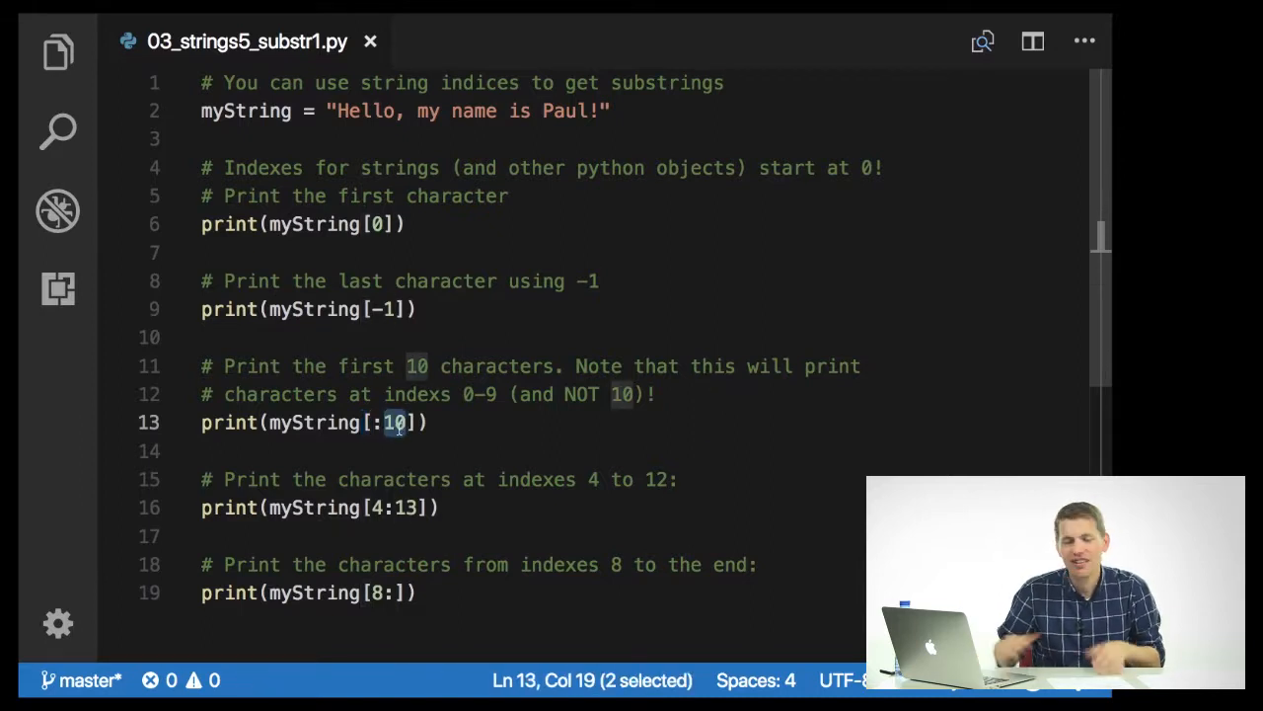
pyautogui.moveTo(397, 422)
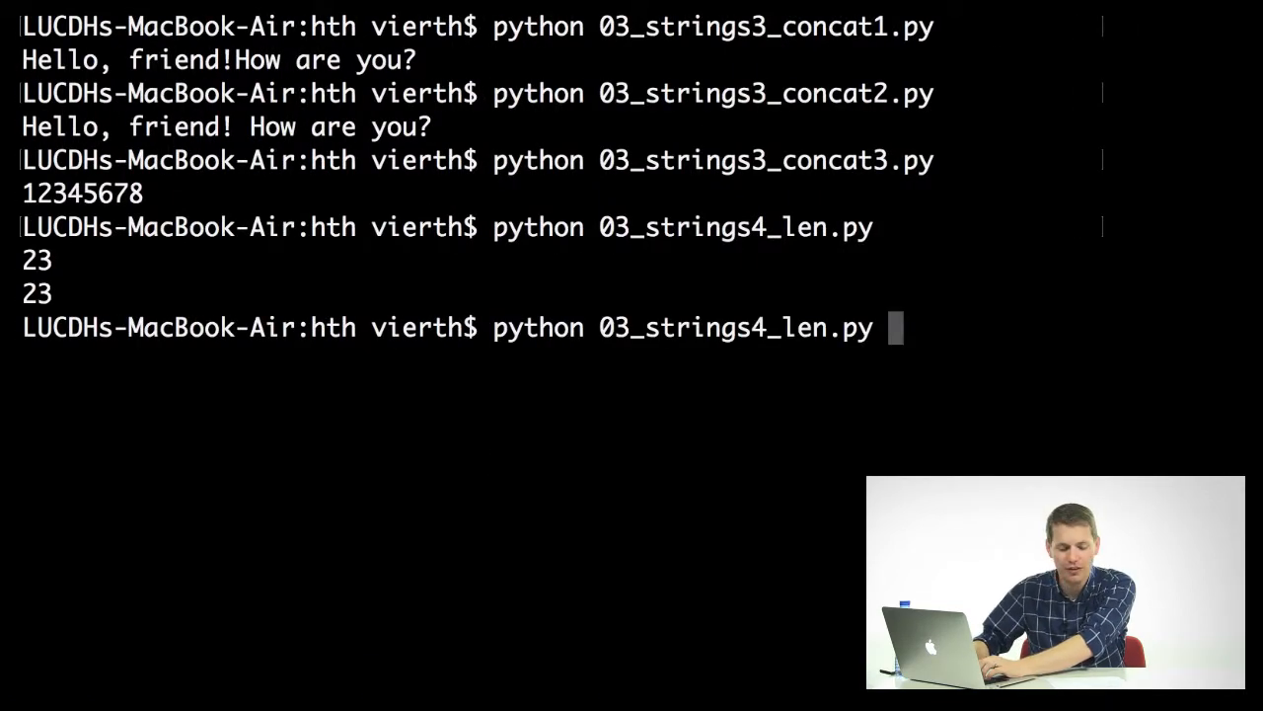
# Change the command to python 03_strings5_substr1.py and run it, printing H, !, Hello and the slices
pyautogui.press('backspace')
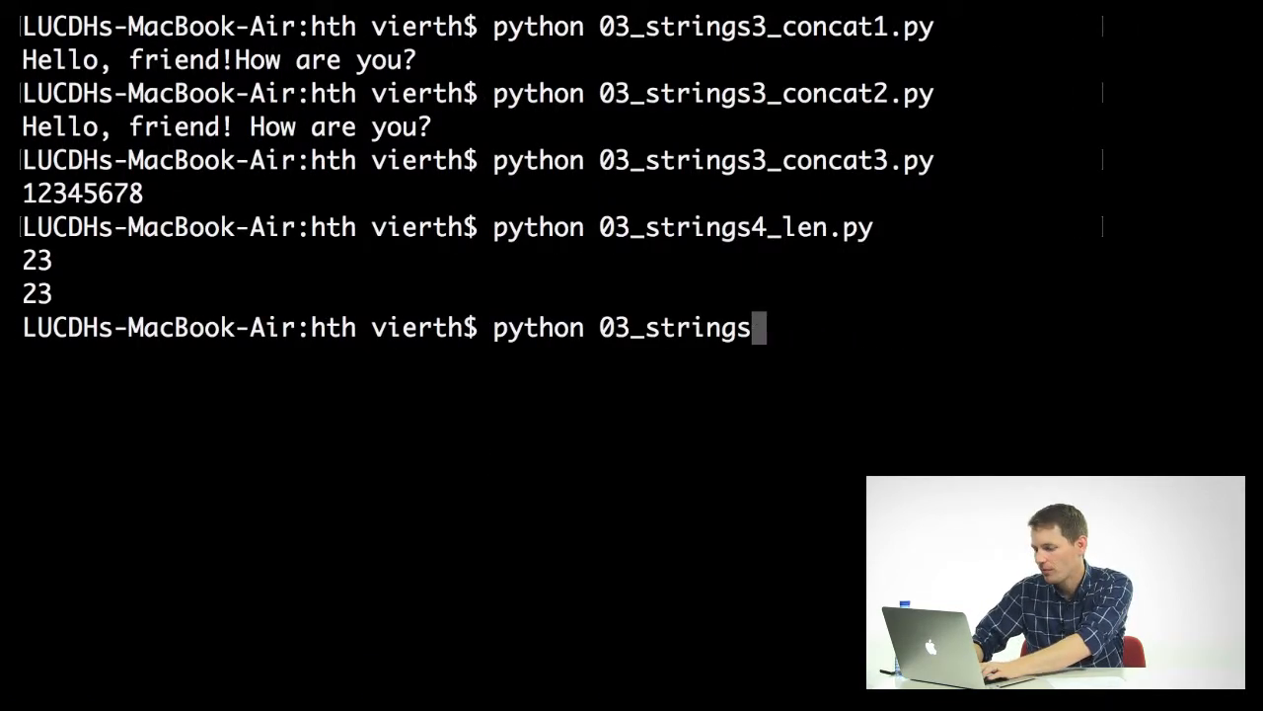
pyautogui.write('5_substr1.py')
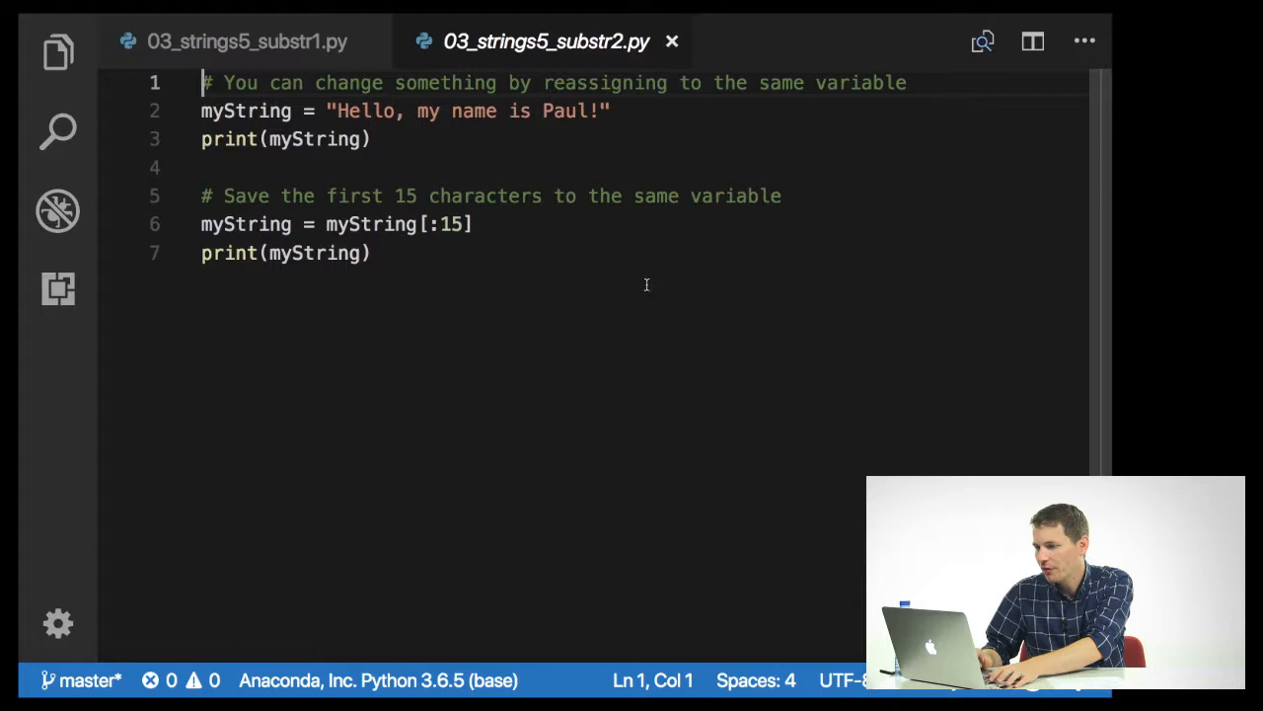
pyautogui.moveTo(651, 271)
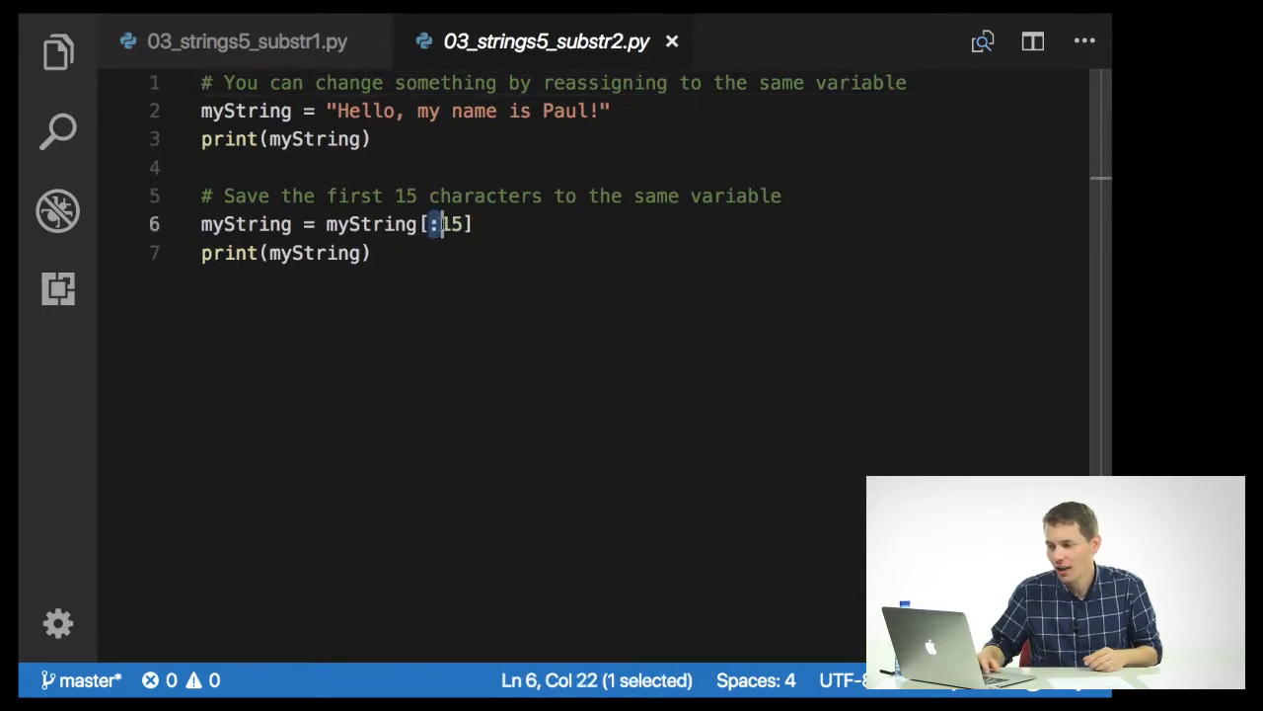
pyautogui.moveTo(442, 225)
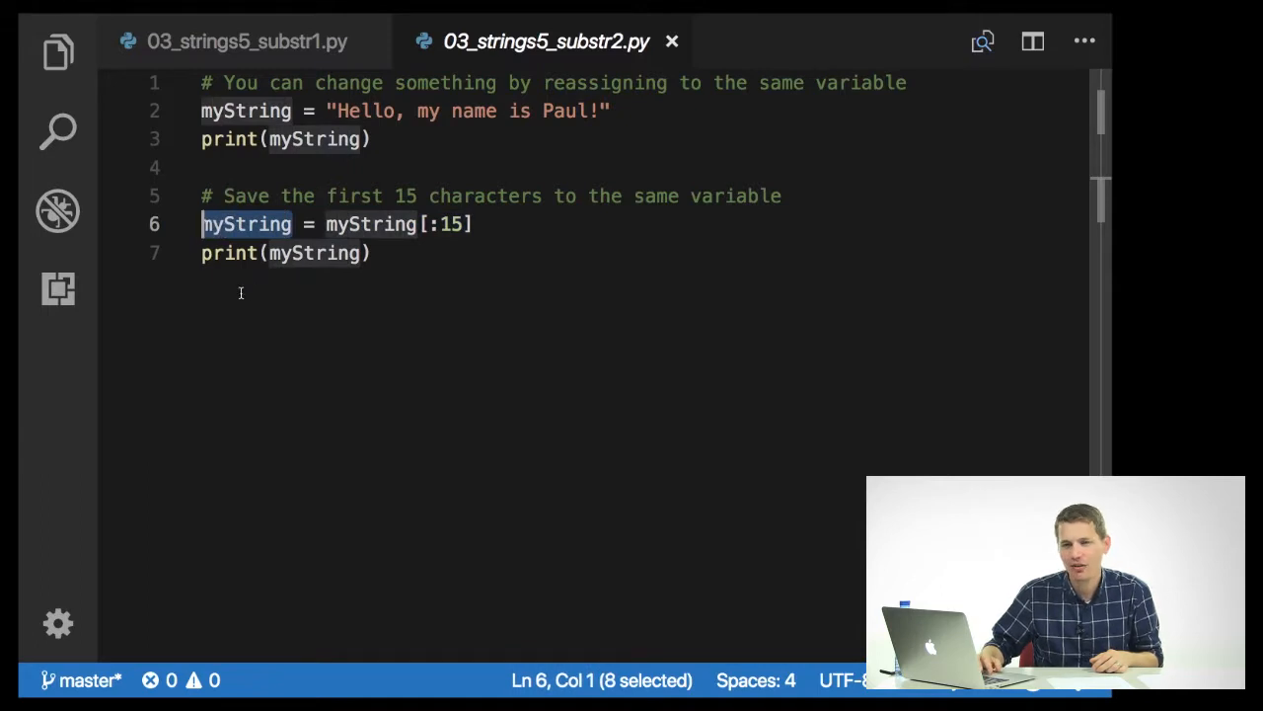
pyautogui.doubleClick(314, 138)
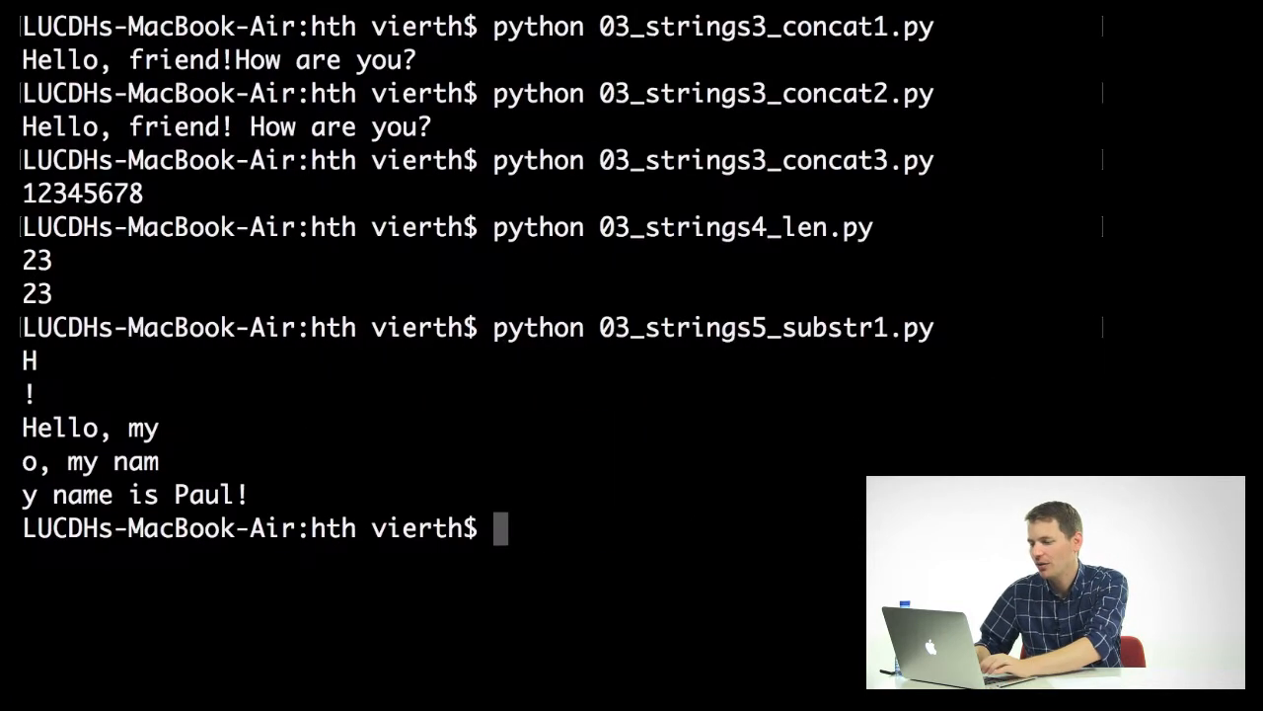
# Run python 03_strings5_substr2.py, printing the greeting and its shortened part, then return to the editor
pyautogui.write('python 03_strings5_substr2.py')
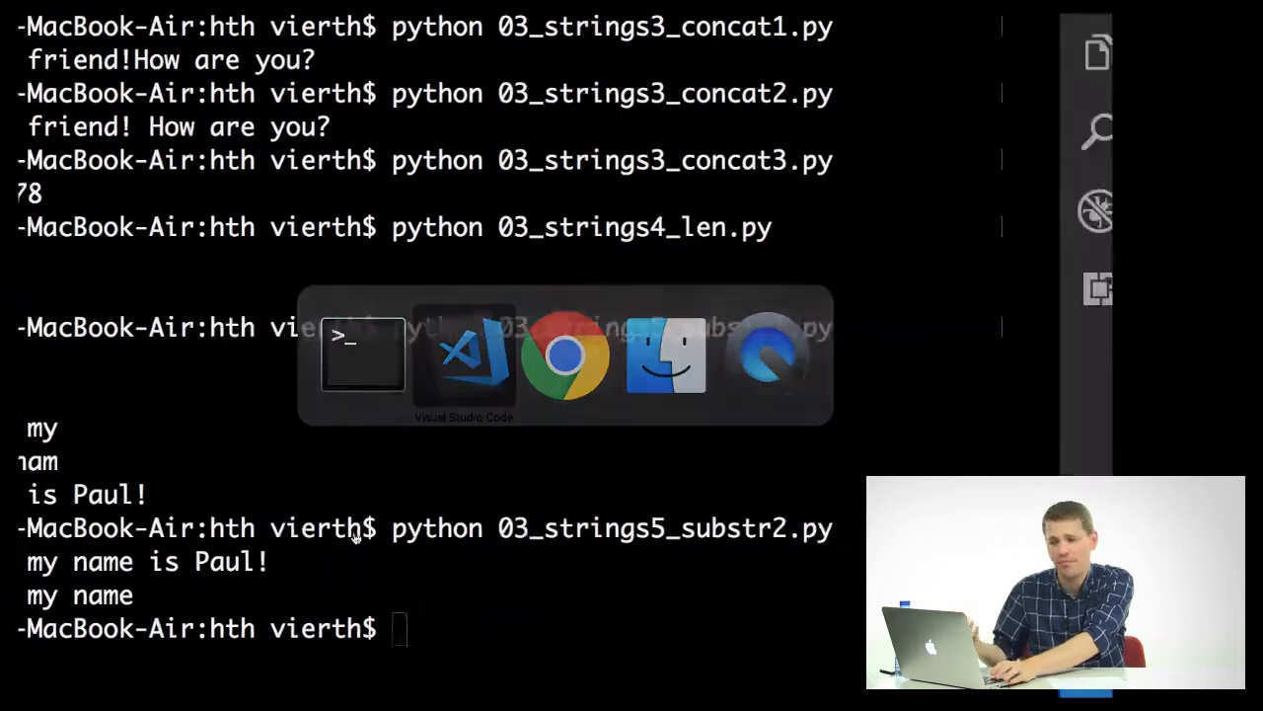
pyautogui.click(464, 355)
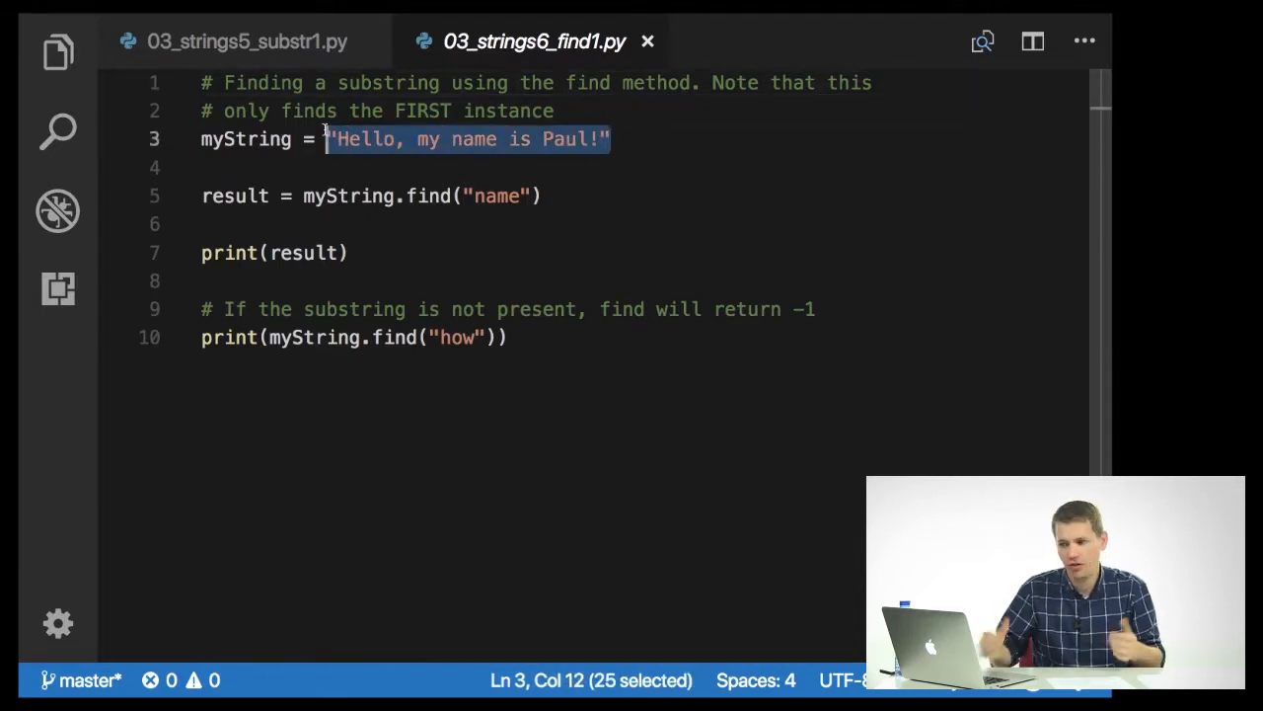
# Highlight myString and the find call on line 5 of 03_strings6_find1.py
pyautogui.doubleClick(351, 195)
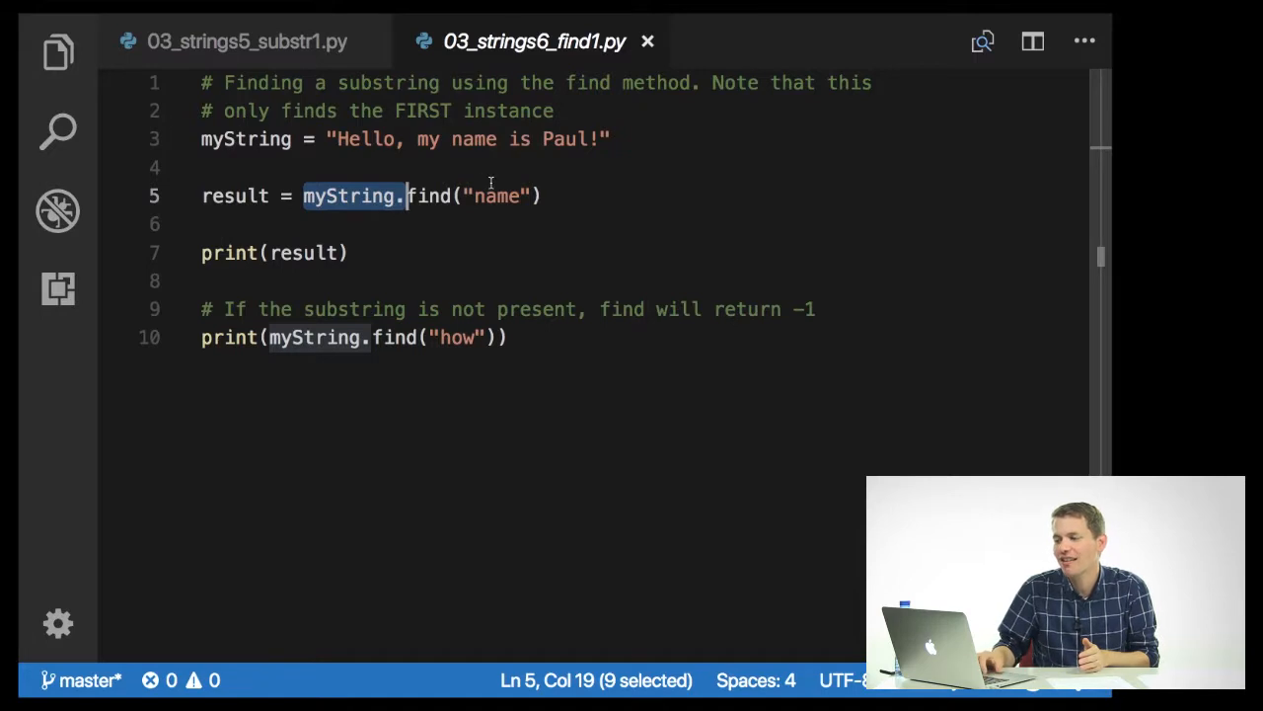
pyautogui.doubleClick(497, 196)
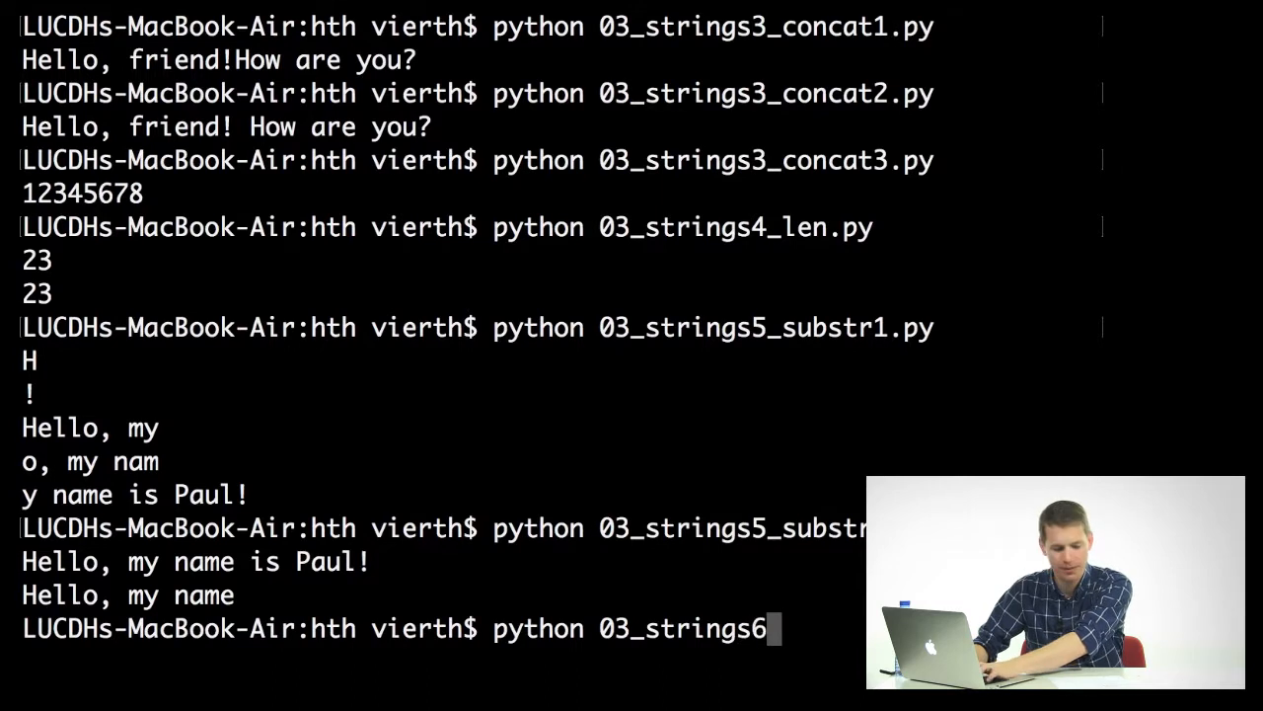
# Complete the command as python 03_strings6_find1.py and run the find example
pyautogui.write('_find1.')
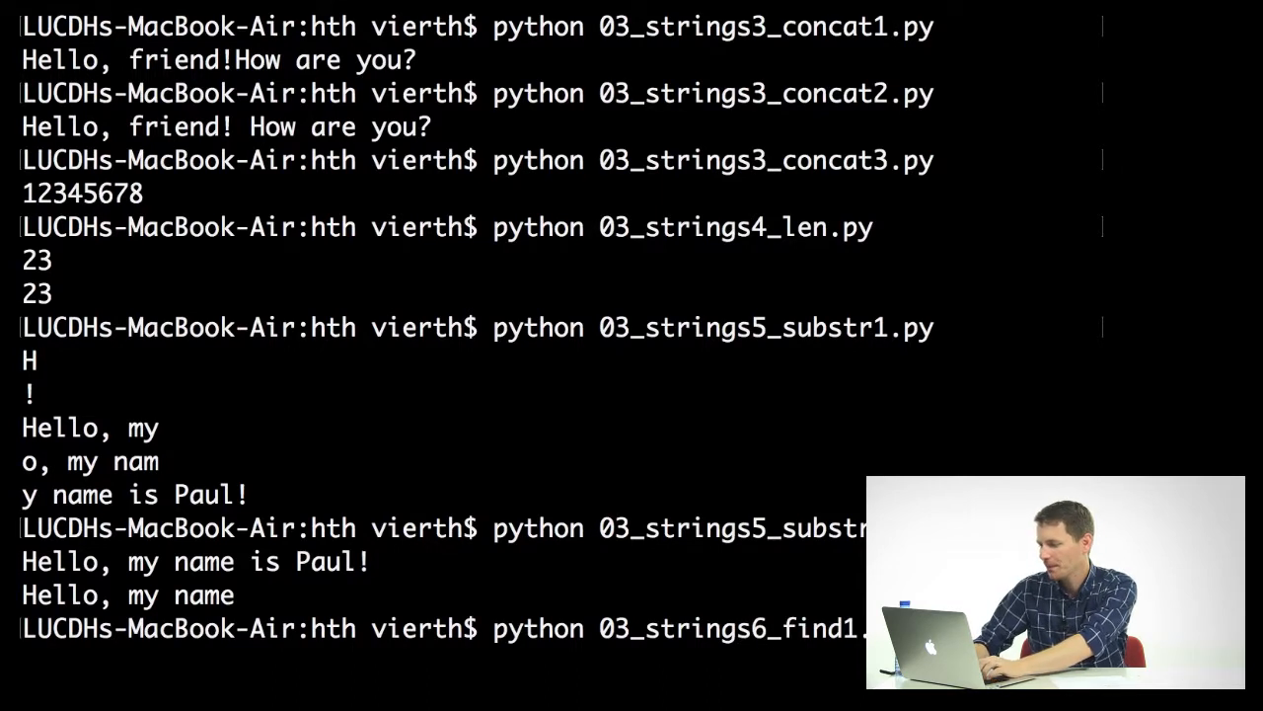
pyautogui.press('Return')
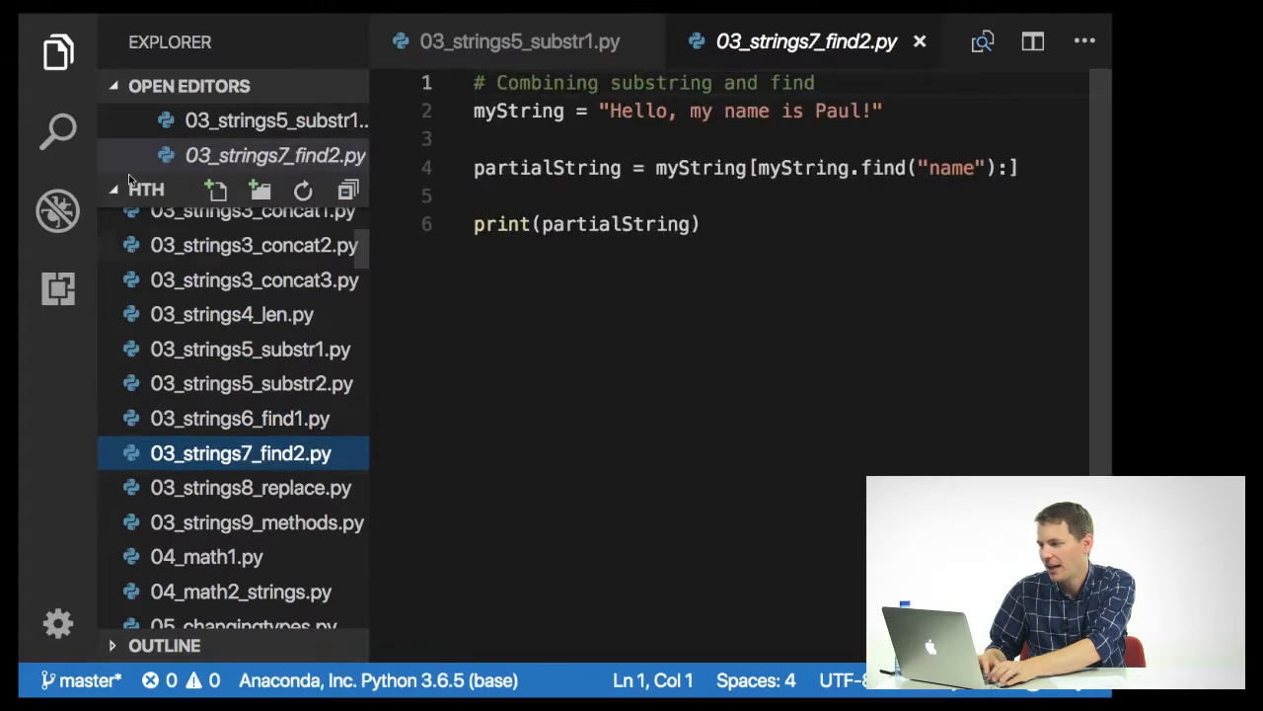
# Show 03_strings7_find2.py full-width, pick out myString.find("name") as slice start, then go to Terminal
pyautogui.click(58, 51)
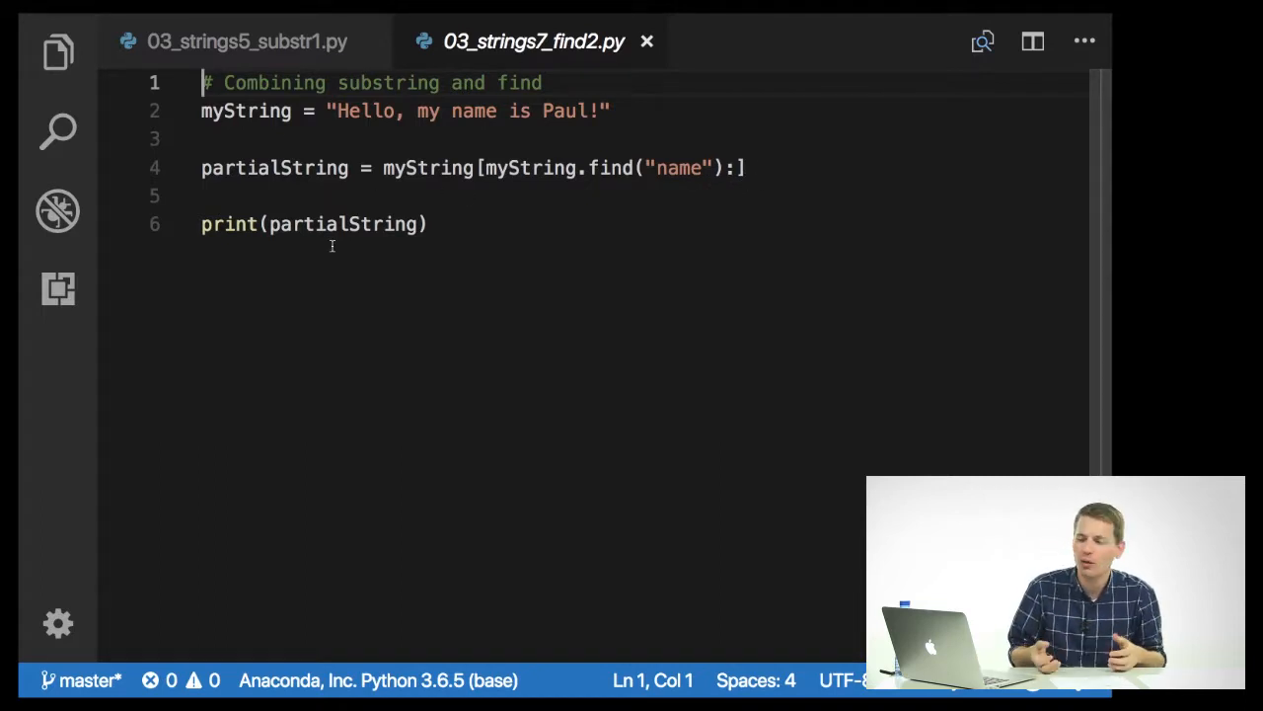
pyautogui.moveTo(484, 363)
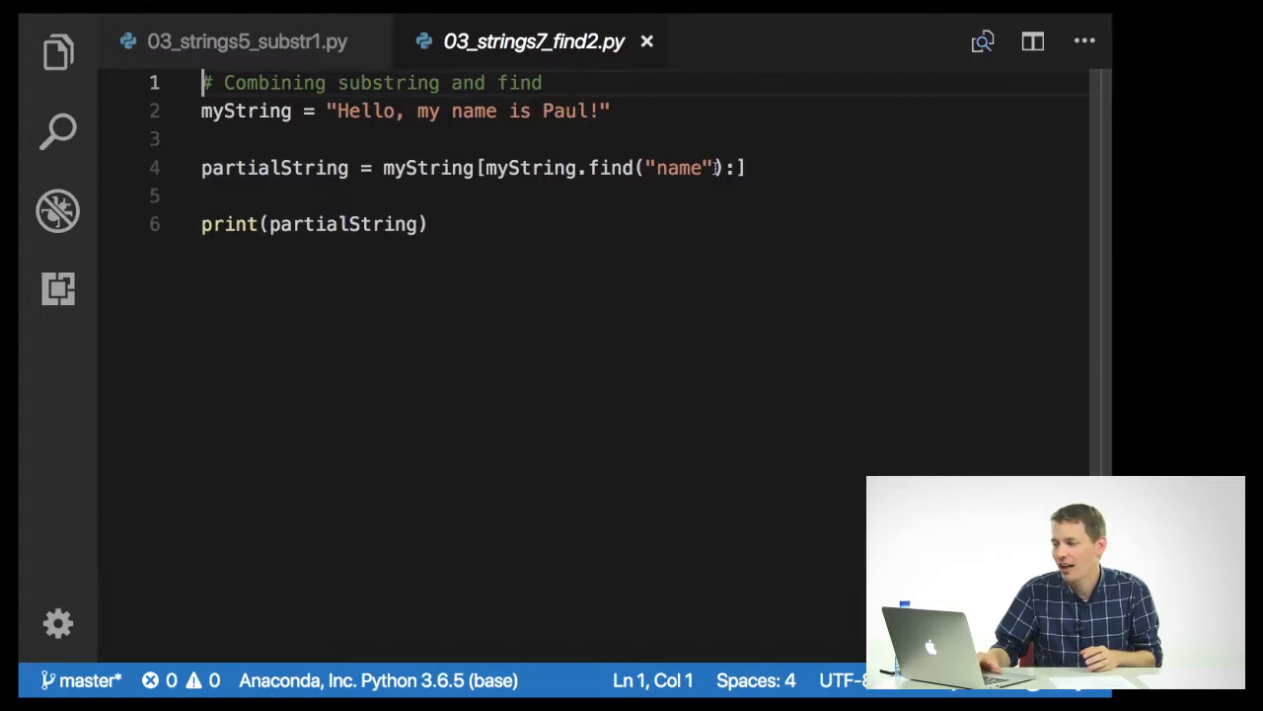
pyautogui.moveTo(485, 168); pyautogui.dragTo(723, 168)
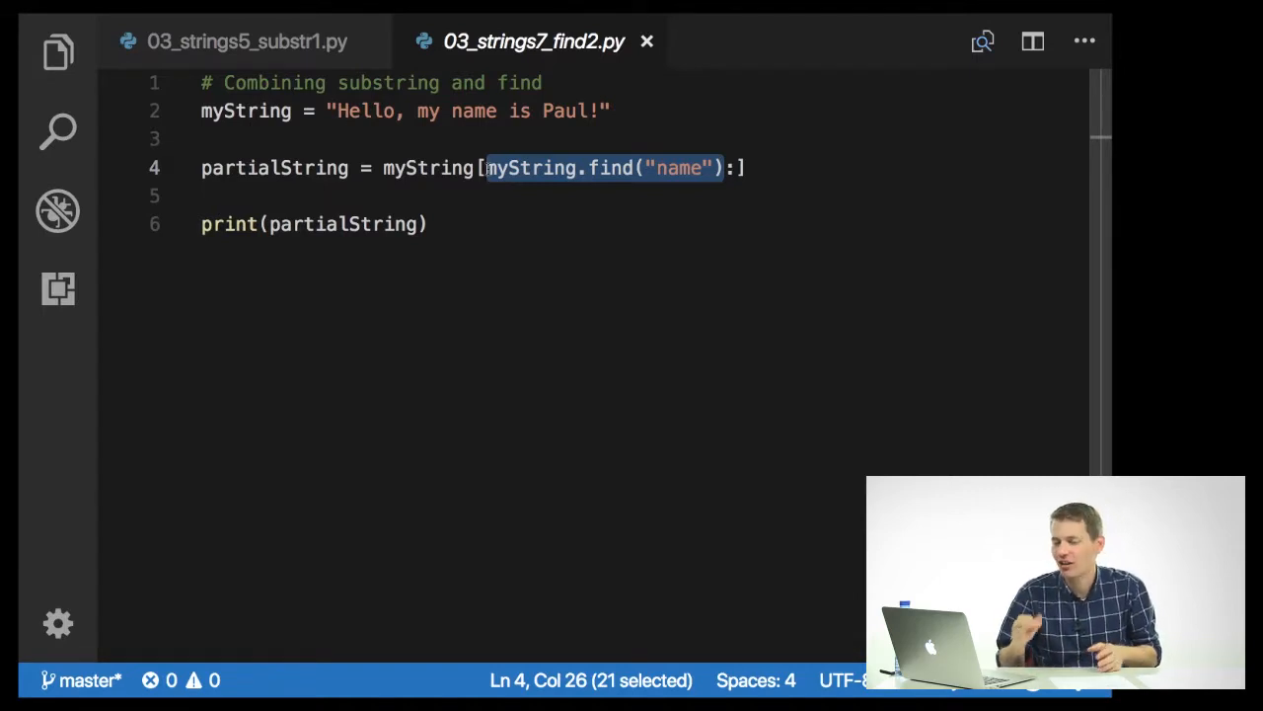
pyautogui.press('Cmd+Tab')
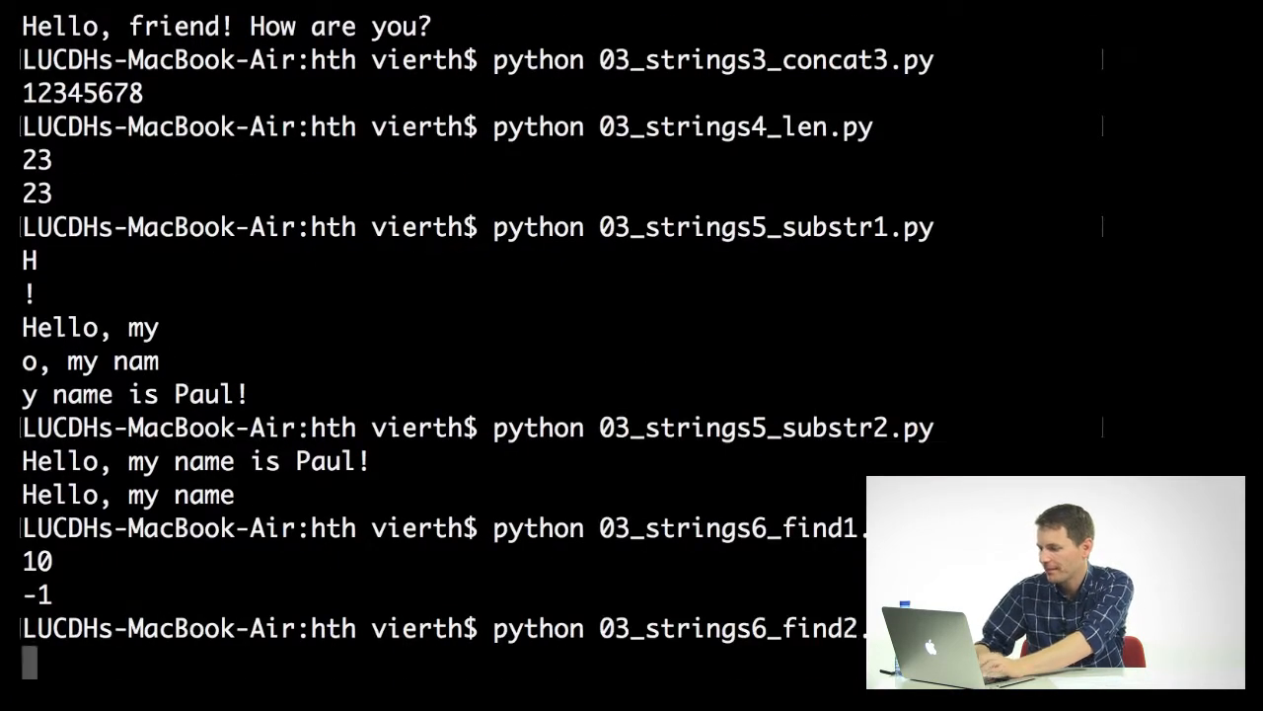
# Run python 03_strings7_find2.py, printing "name is Paul!", and return to the editor
pyautogui.press('enter')
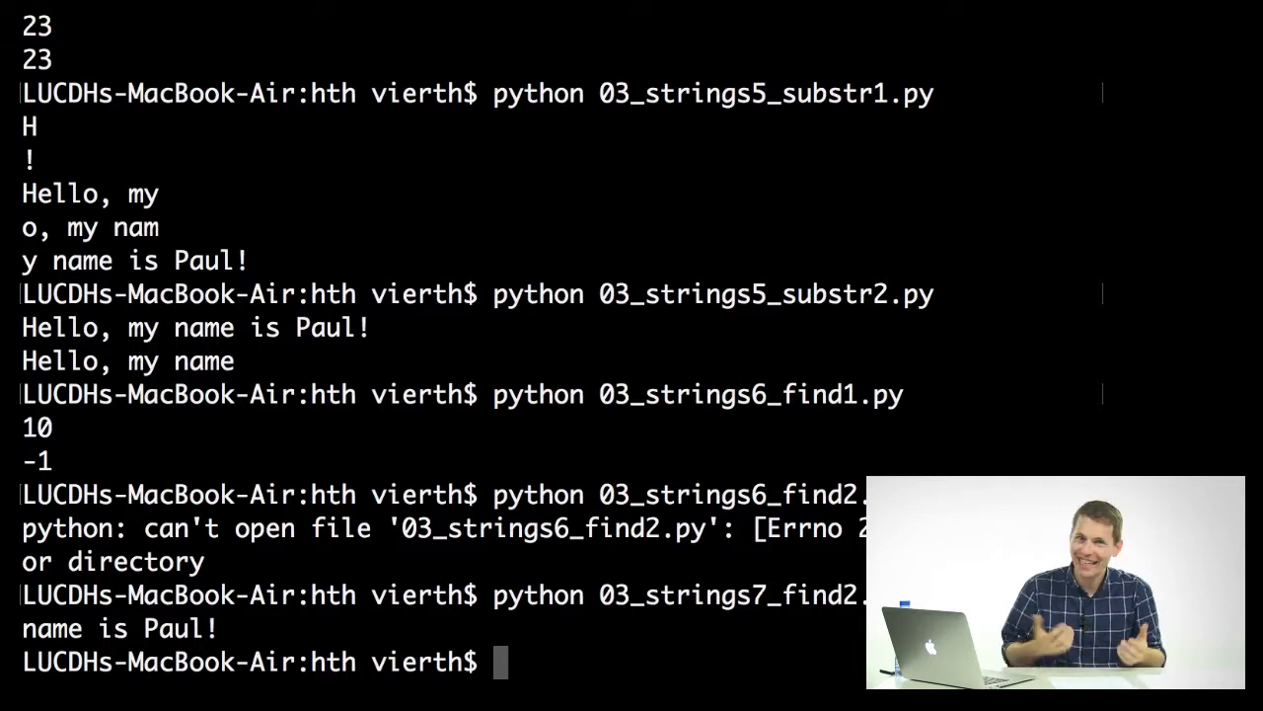
pyautogui.press('cmd+tab')
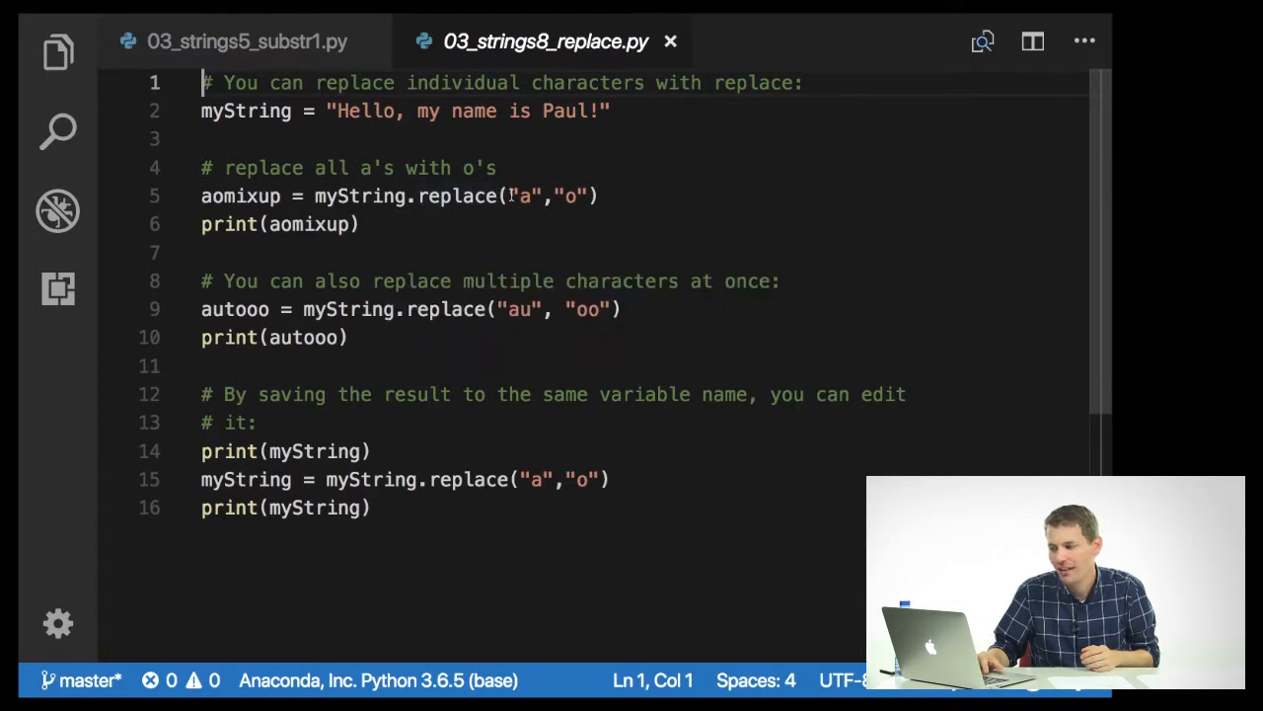
pyautogui.moveTo(521, 195)
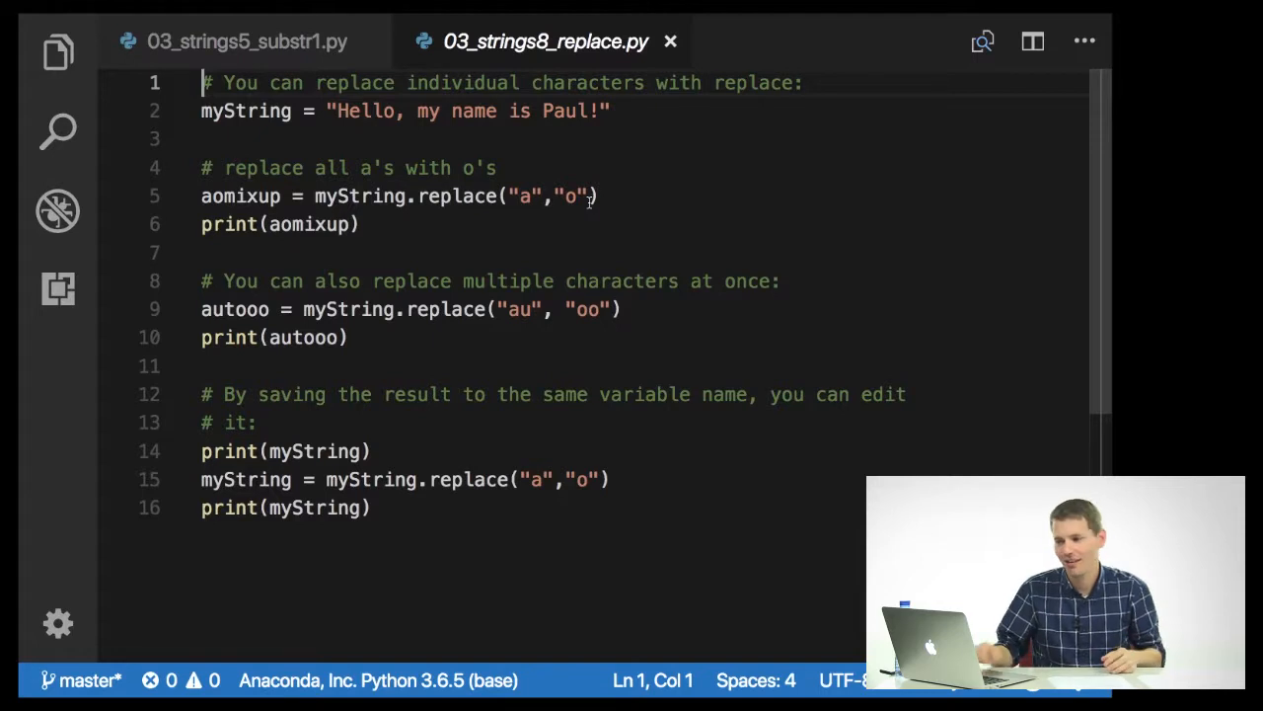
pyautogui.moveTo(241, 196)
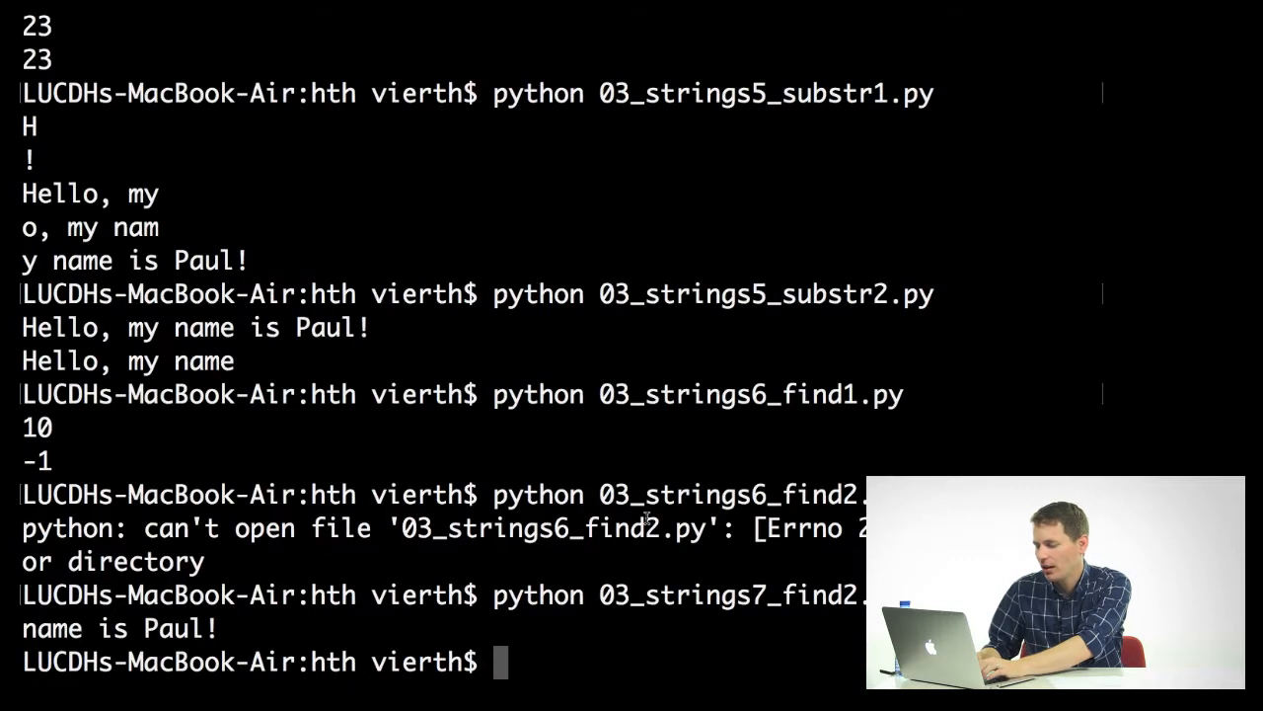
# Run 03_strings8_replace.py in Terminal, then switch to 03_strings9_methods.py in VS Code
pyautogui.write('python 03')
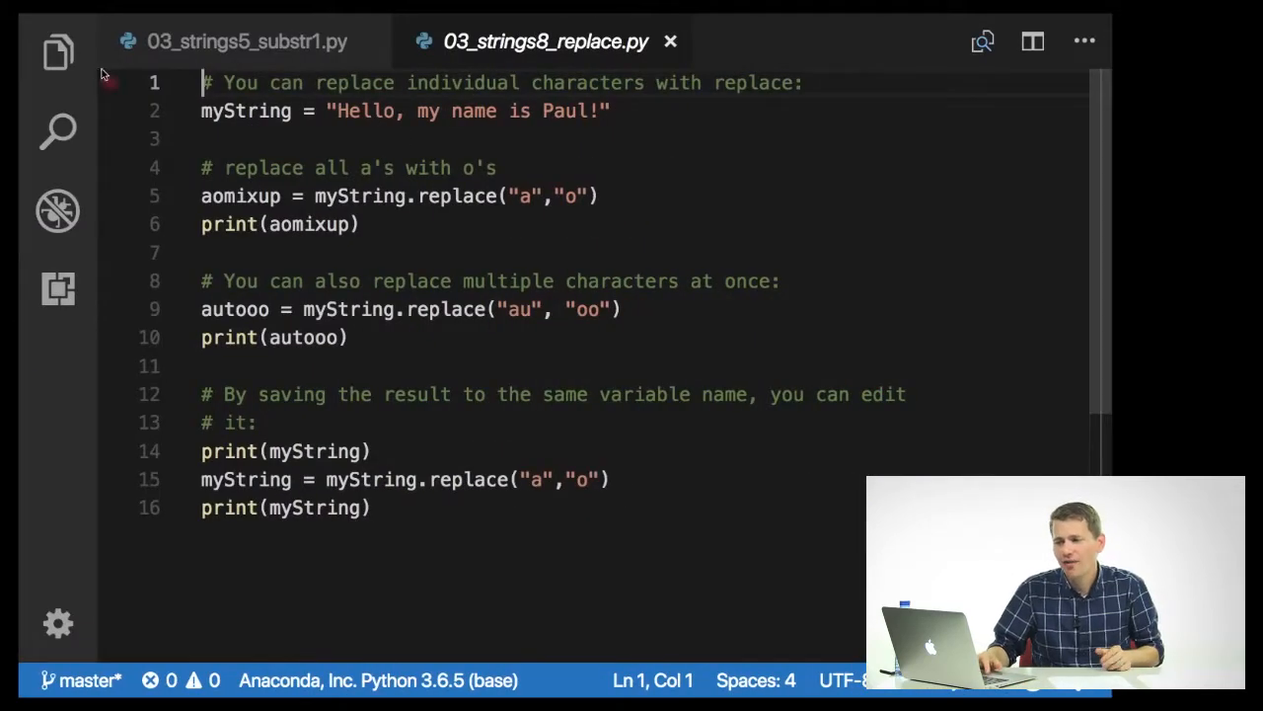
pyautogui.click(257, 452)
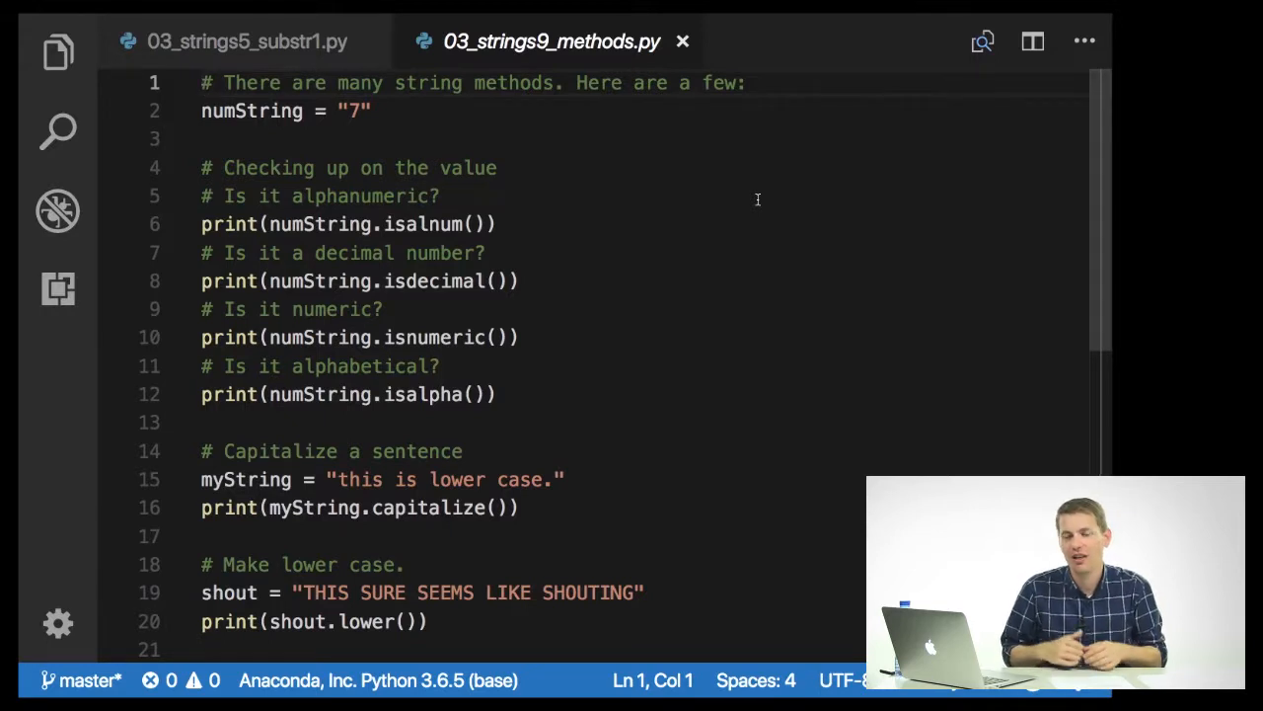
pyautogui.moveTo(430, 197)
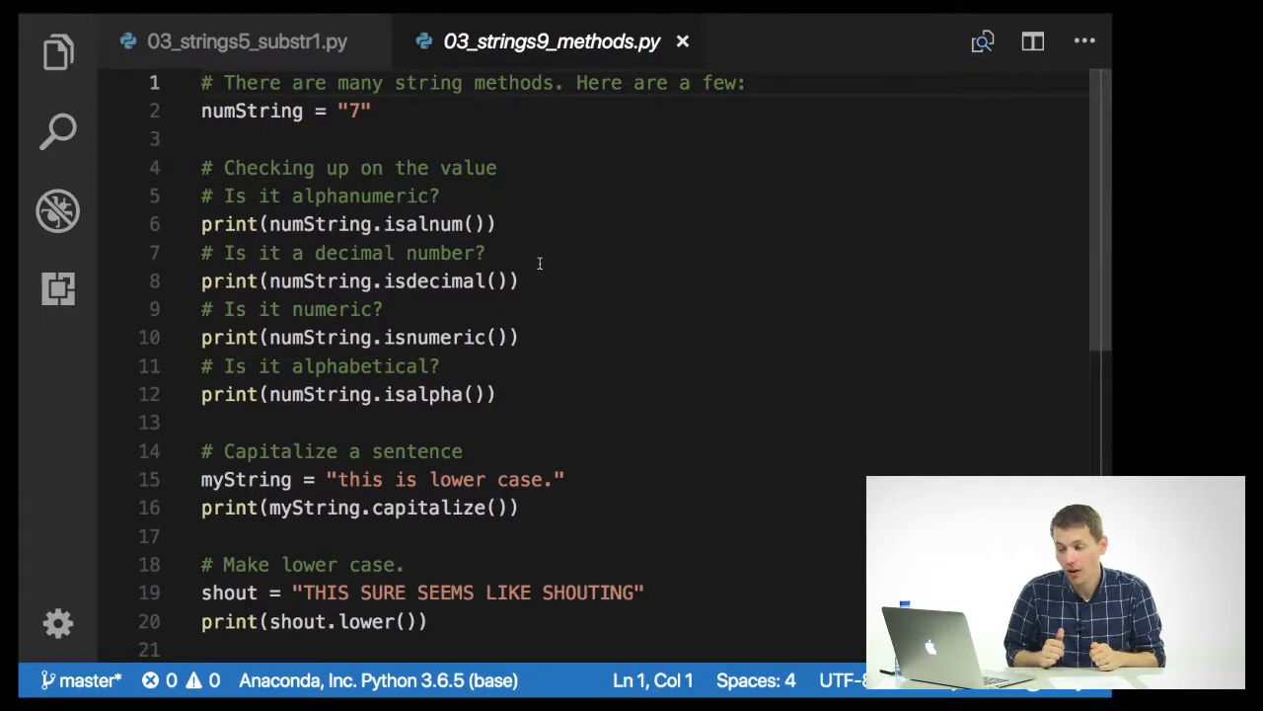
# Scroll through the isalnum, isdecimal, capitalize, lower and upper examples in 03_strings9_methods.py
pyautogui.scroll(-3)
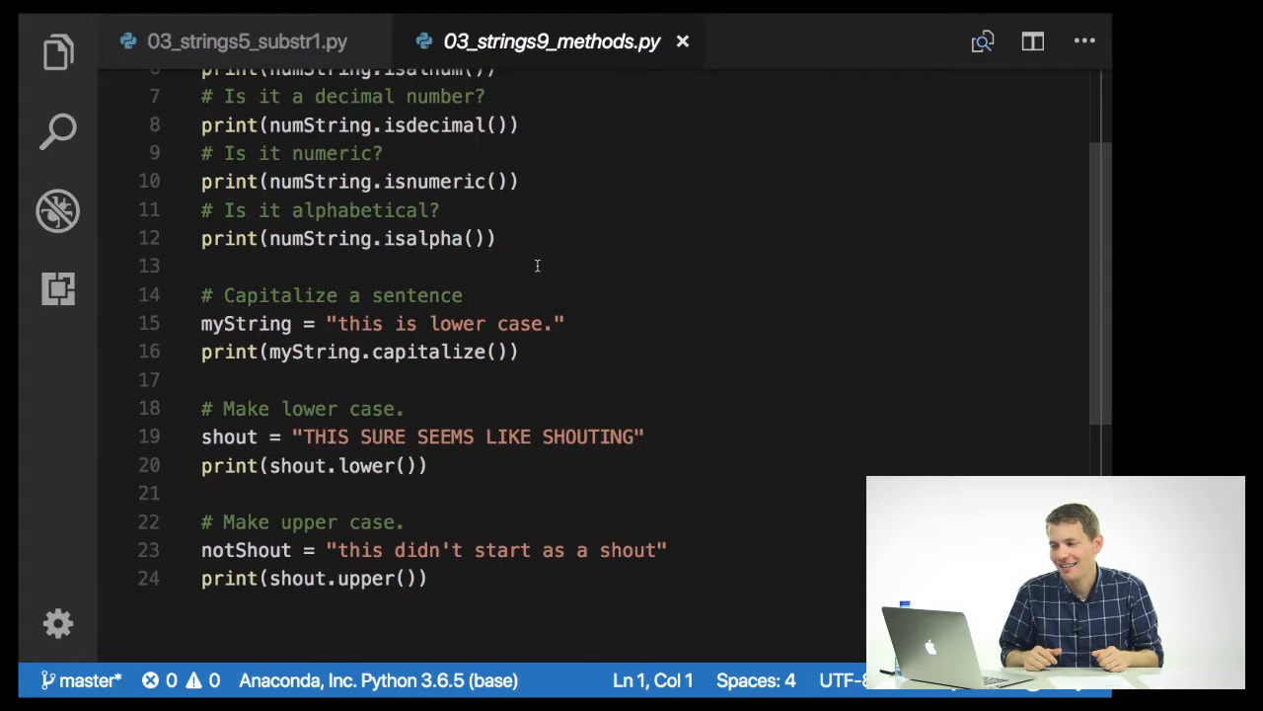
pyautogui.moveTo(355, 324)
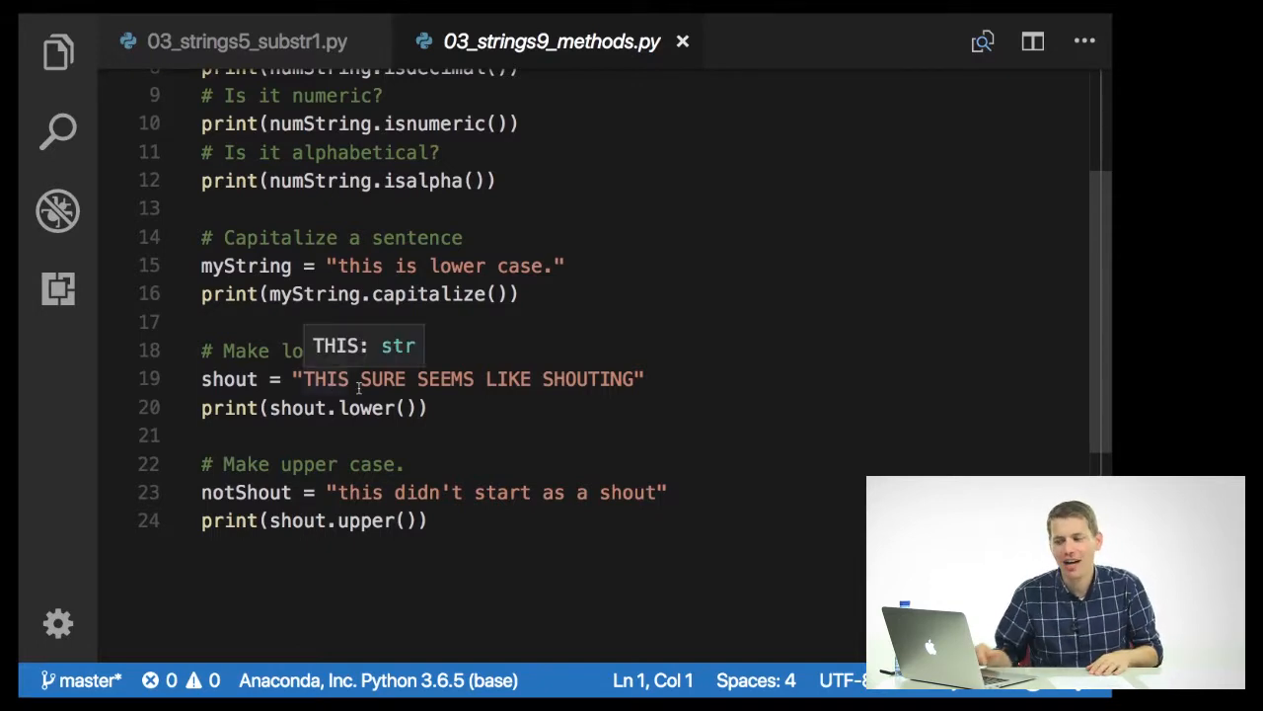
pyautogui.moveTo(474, 418)
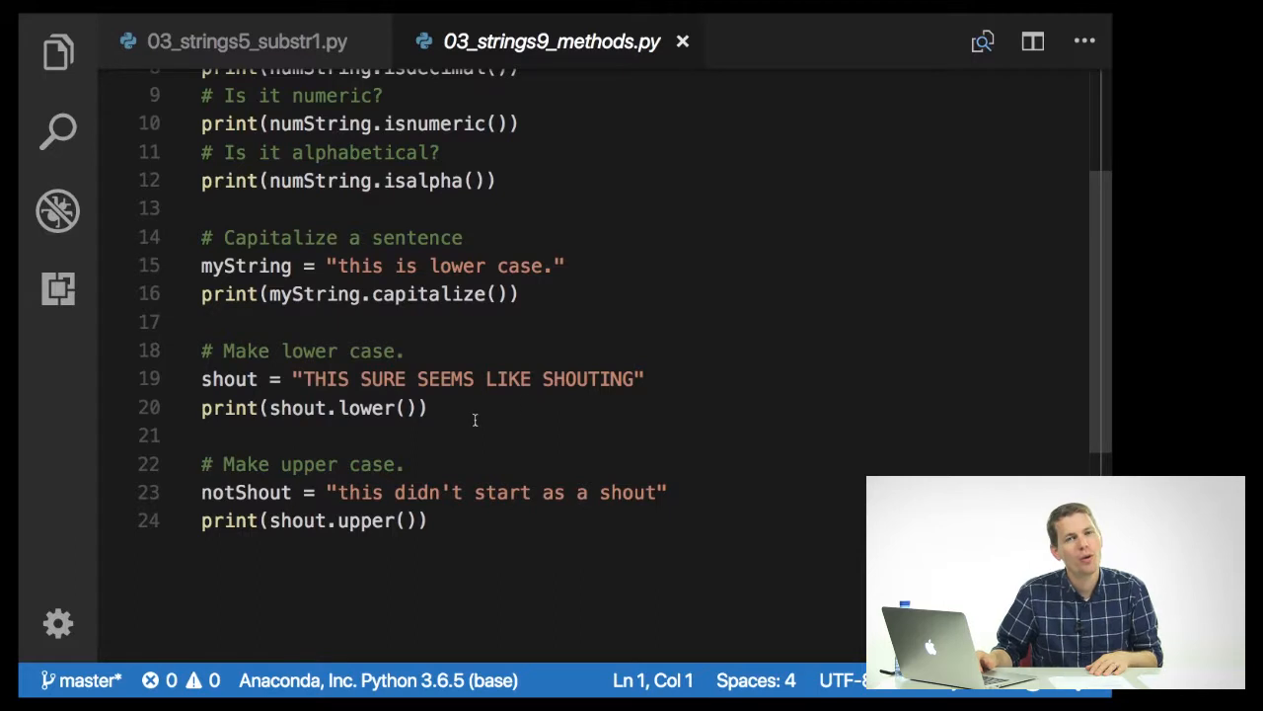
pyautogui.moveTo(525, 408)
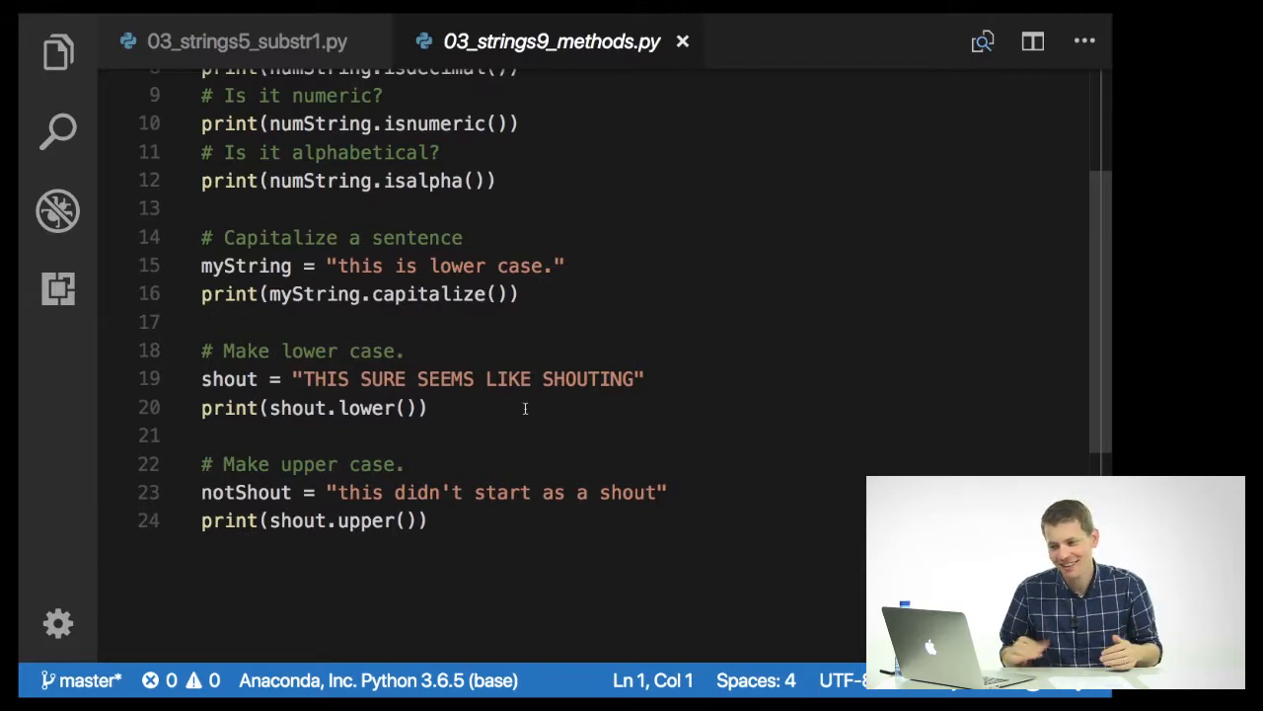
pyautogui.scroll(-3)
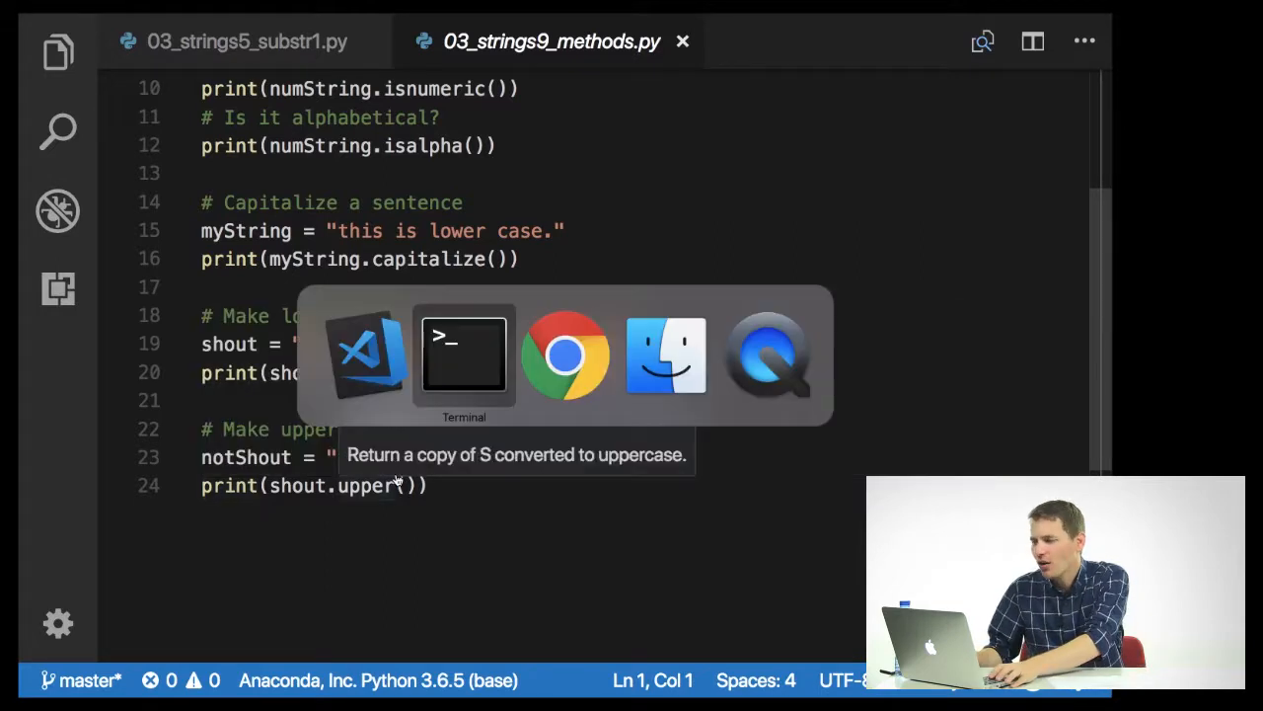
# Run python 03_strings9_methods.py in Terminal, printing capitalised, lower and upper results, then return to VS Code
pyautogui.click(464, 356)
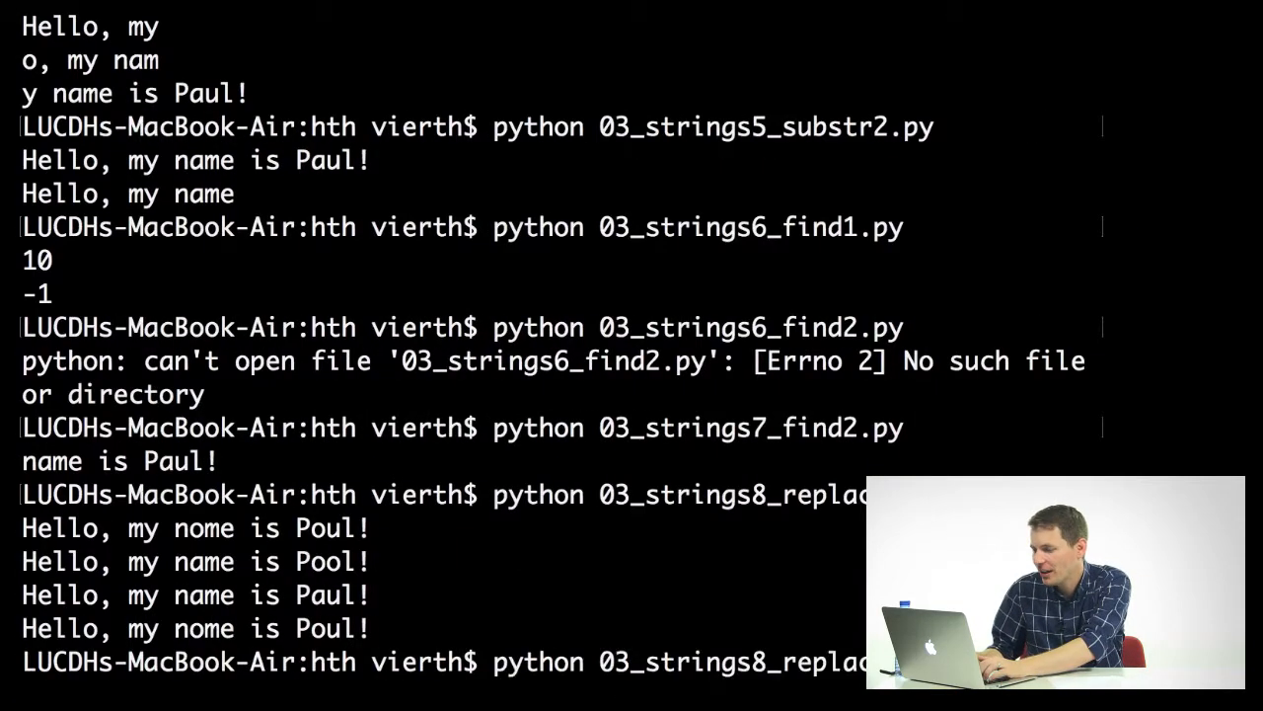
pyautogui.write('python 03_strings9')
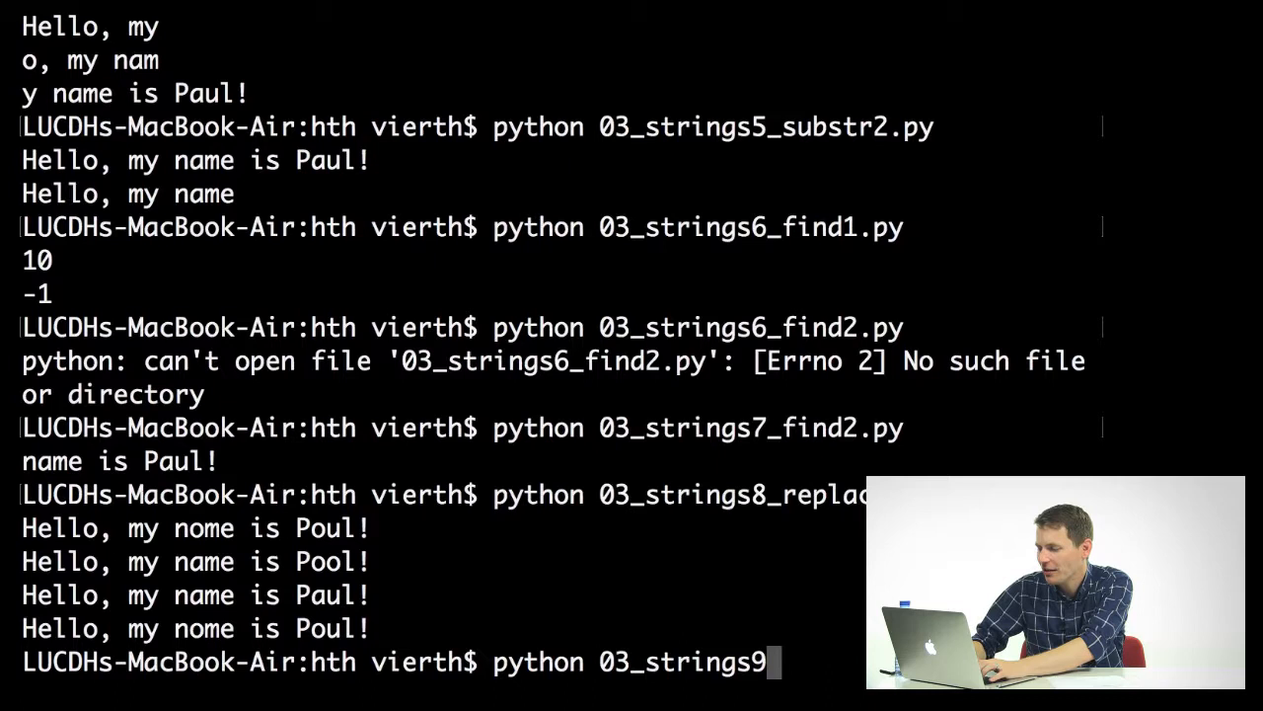
pyautogui.press('enter')
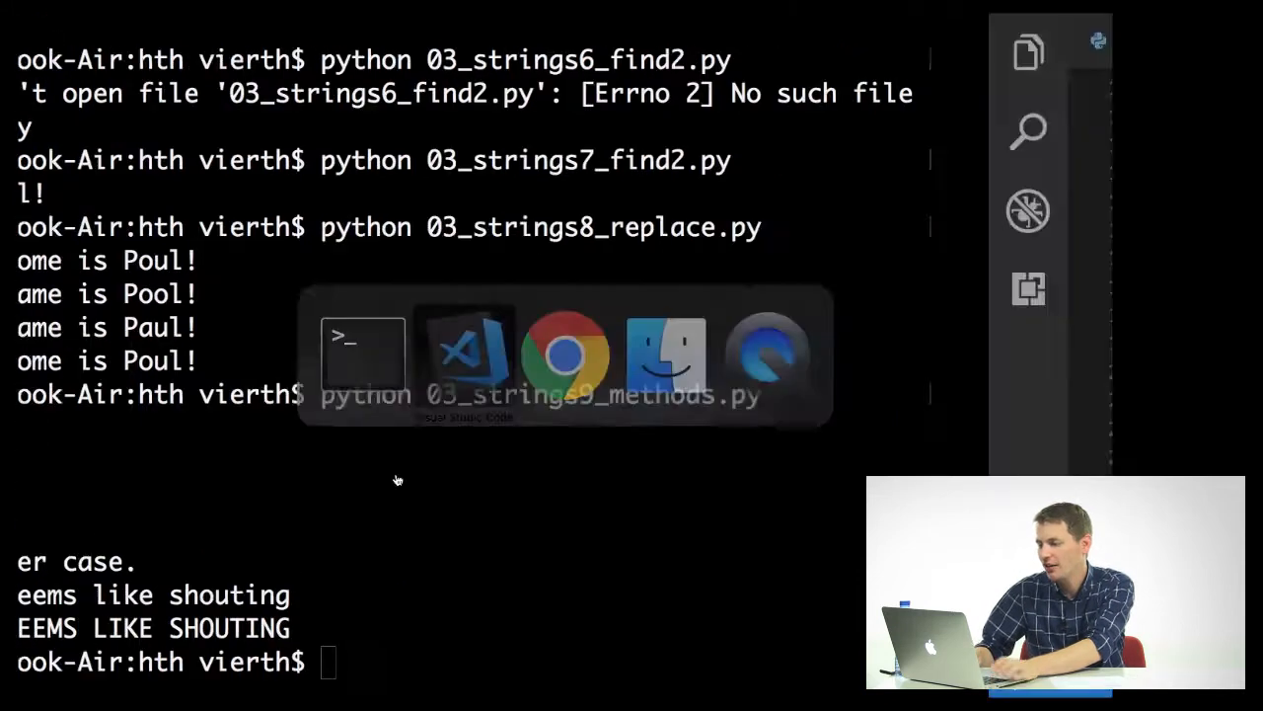
pyautogui.click(464, 355)
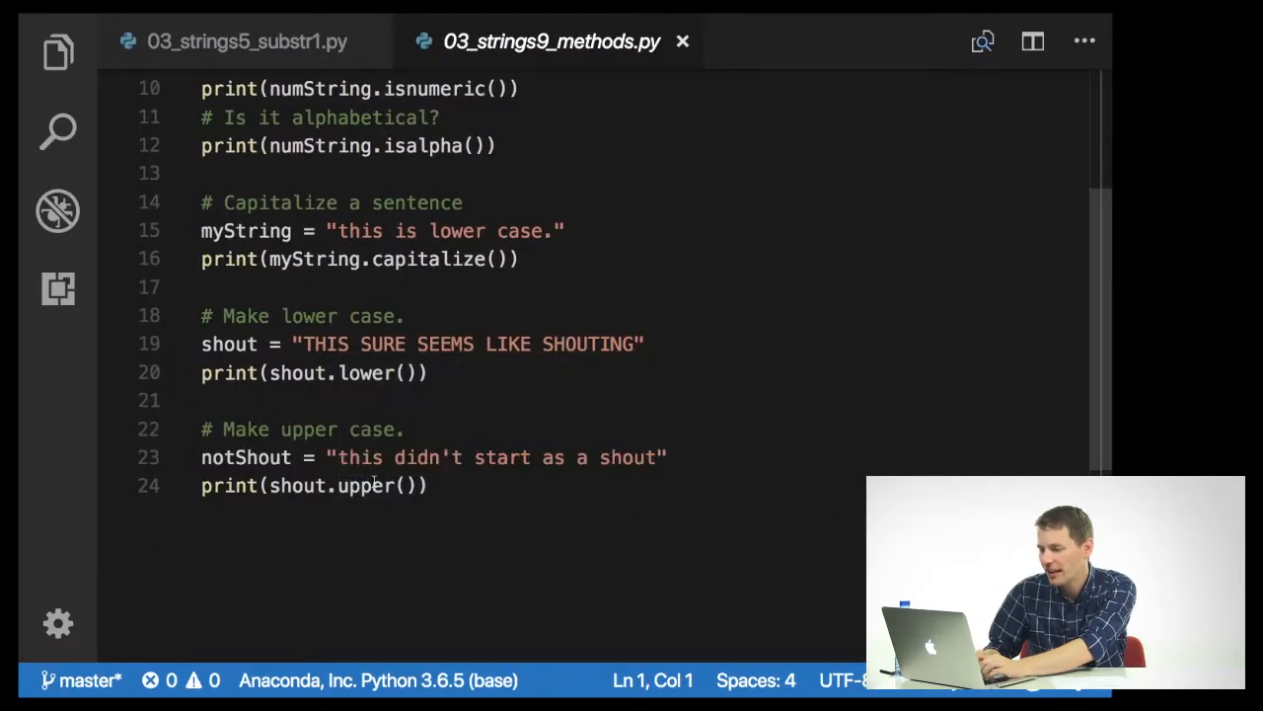
pyautogui.moveTo(292, 486)
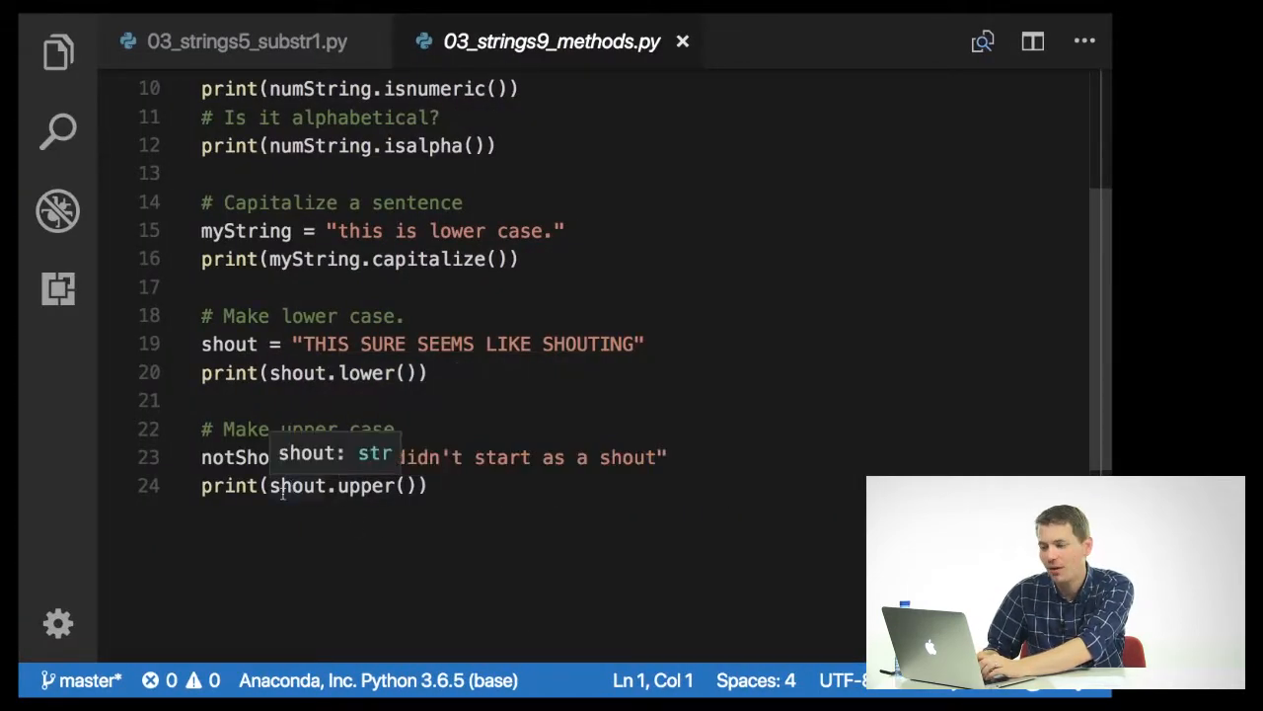